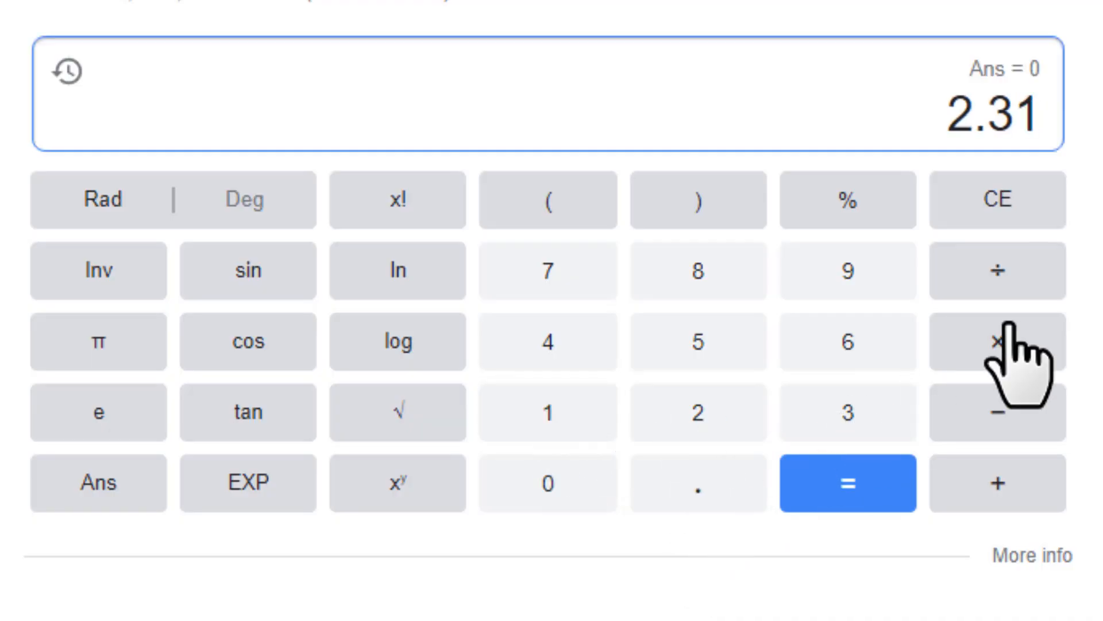
- Multiply the $2.31 payout by 60 to get 138.6, then by 24 for a total of 3326.4
left_click(848, 483)
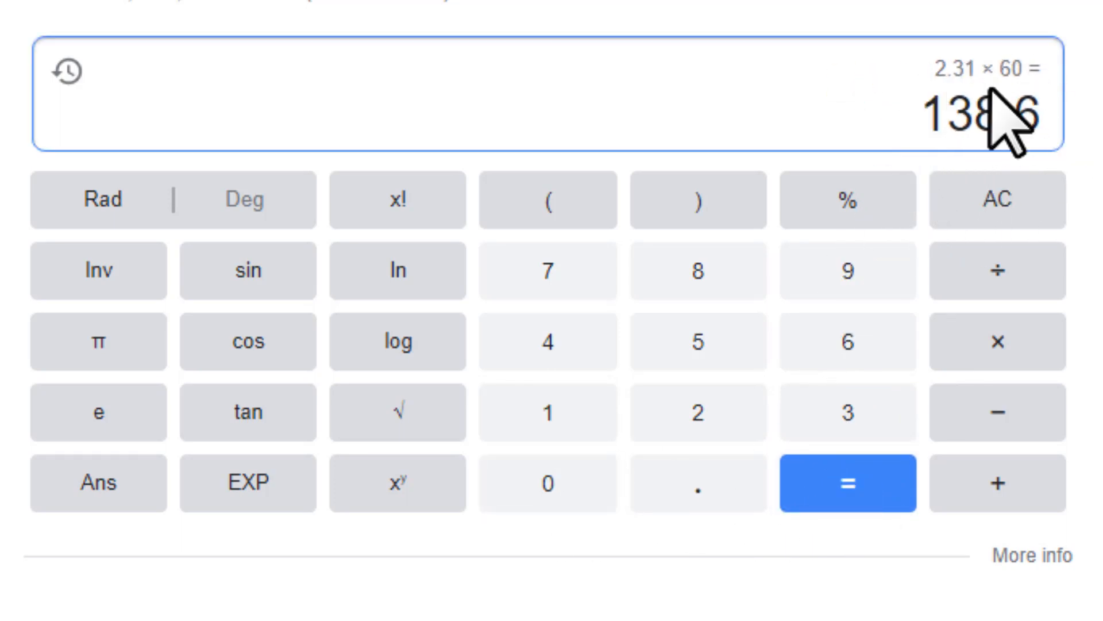
left_click(996, 342)
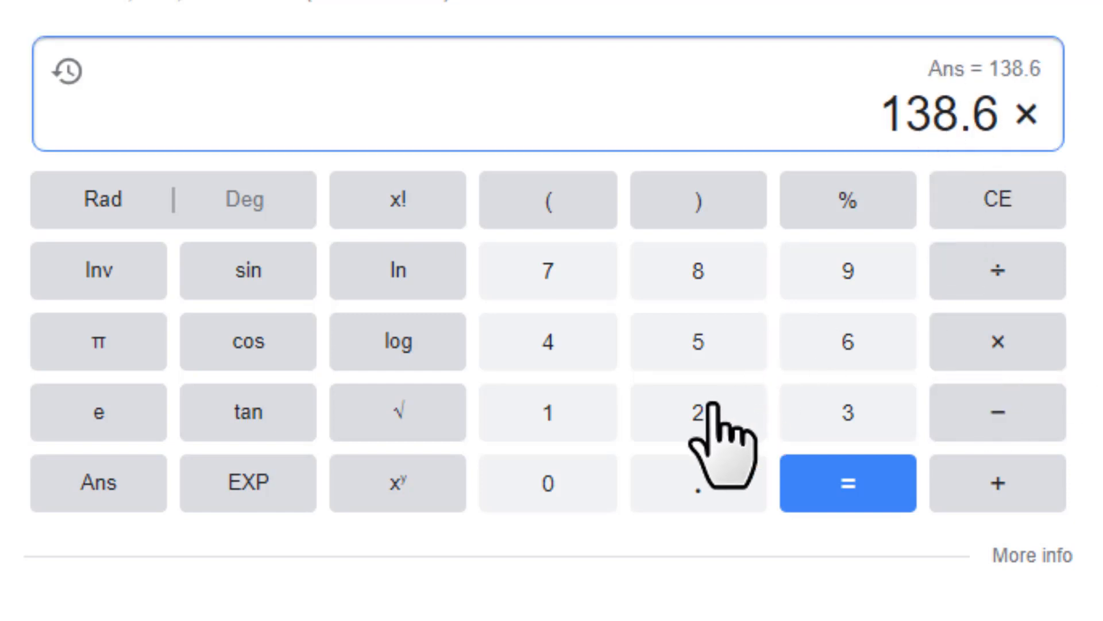
left_click(848, 483)
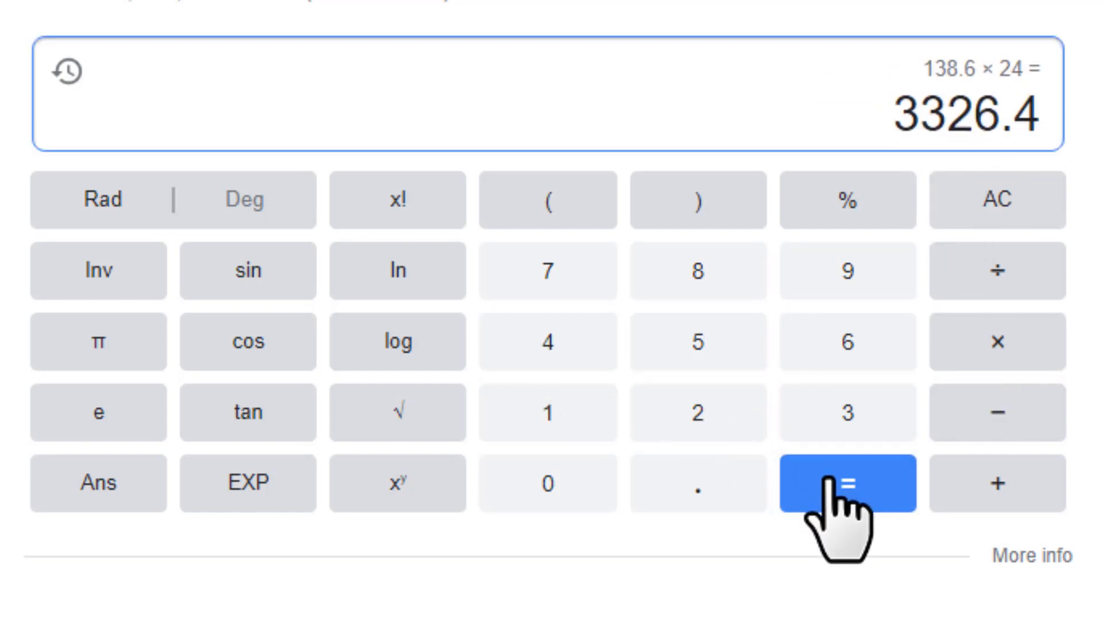
mouse_move(924, 99)
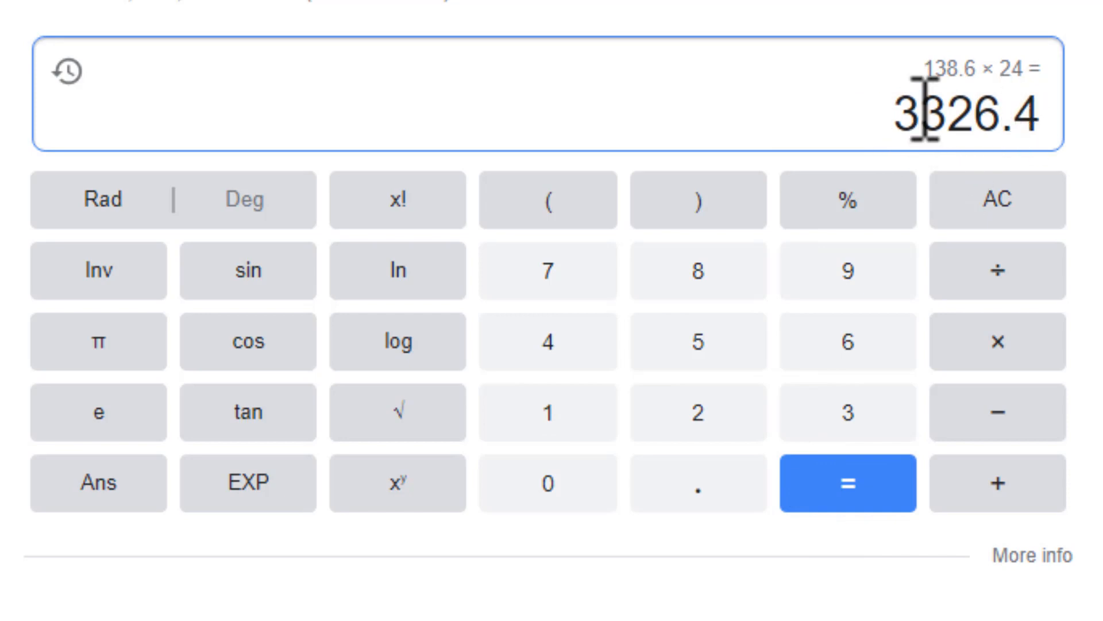
mouse_move(1013, 127)
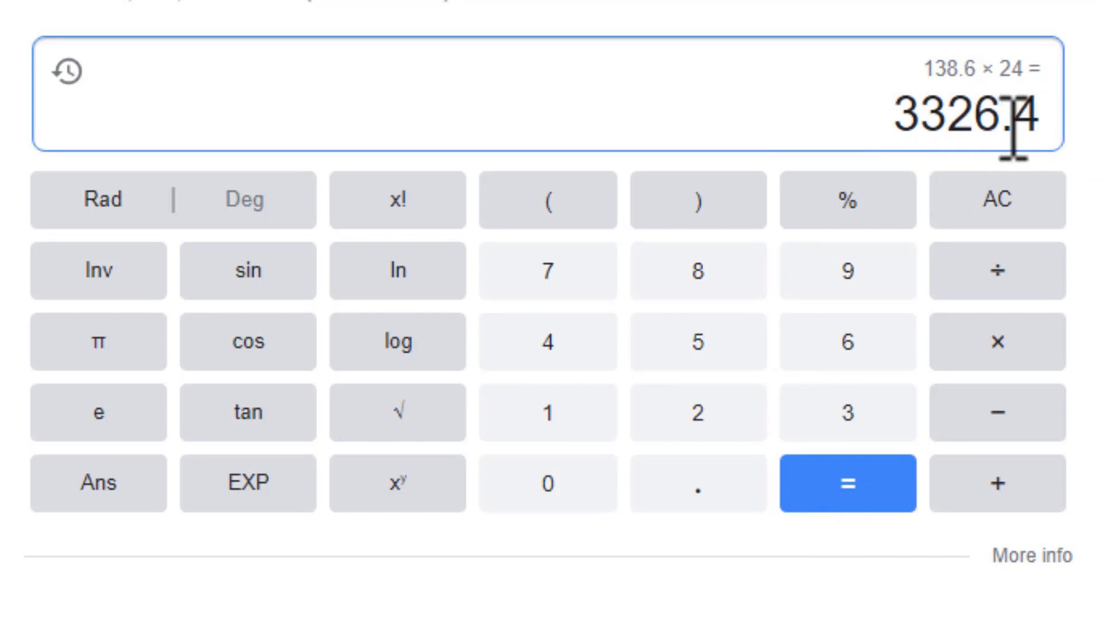
mouse_move(971, 186)
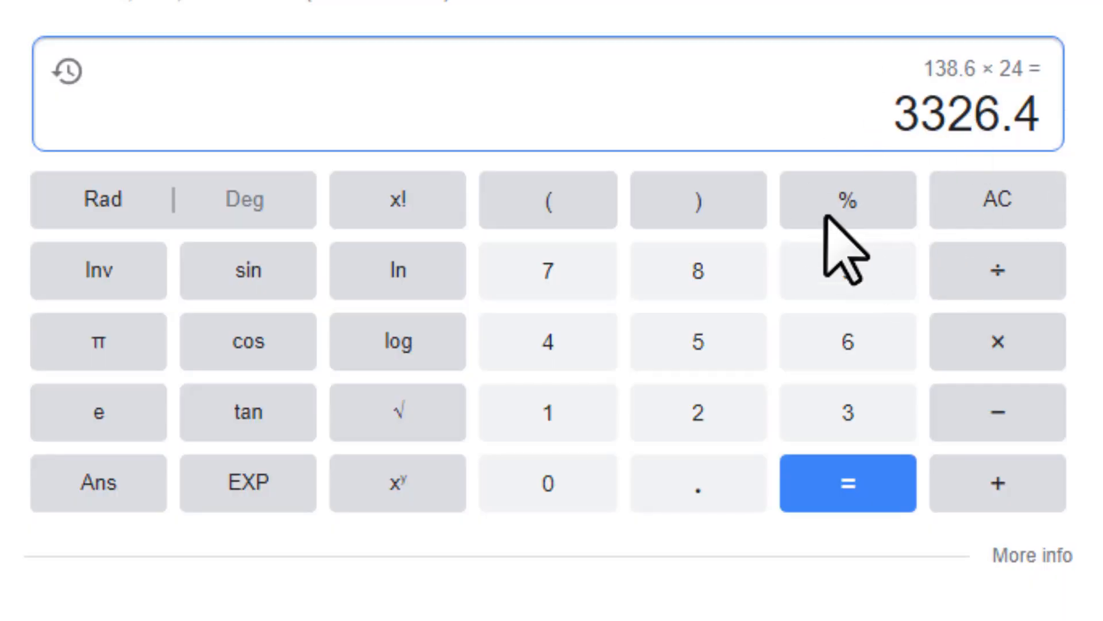
mouse_move(809, 412)
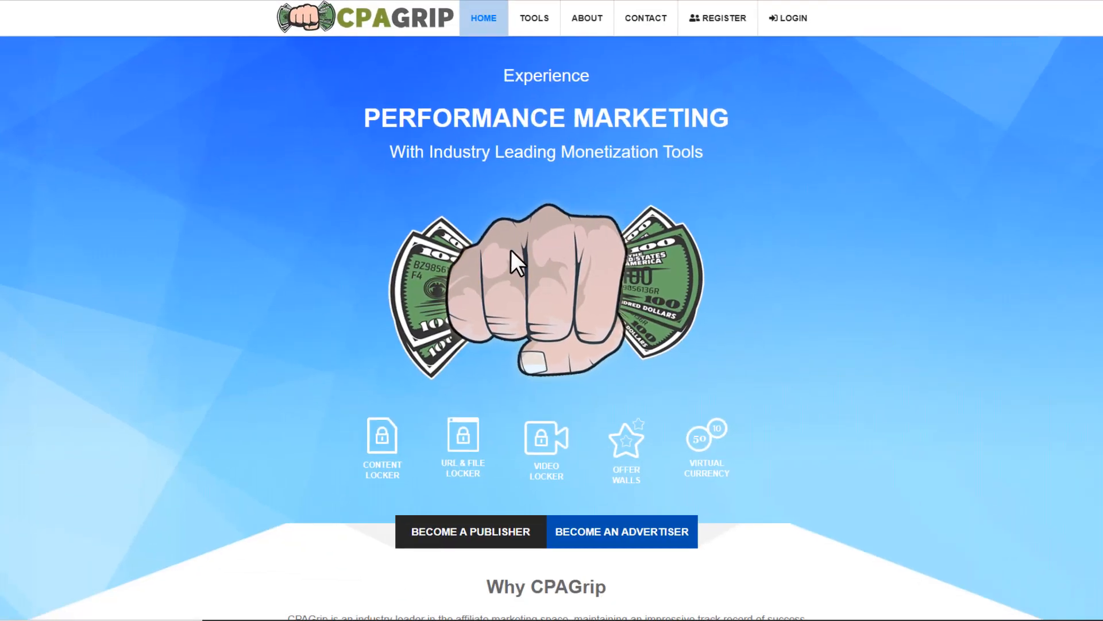
mouse_move(772, 144)
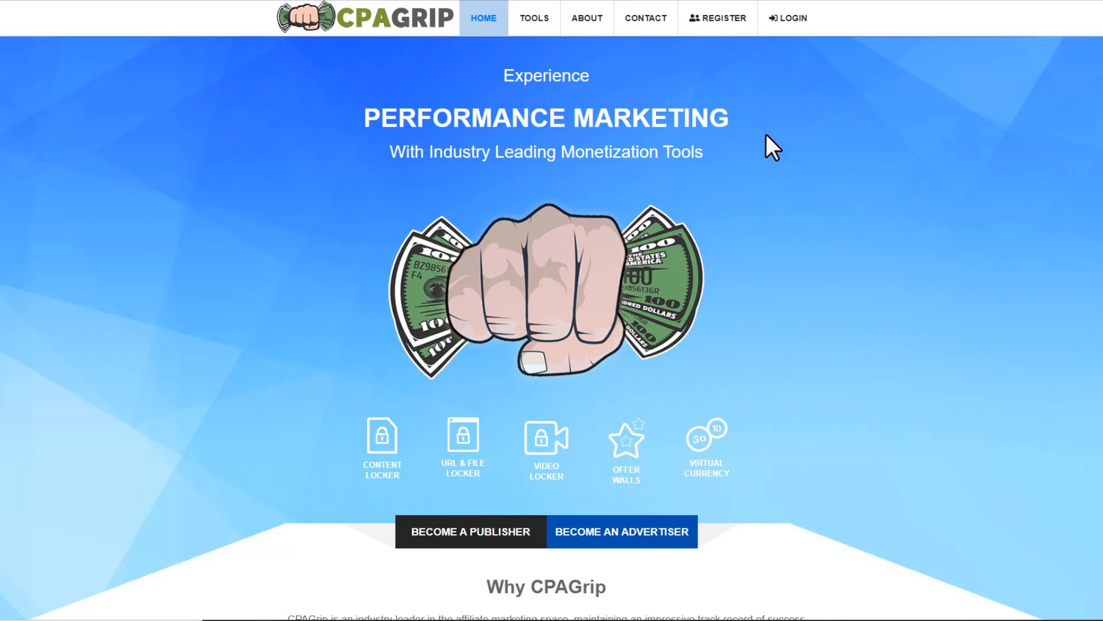
mouse_move(531, 153)
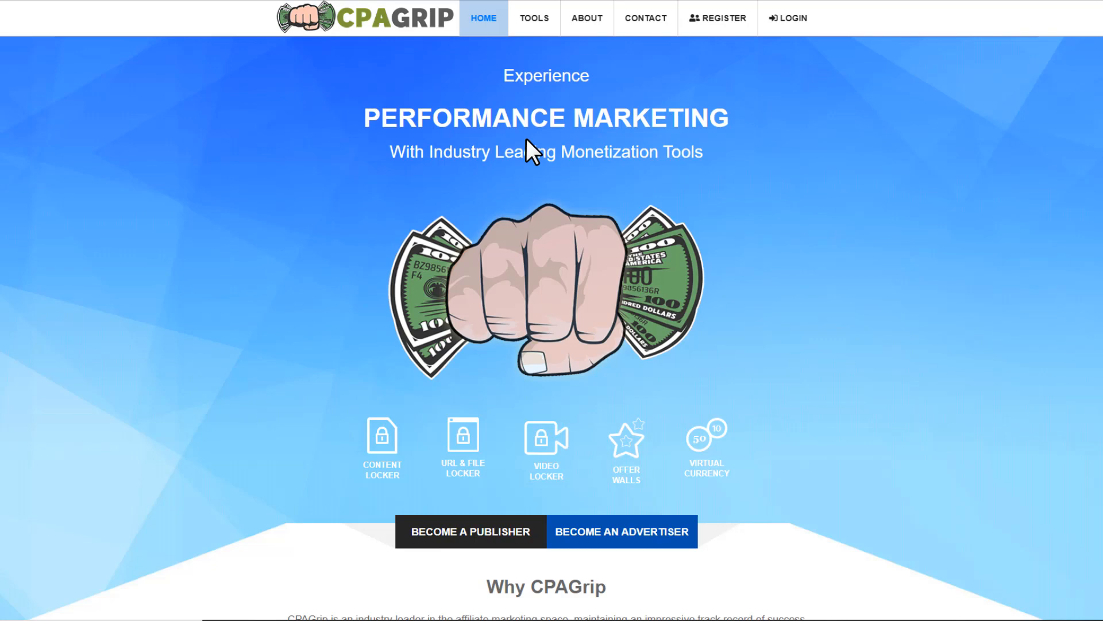
mouse_move(602, 151)
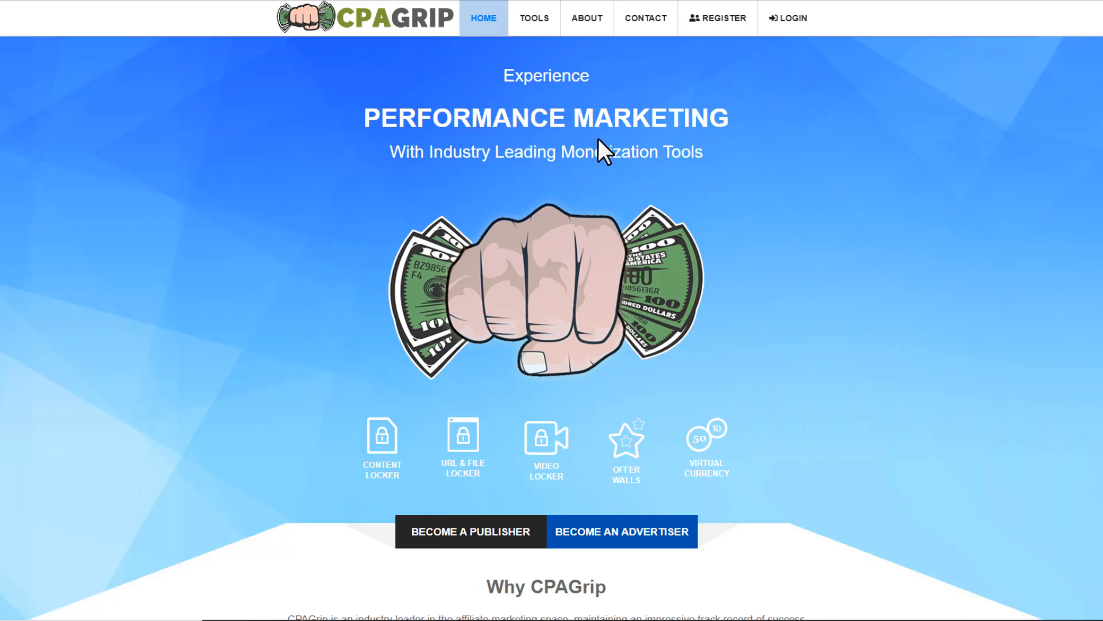
mouse_move(676, 106)
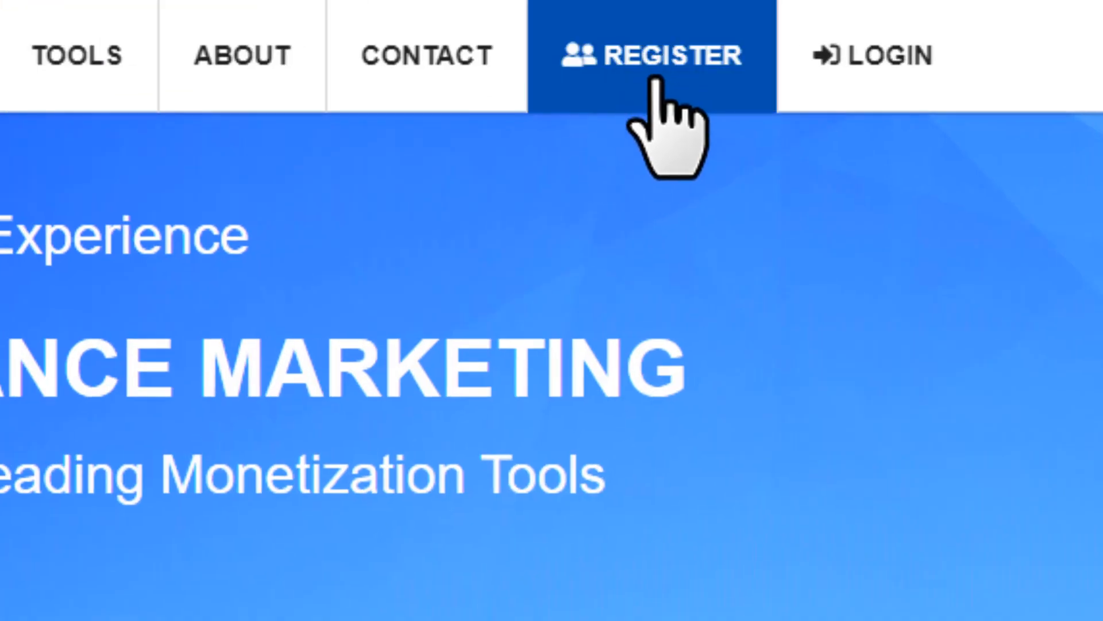
- Register a CPAGrip publisher account and land on the Publisher Dashboard with $0.00 revenue
left_click(655, 55)
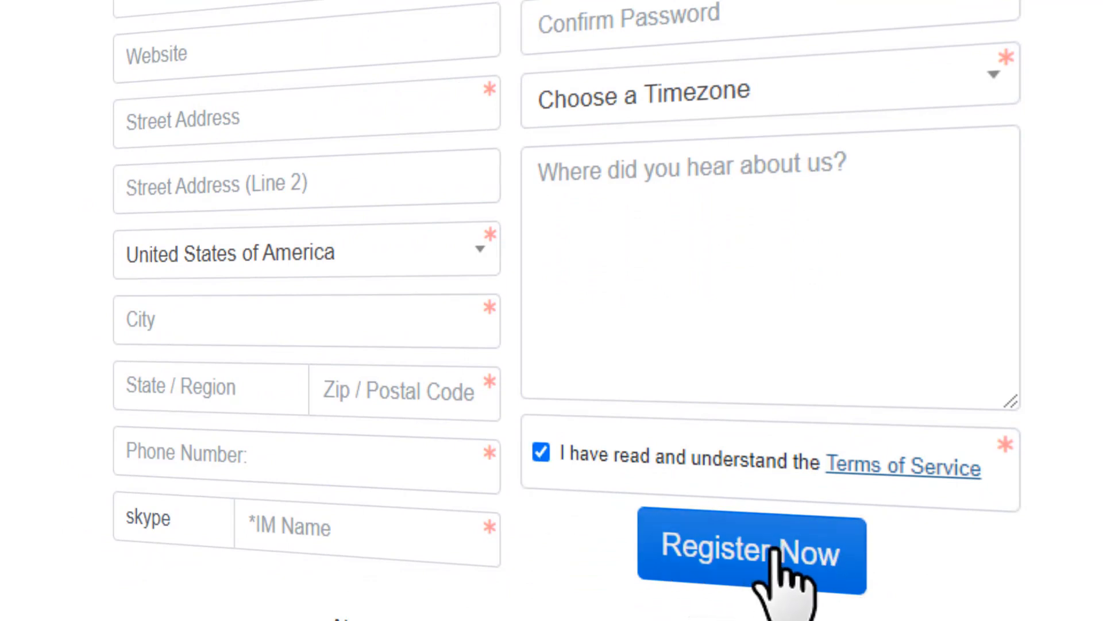
left_click(752, 552)
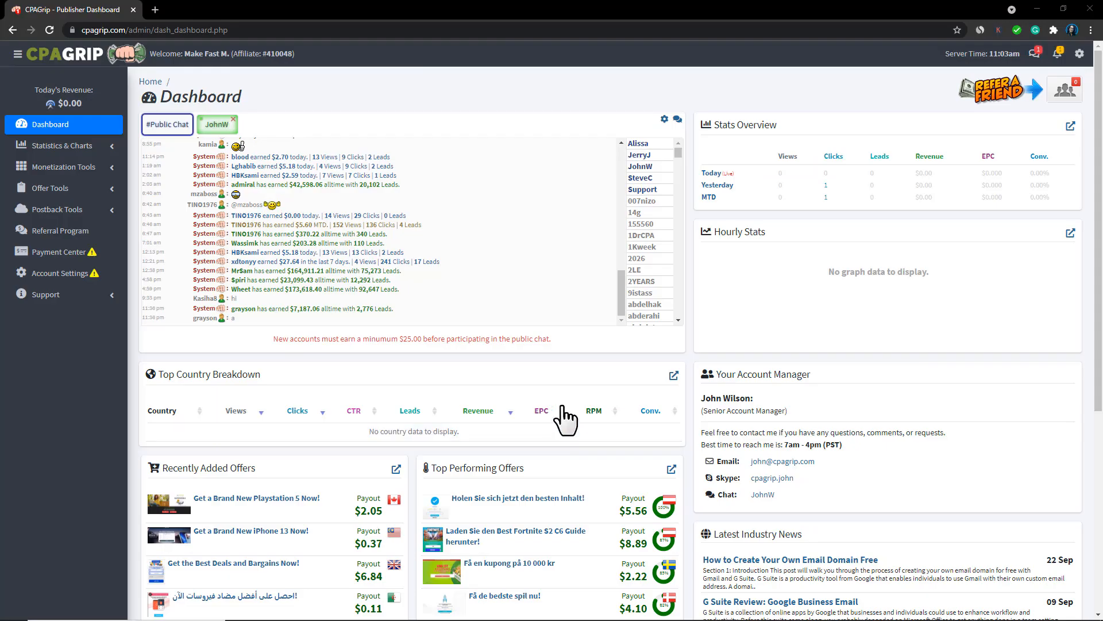
mouse_move(475, 323)
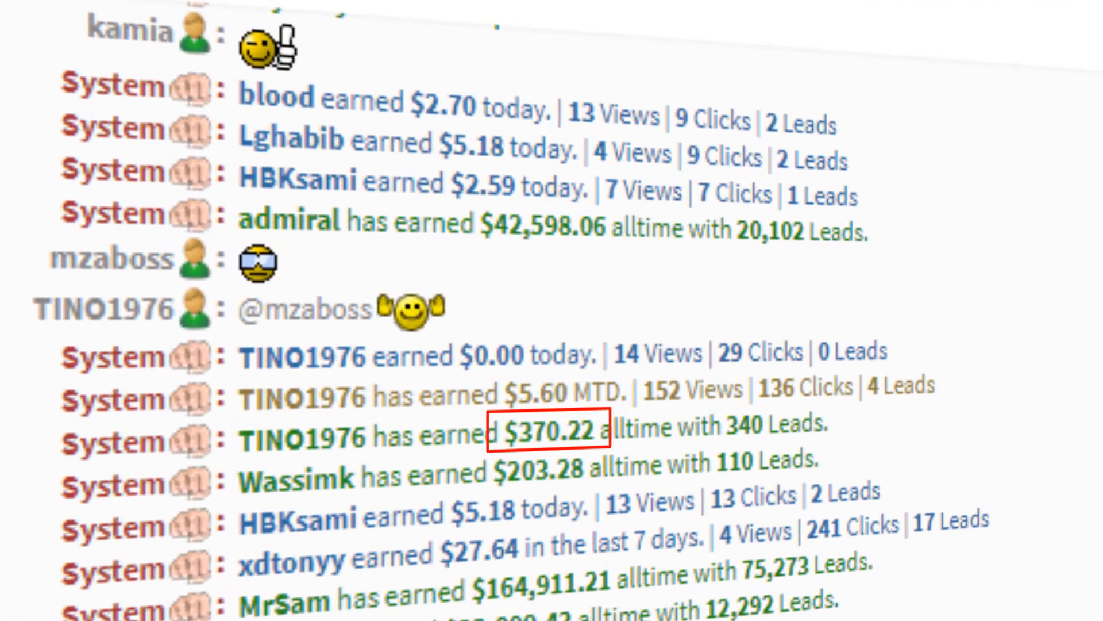
scroll("down", 3)
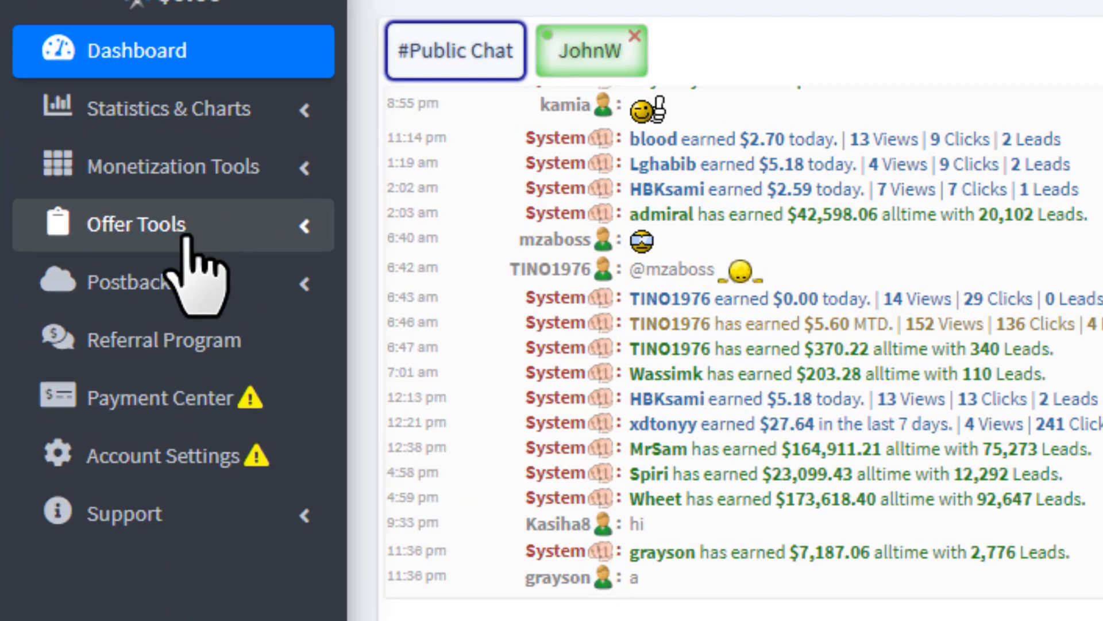
- Browse My Offers for US offers until the $2.31 'Get a Brand New PS5 Now!' offer appears
left_click(137, 224)
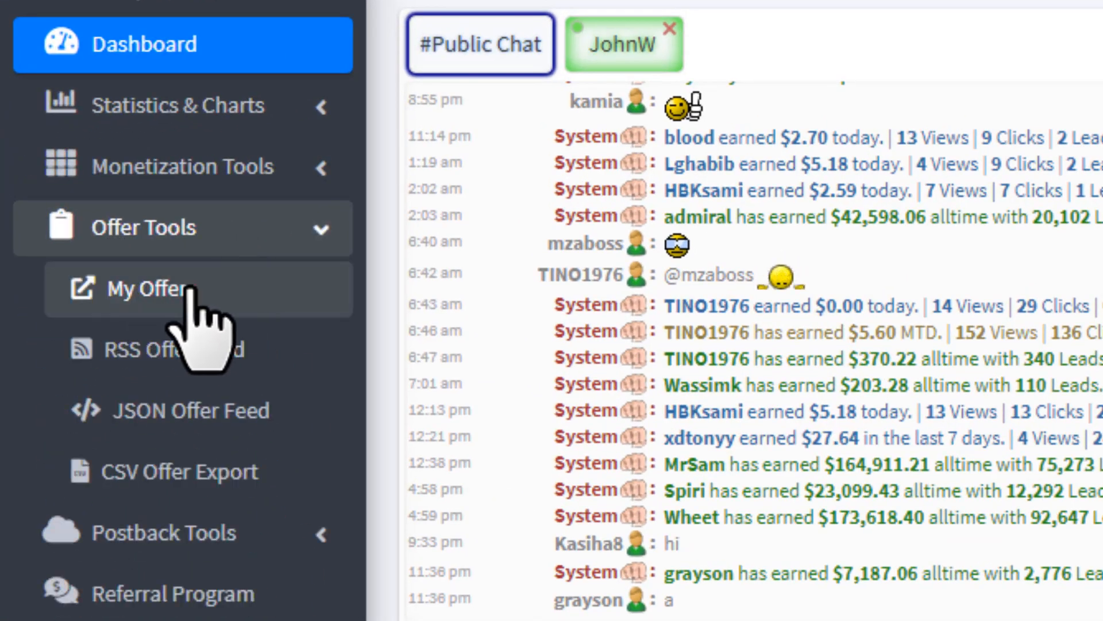
left_click(148, 288)
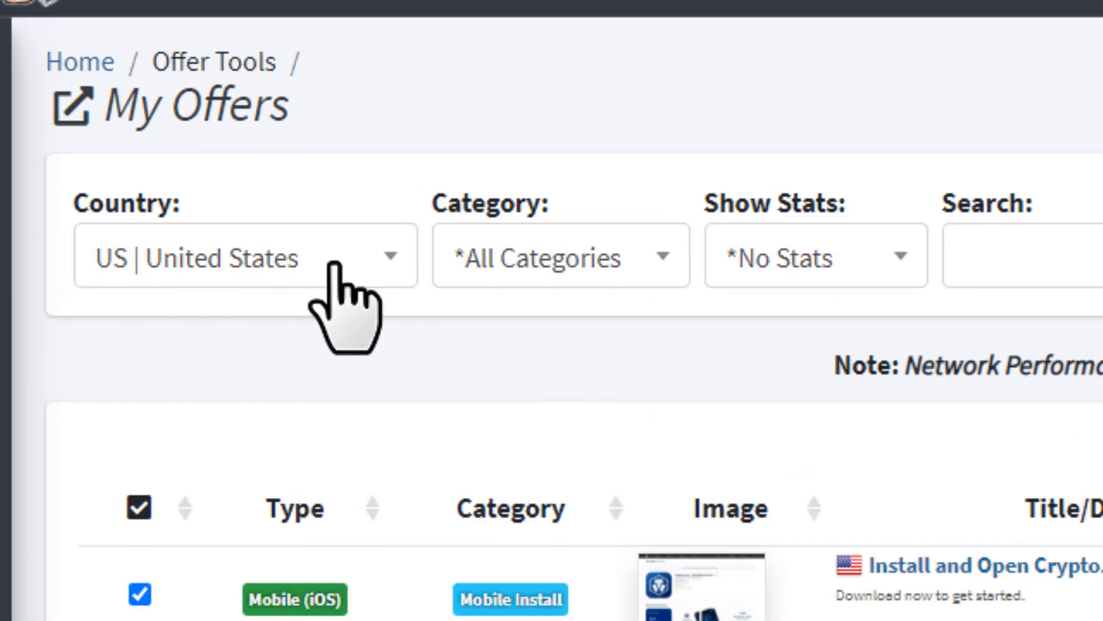
scroll("down", 3)
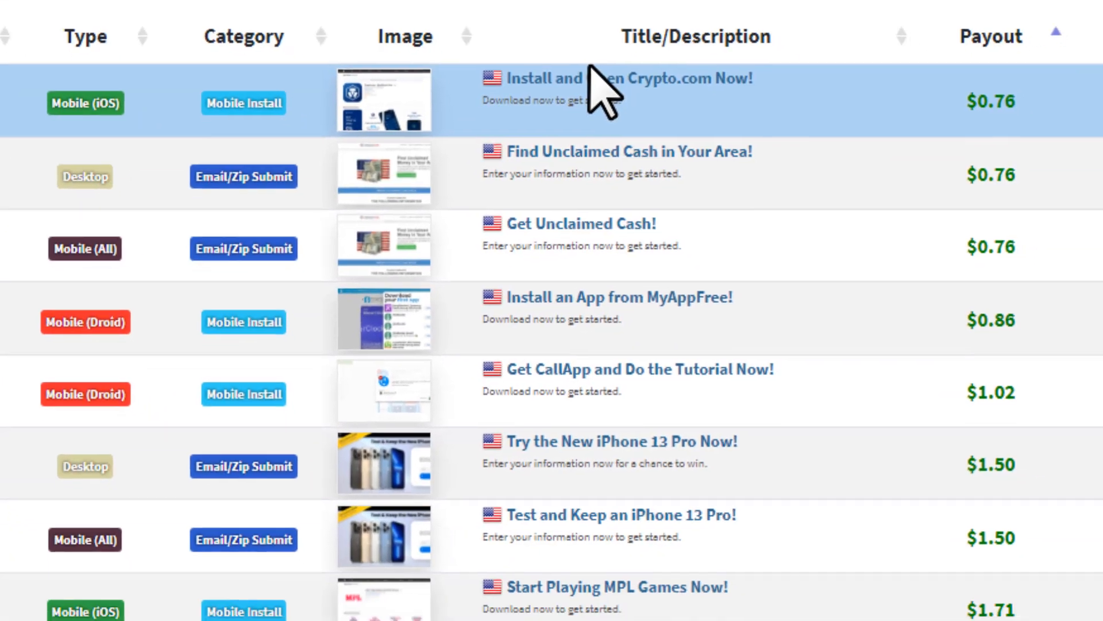
mouse_move(795, 282)
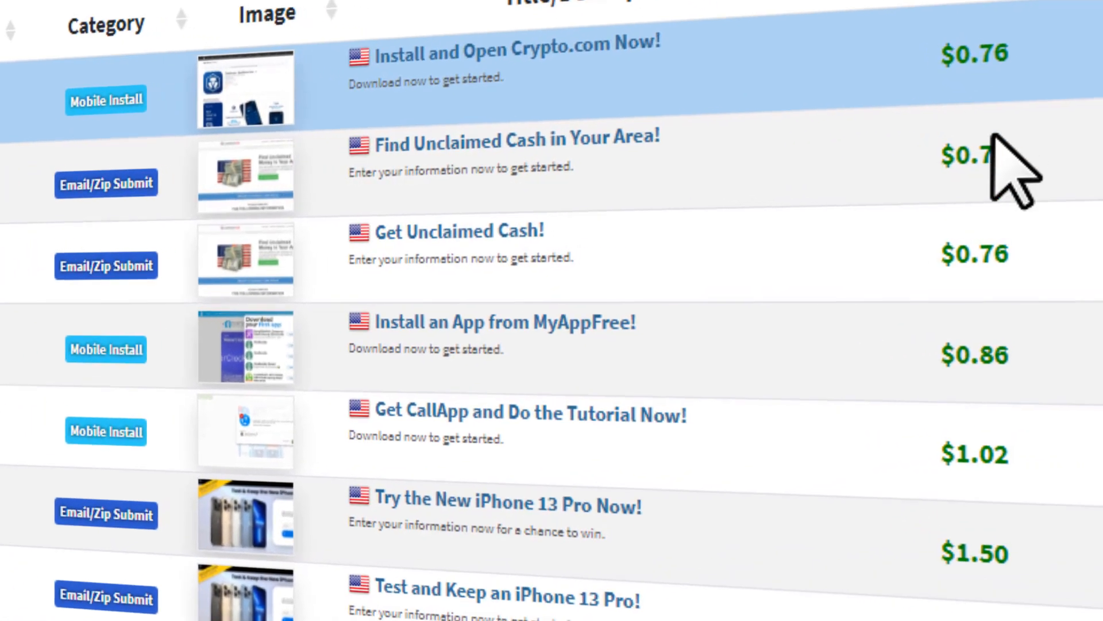
scroll("down", 3)
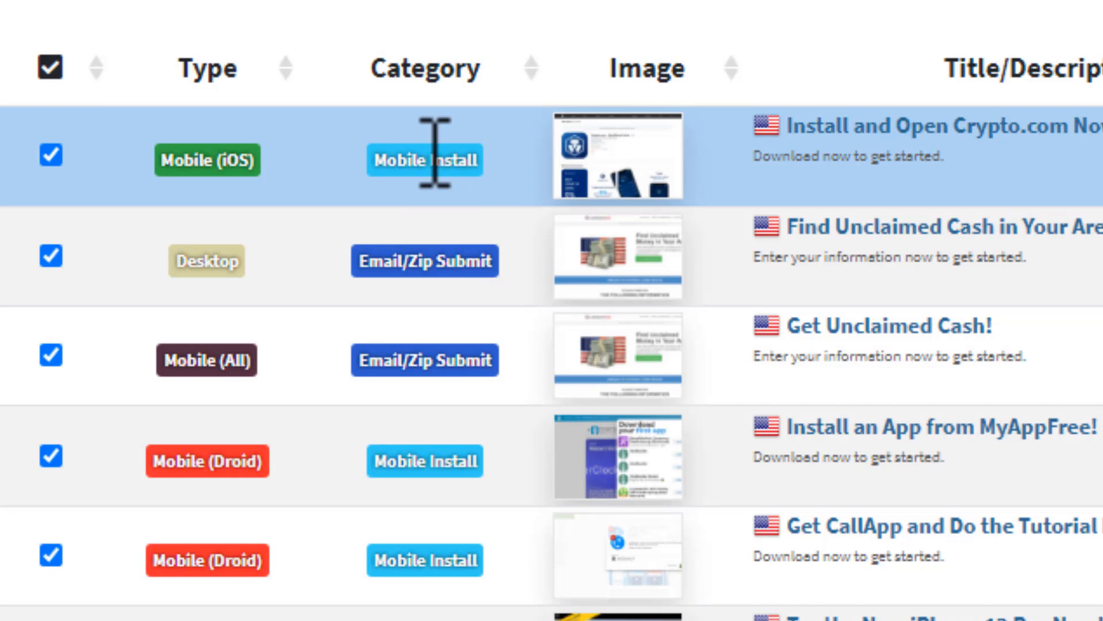
scroll("down", 3)
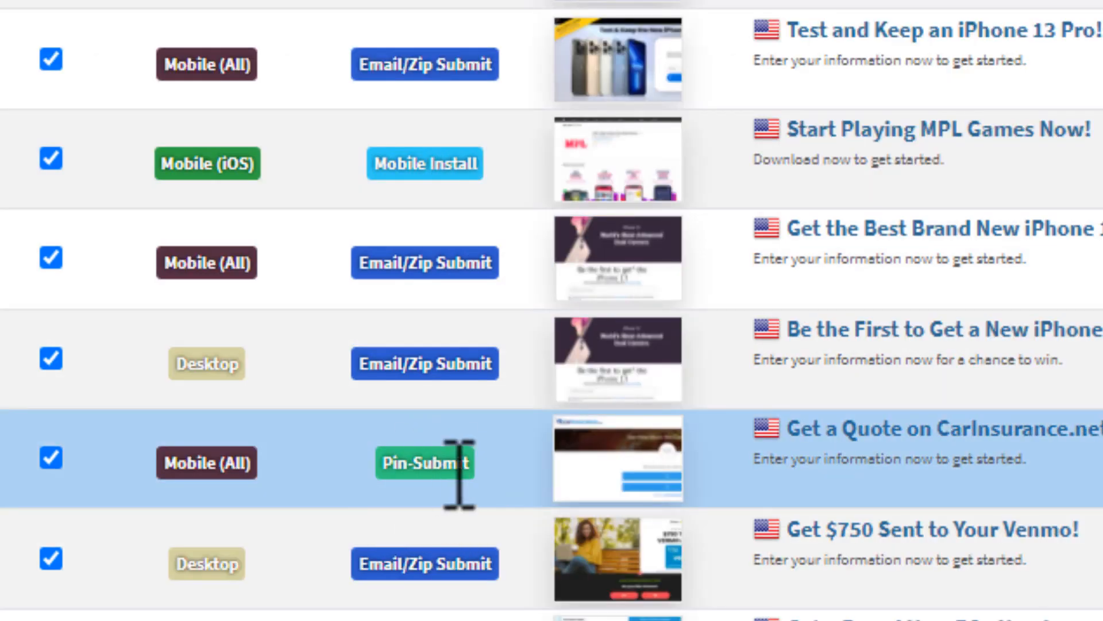
scroll("down", 3)
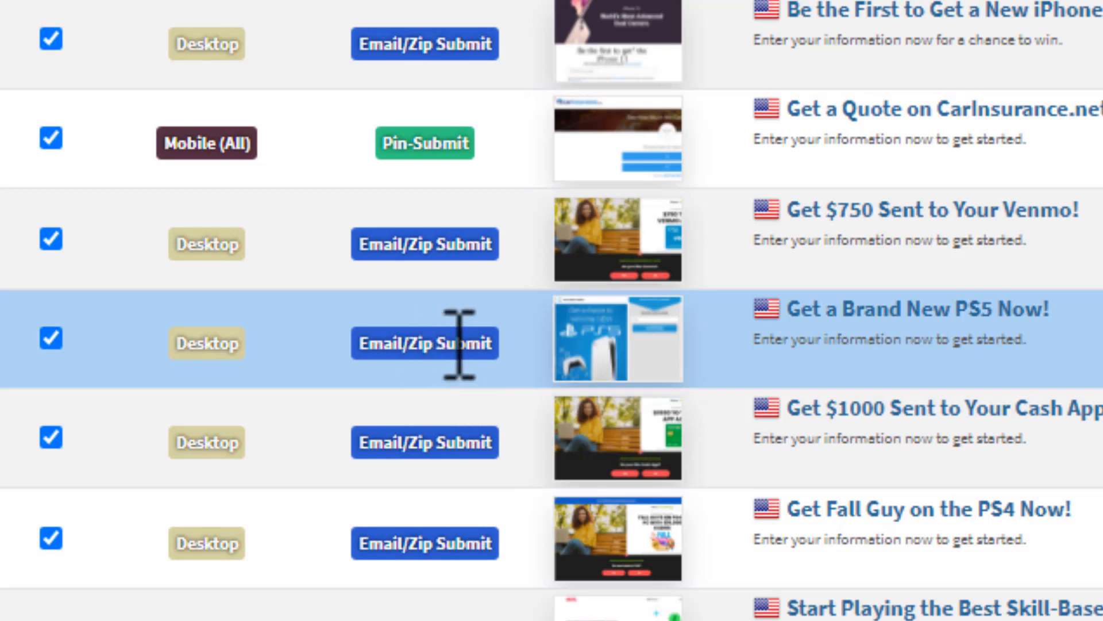
mouse_move(457, 395)
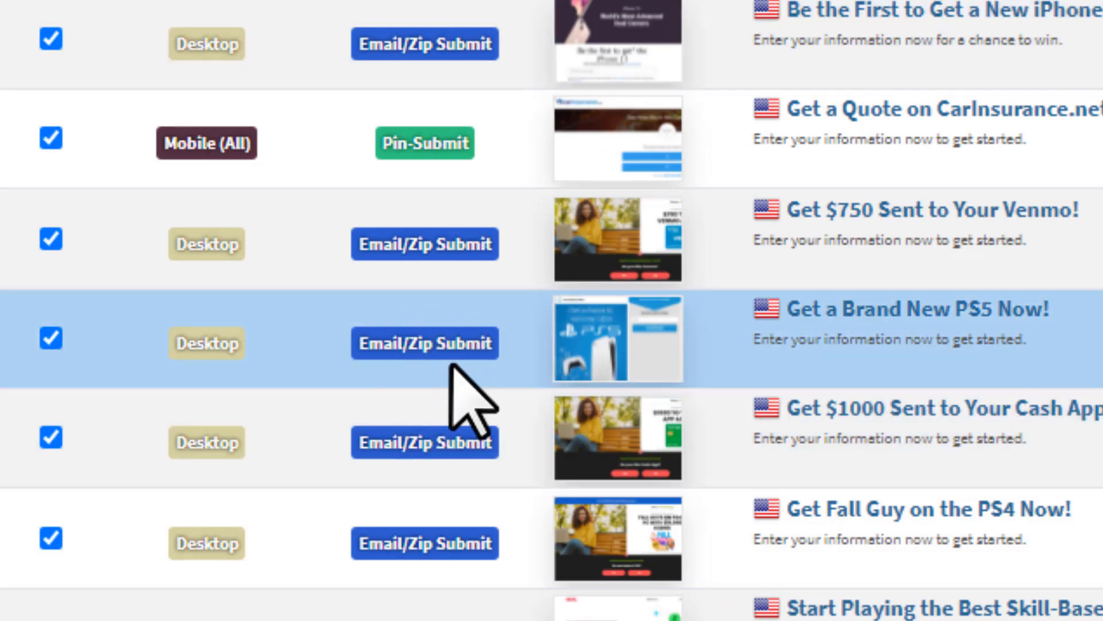
mouse_move(429, 345)
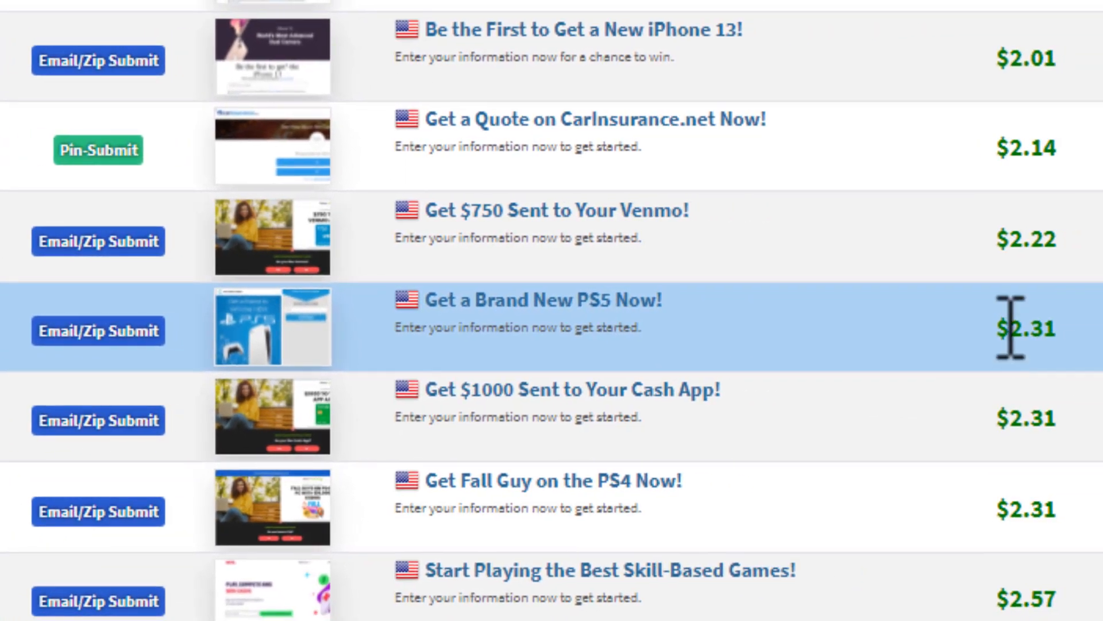
mouse_move(1056, 394)
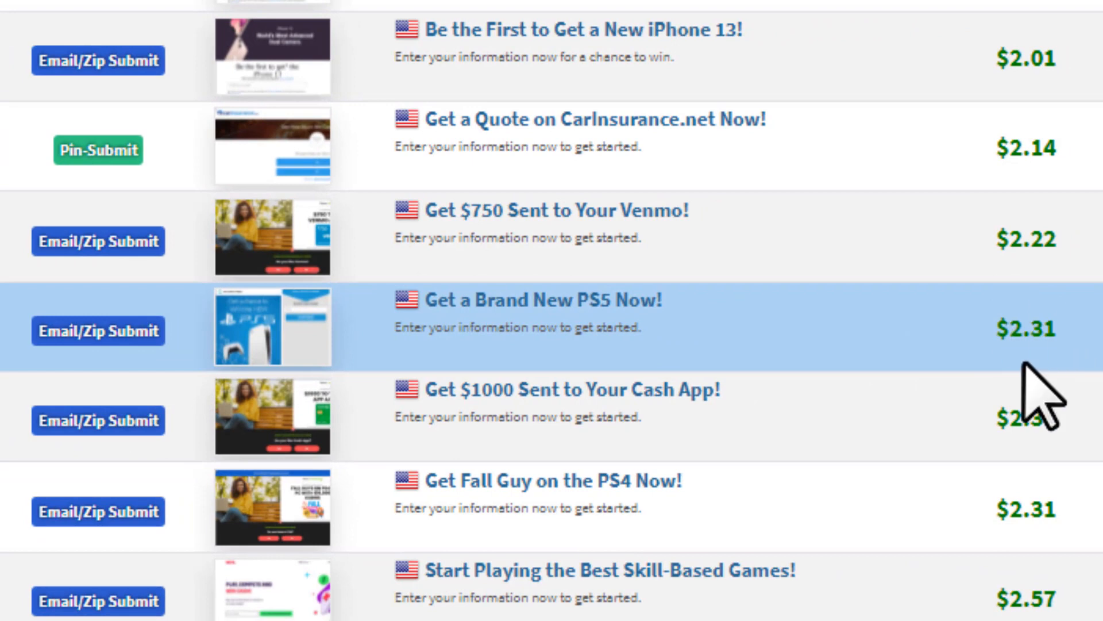
mouse_move(535, 323)
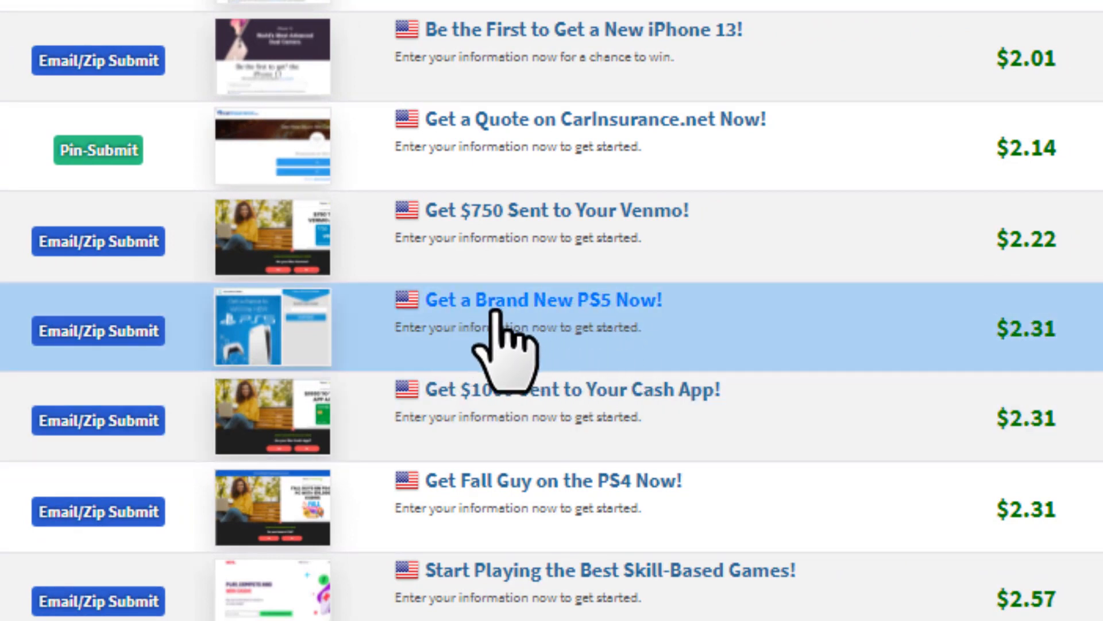
mouse_move(675, 334)
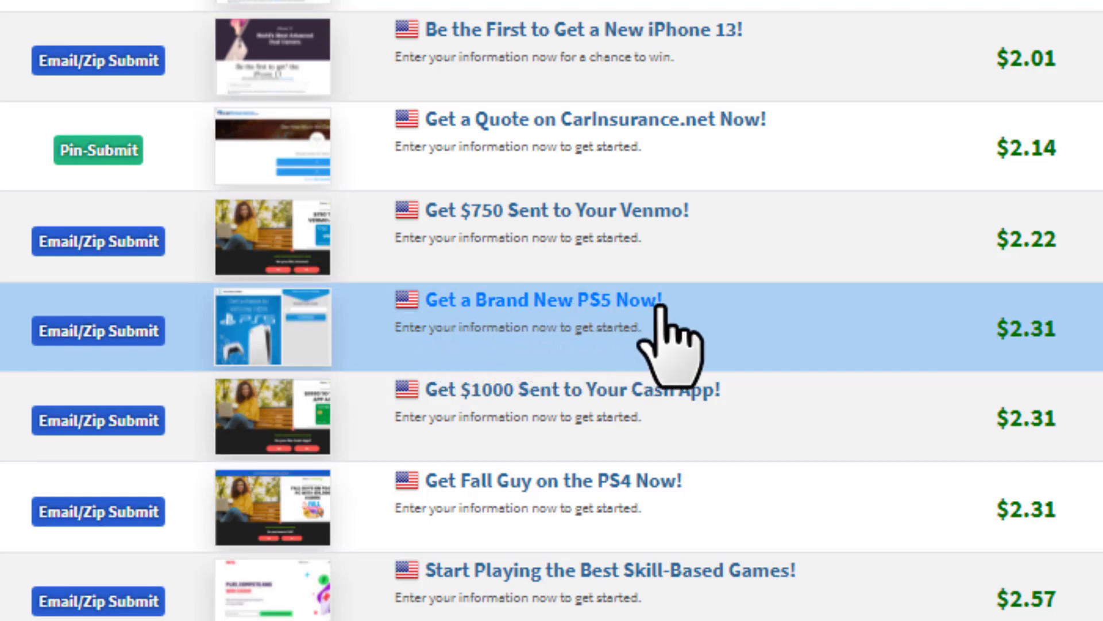
mouse_move(626, 331)
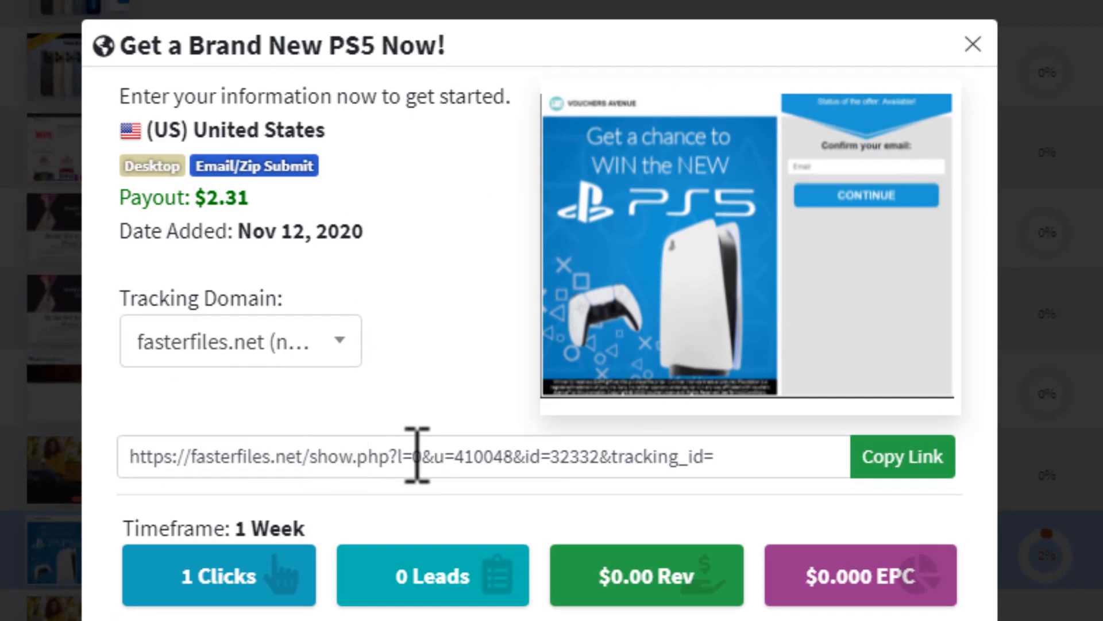
mouse_move(363, 470)
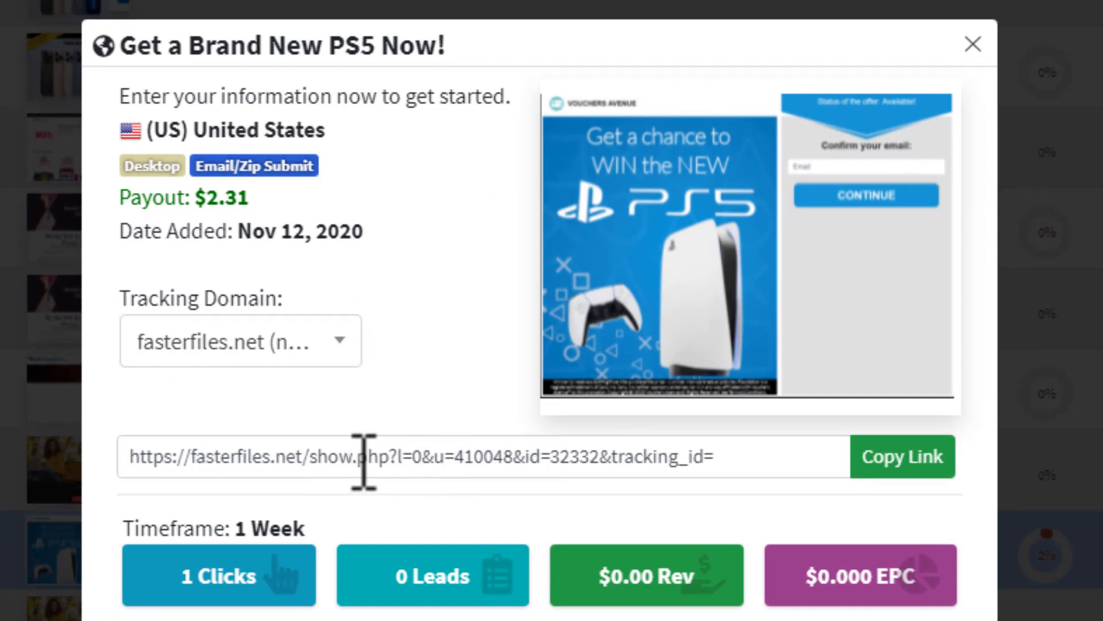
mouse_move(796, 236)
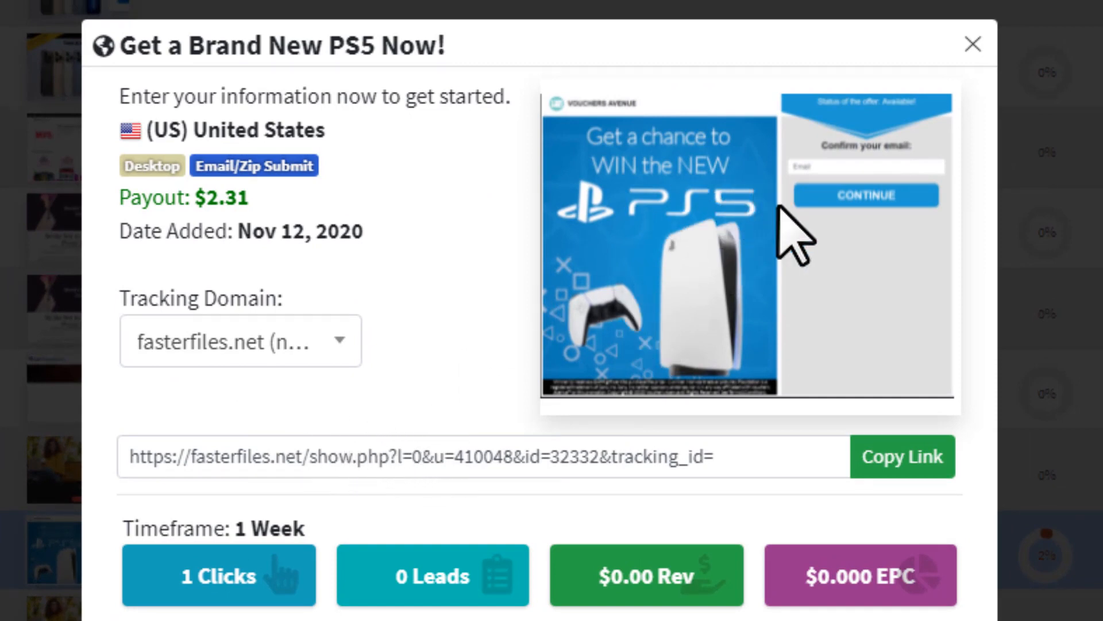
mouse_move(760, 211)
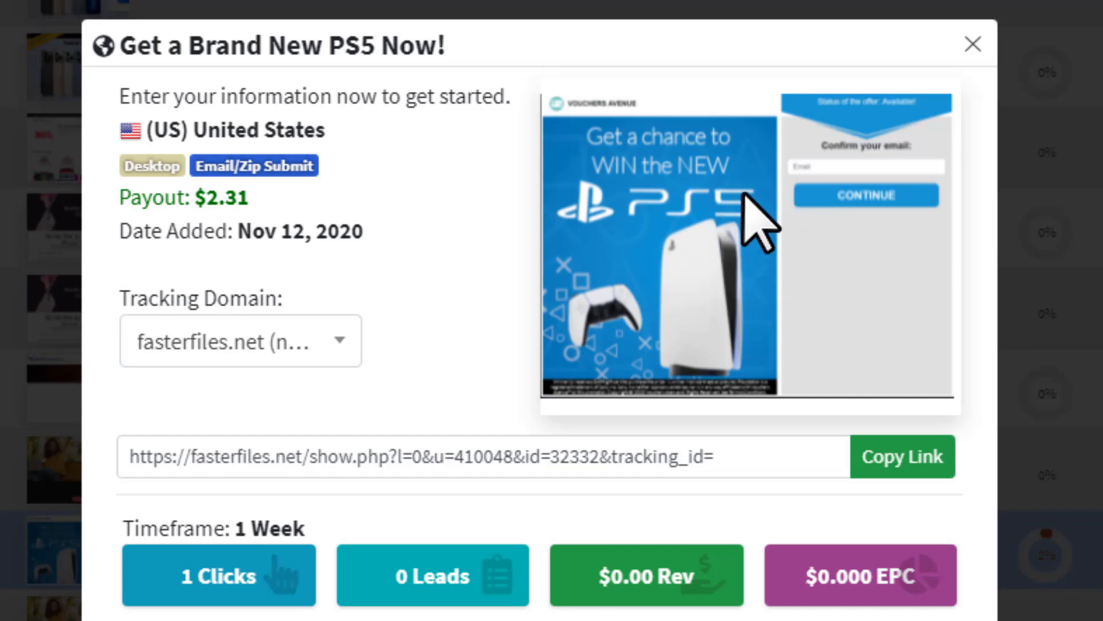
mouse_move(677, 172)
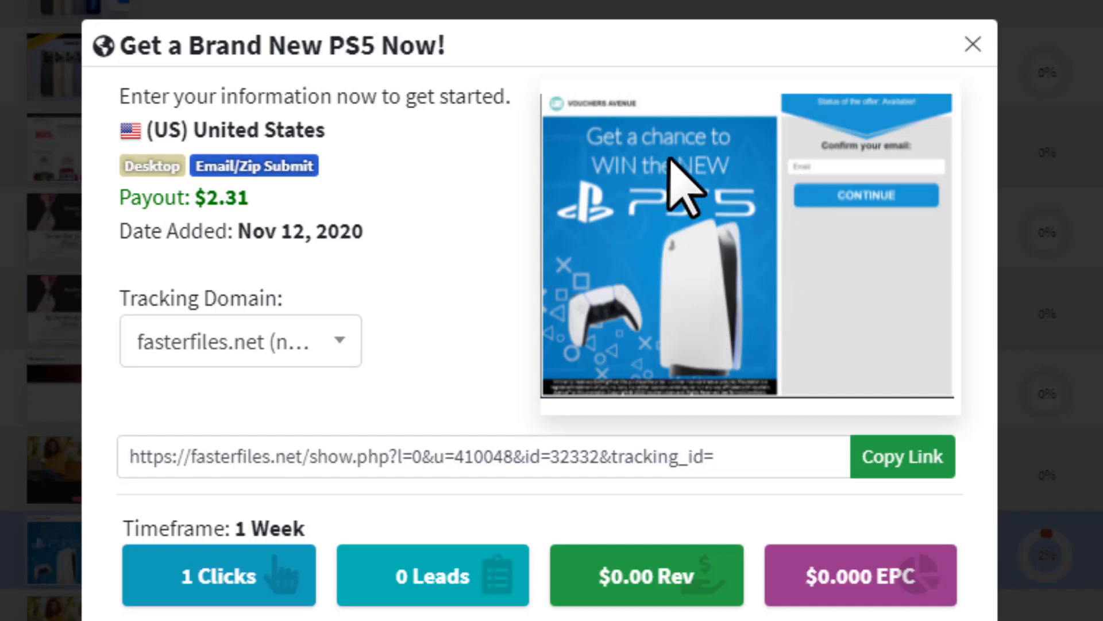
mouse_move(717, 250)
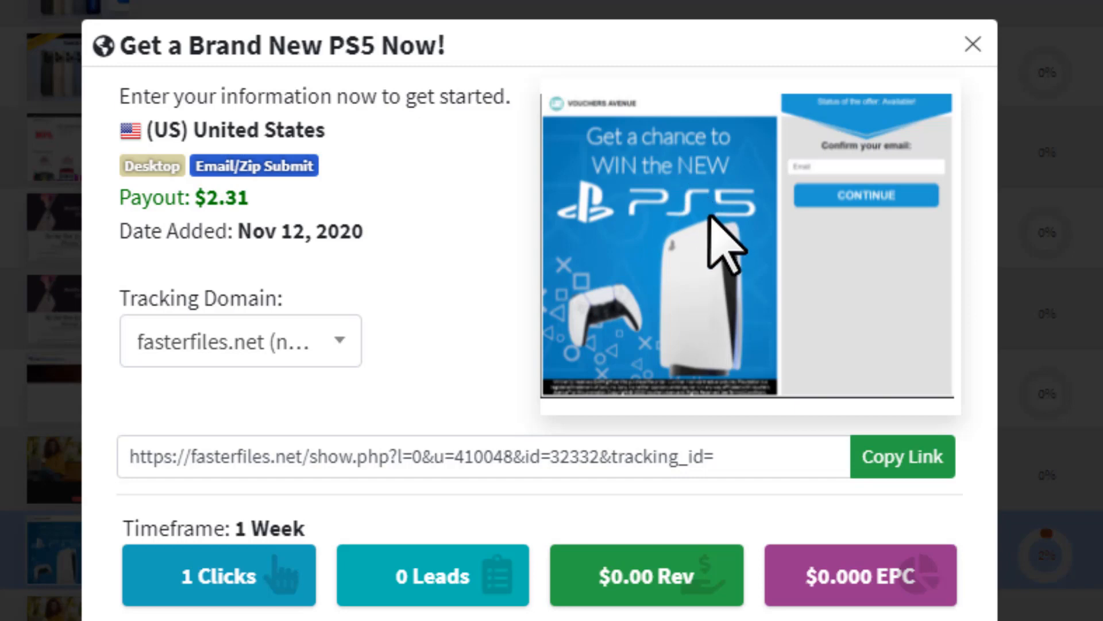
mouse_move(748, 455)
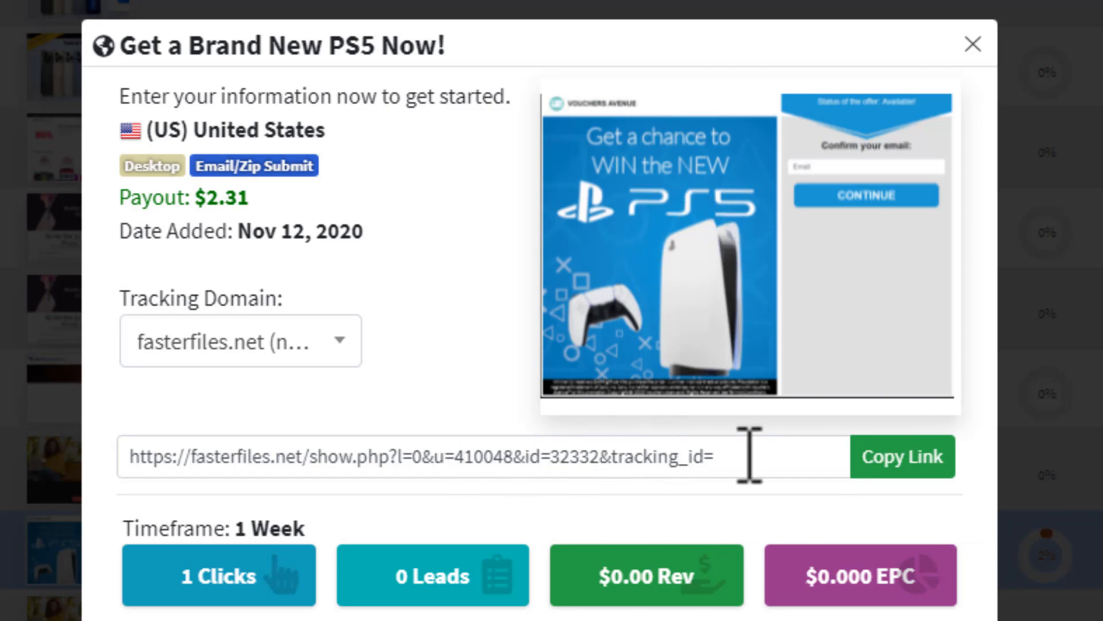
- Copy the PS5 giveaway offer's fasterfiles.net tracking link from its details popup
left_click(901, 456)
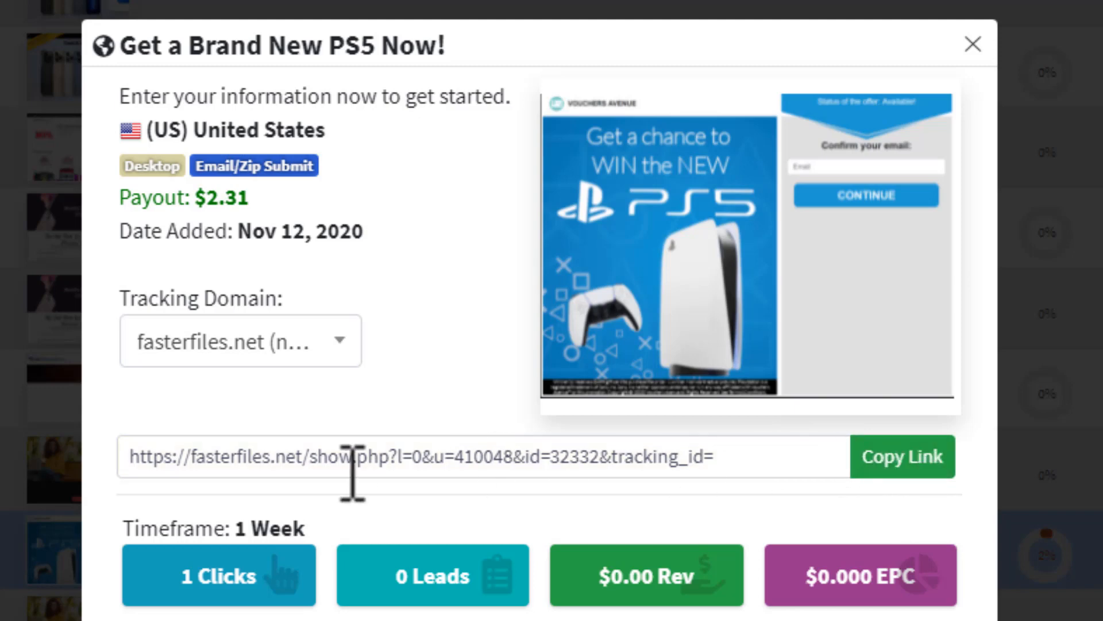
mouse_move(260, 464)
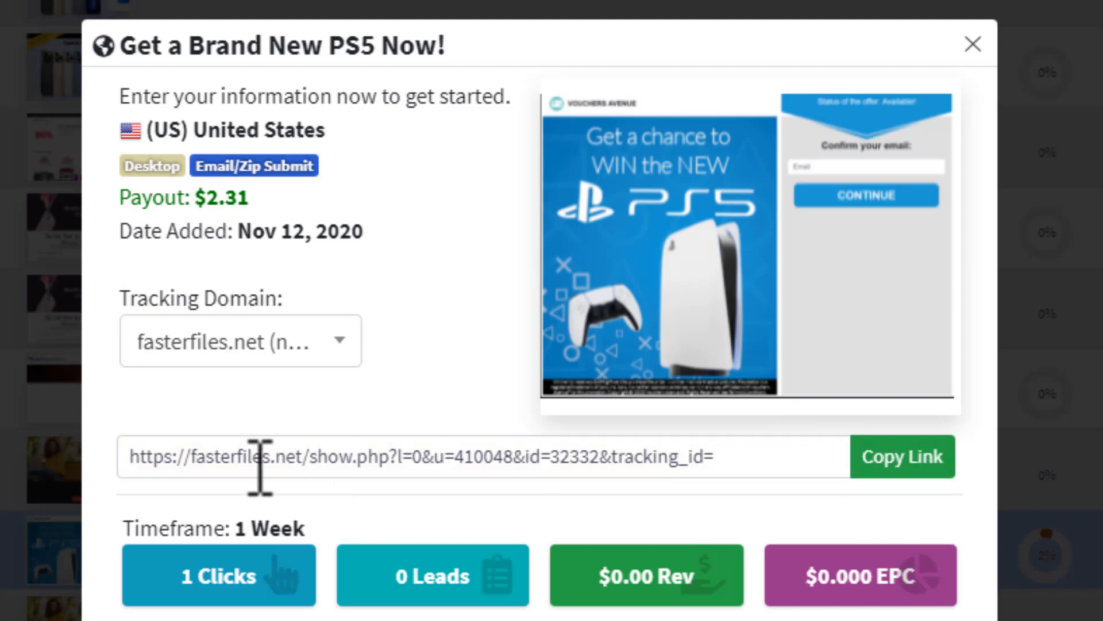
mouse_move(417, 470)
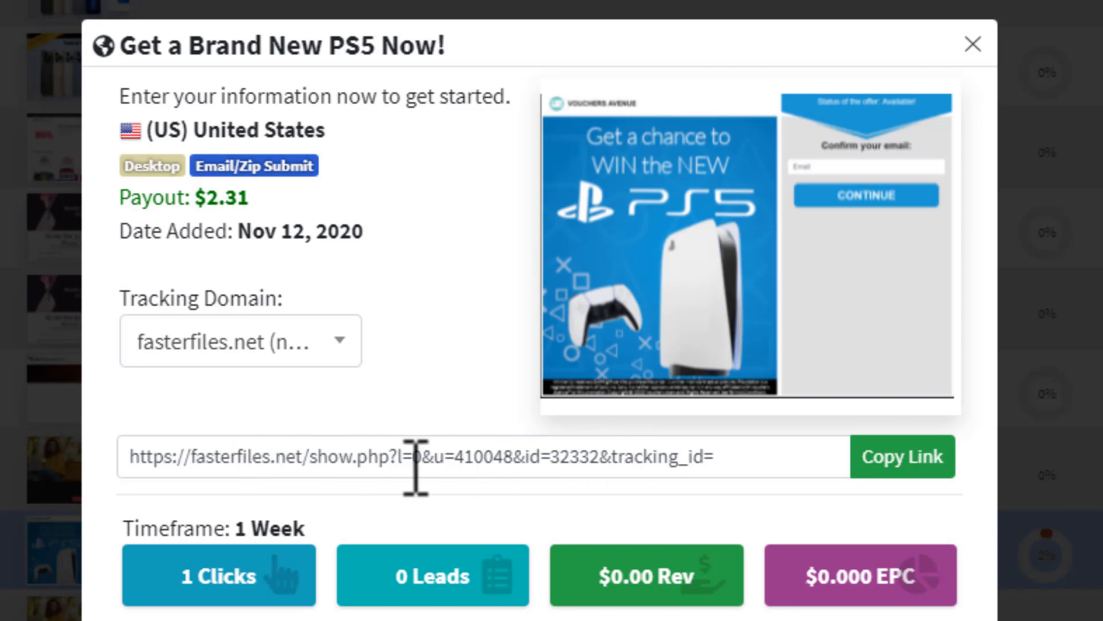
mouse_move(386, 464)
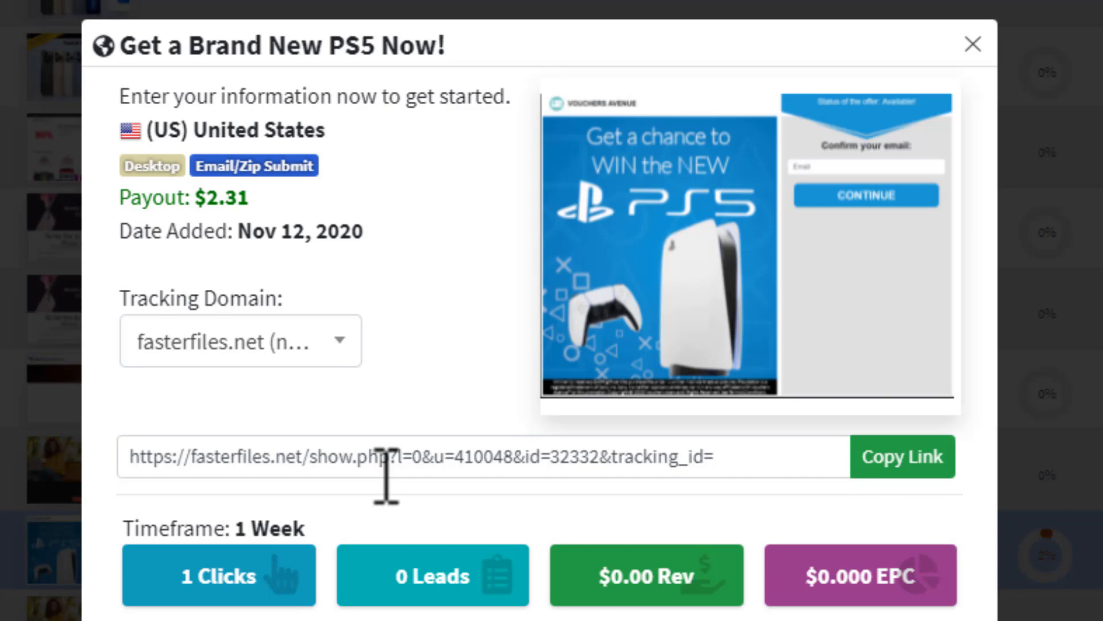
mouse_move(345, 471)
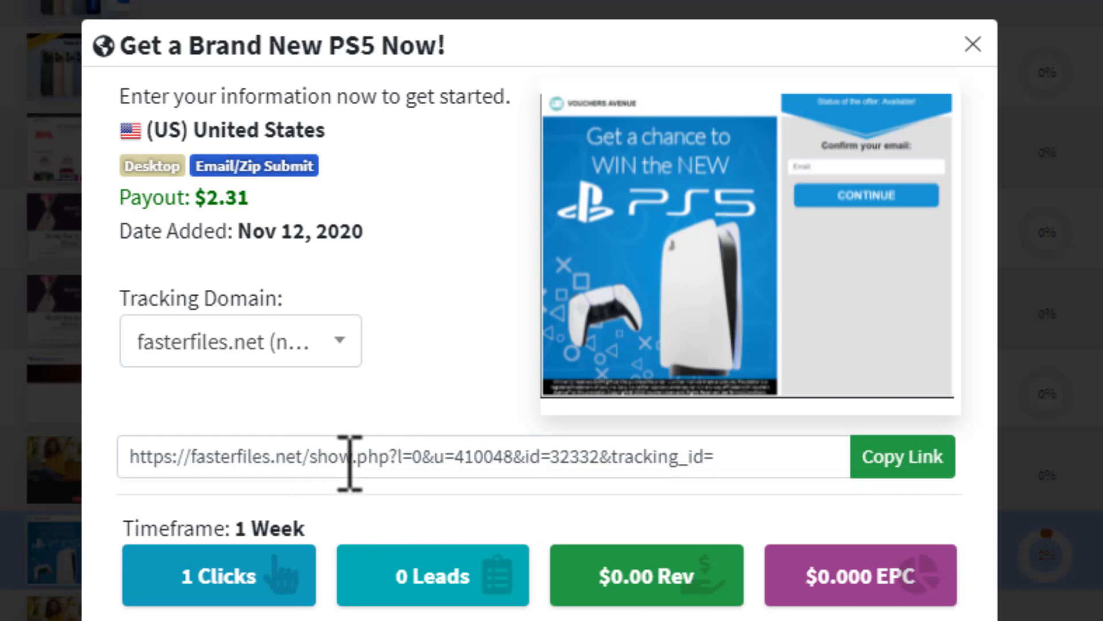
mouse_move(414, 463)
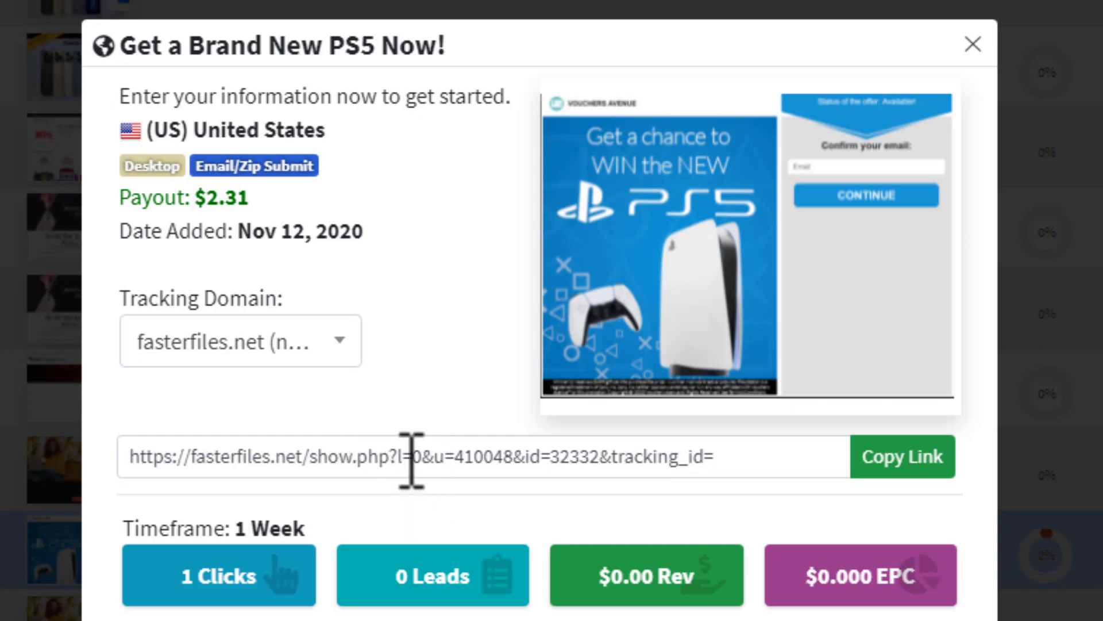
mouse_move(399, 456)
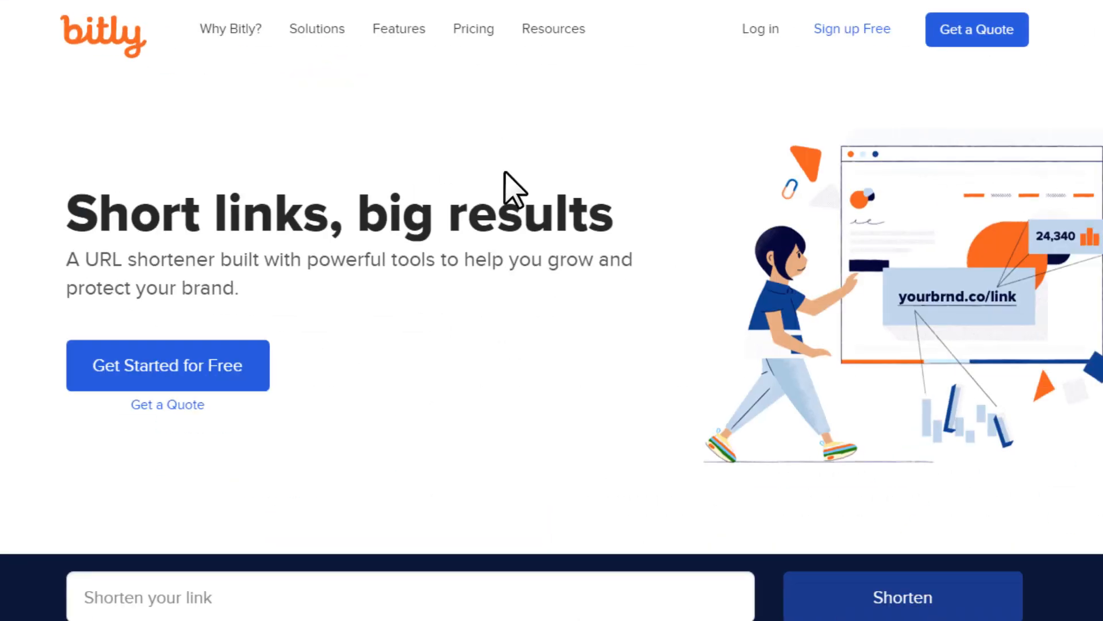
mouse_move(488, 247)
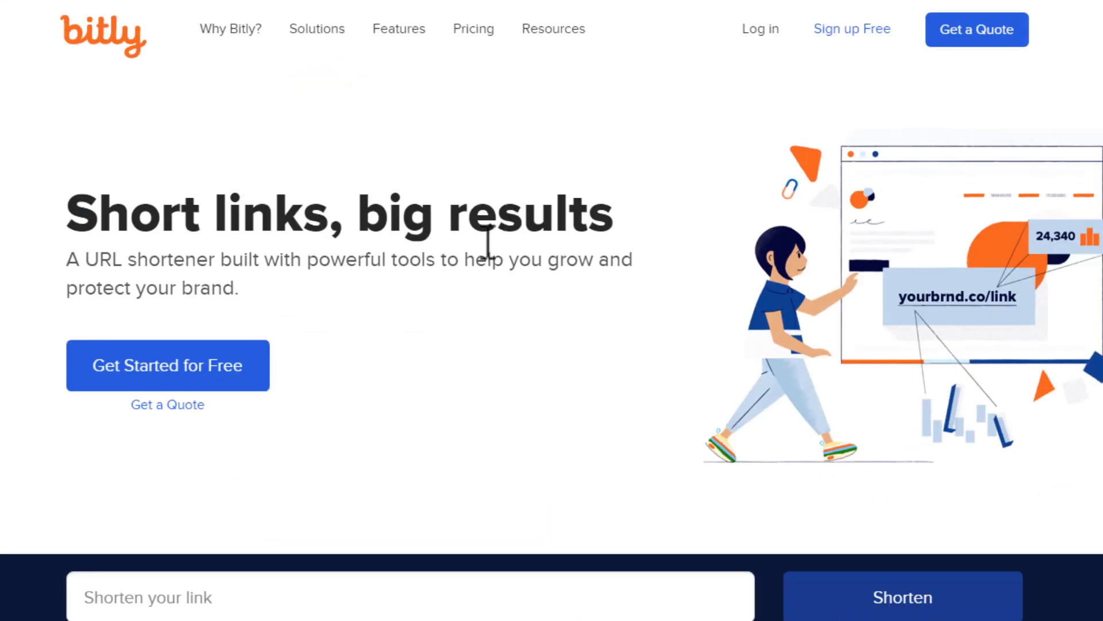
mouse_move(496, 157)
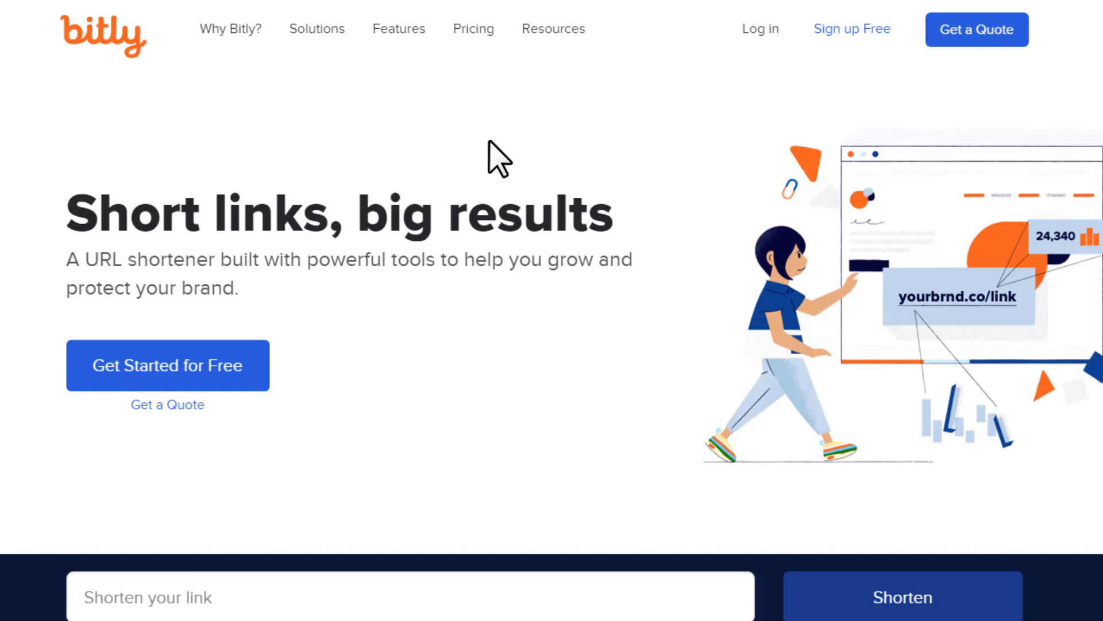
mouse_move(577, 158)
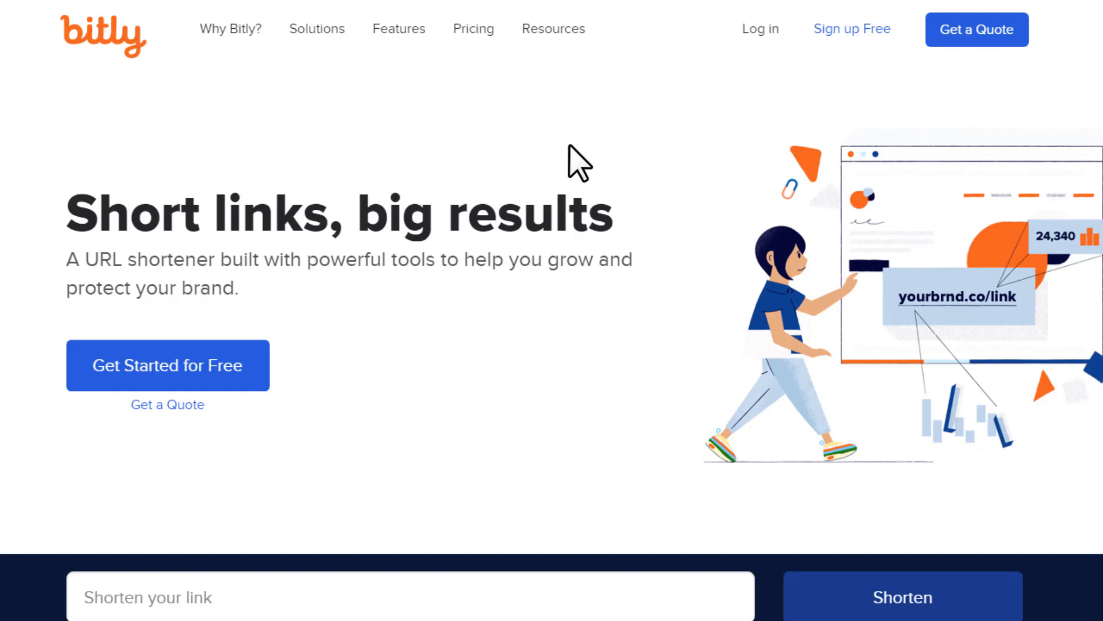
mouse_move(852, 28)
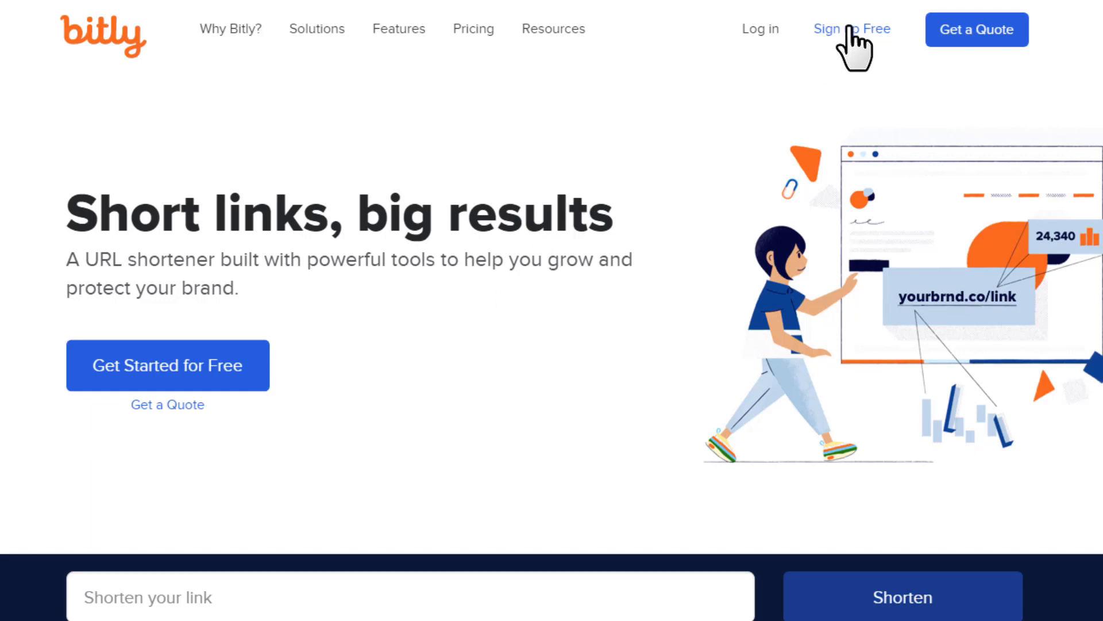
- Start a new Bitly link with the fasterfiles.net tracking URL (u=410048, id=32332) as the long URL
left_click(851, 29)
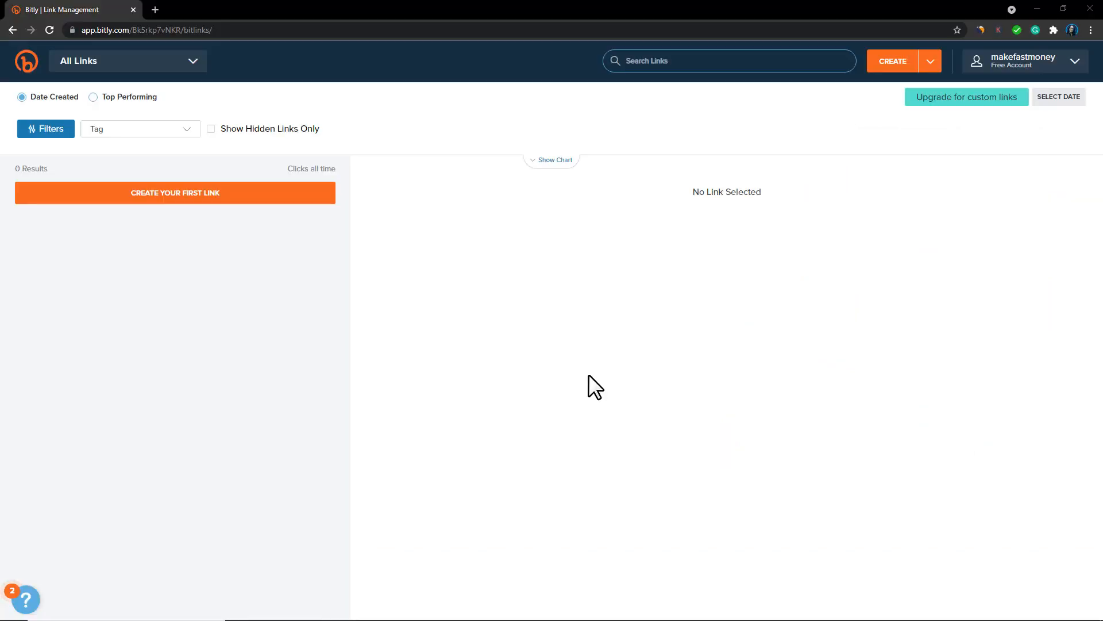
mouse_move(614, 259)
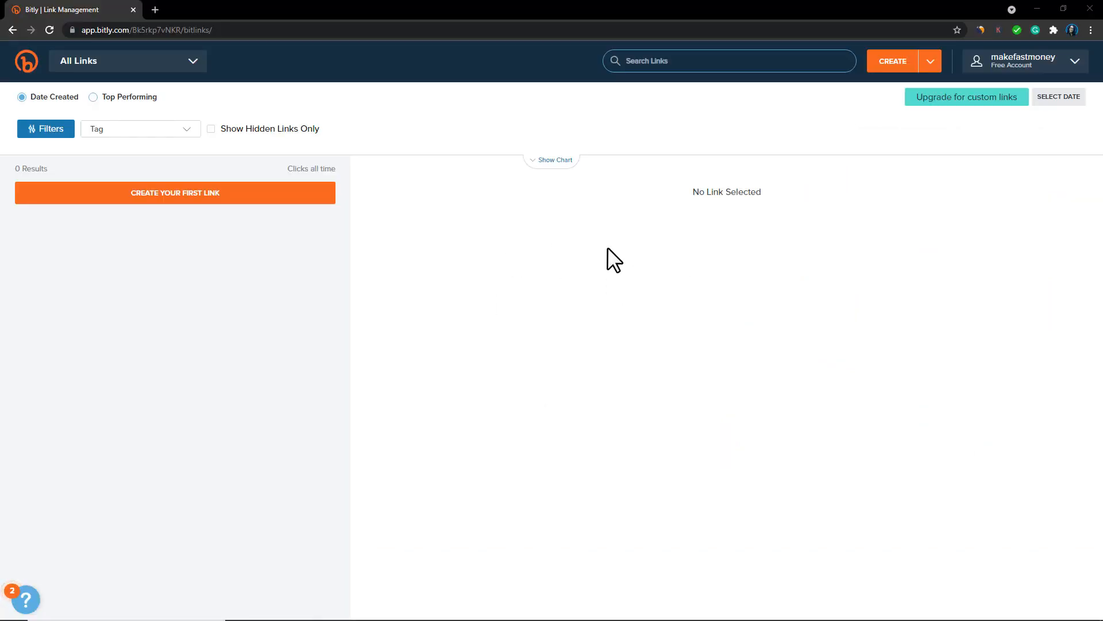
mouse_move(704, 292)
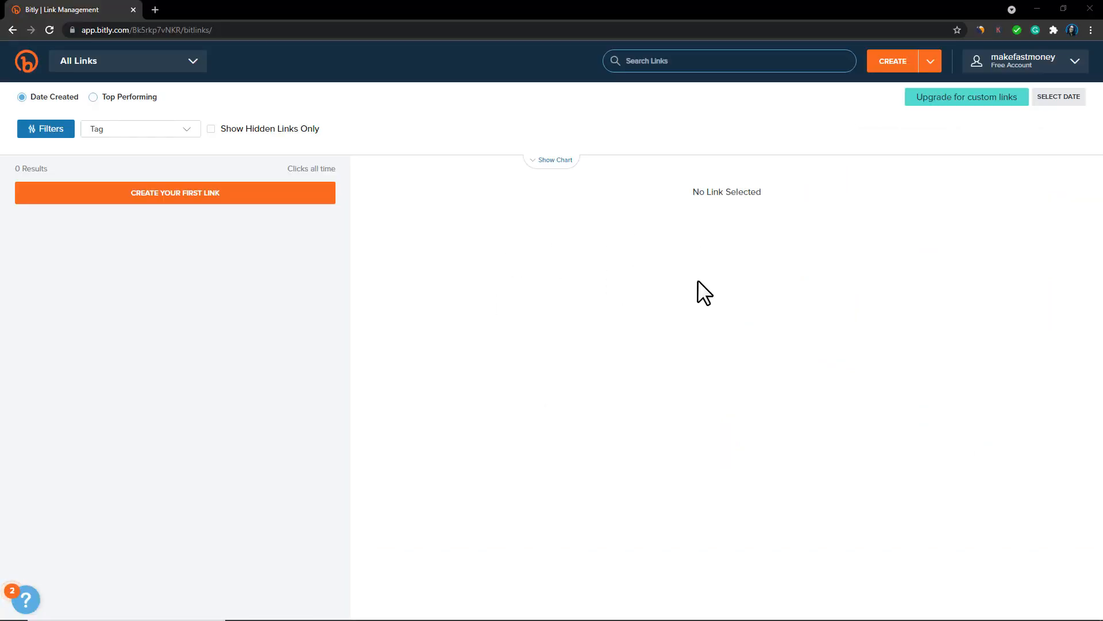
left_click(893, 60)
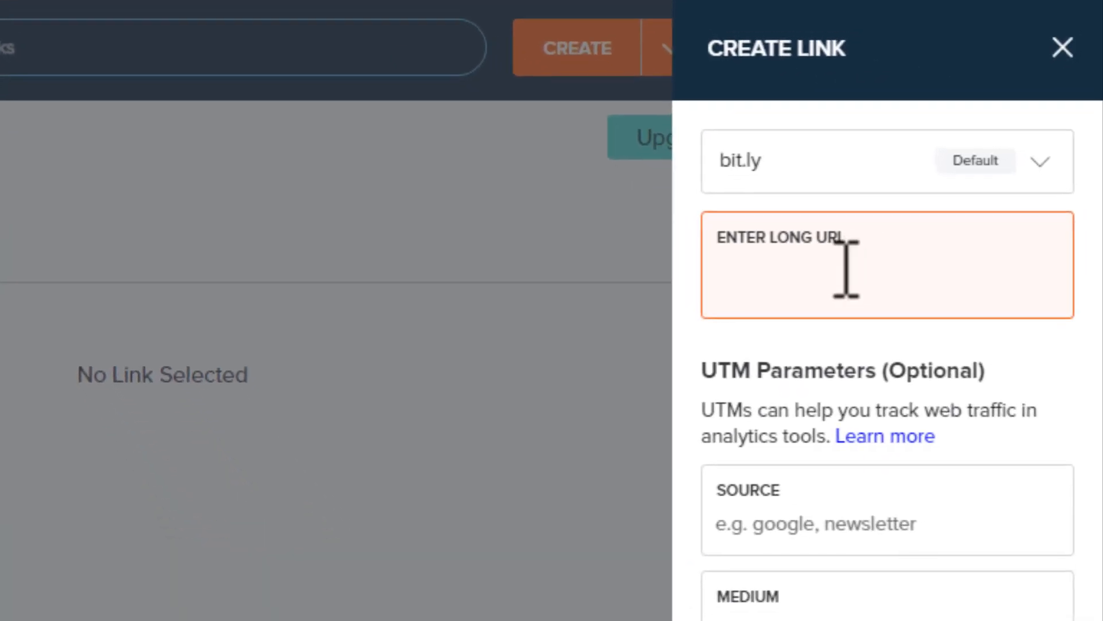
type("https://fasterfiles.net/show.php?l=0&u=410048&id=32332&tracking_id=")
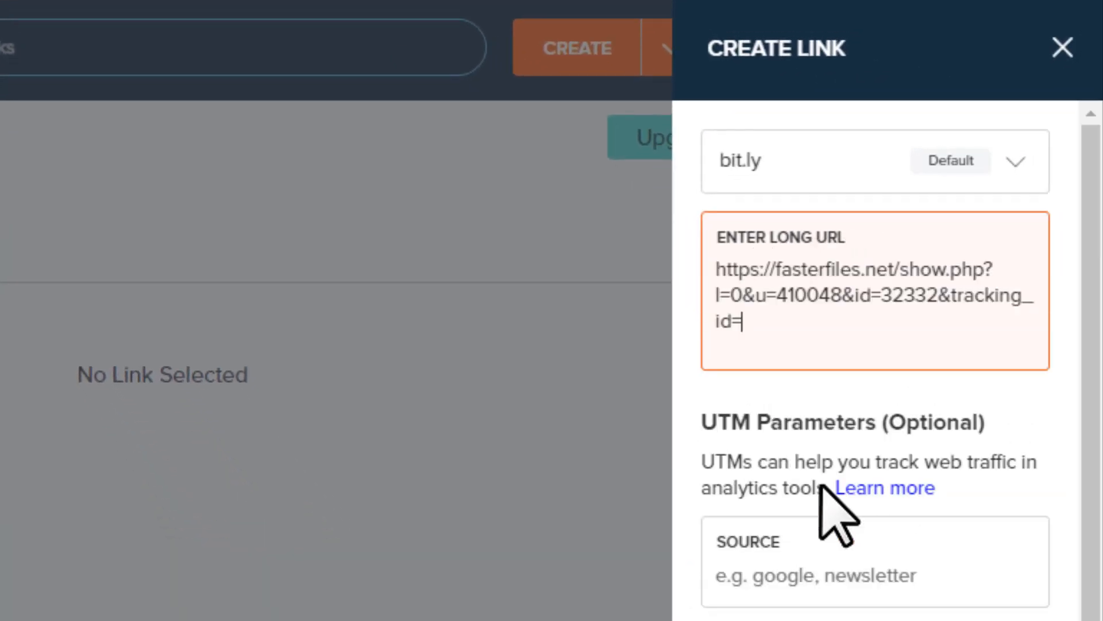
scroll("down", 3)
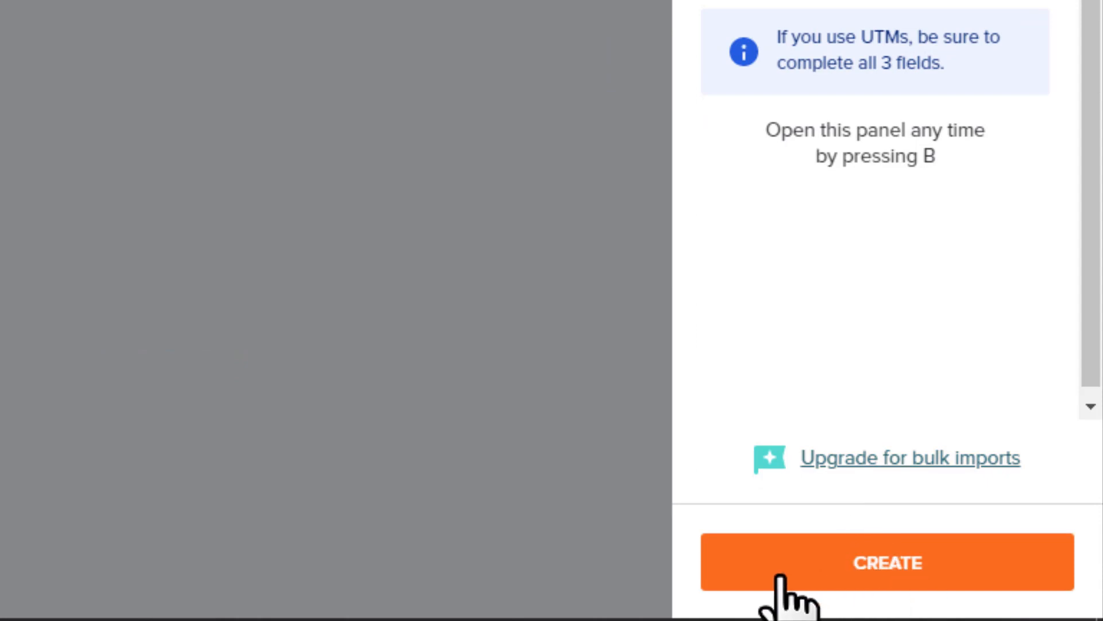
- Create the short link and set its back-half to Get-A-Brand-New-PS5-Today, saving bit.ly/Get-A-Brand-New-PS5-Today
left_click(888, 562)
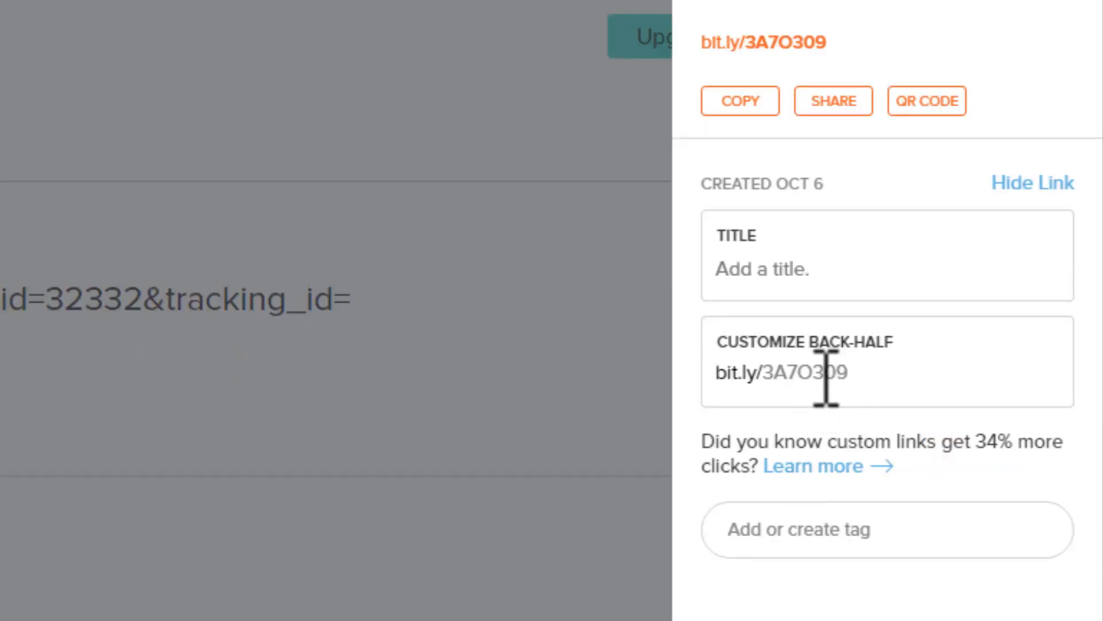
double_click(802, 372)
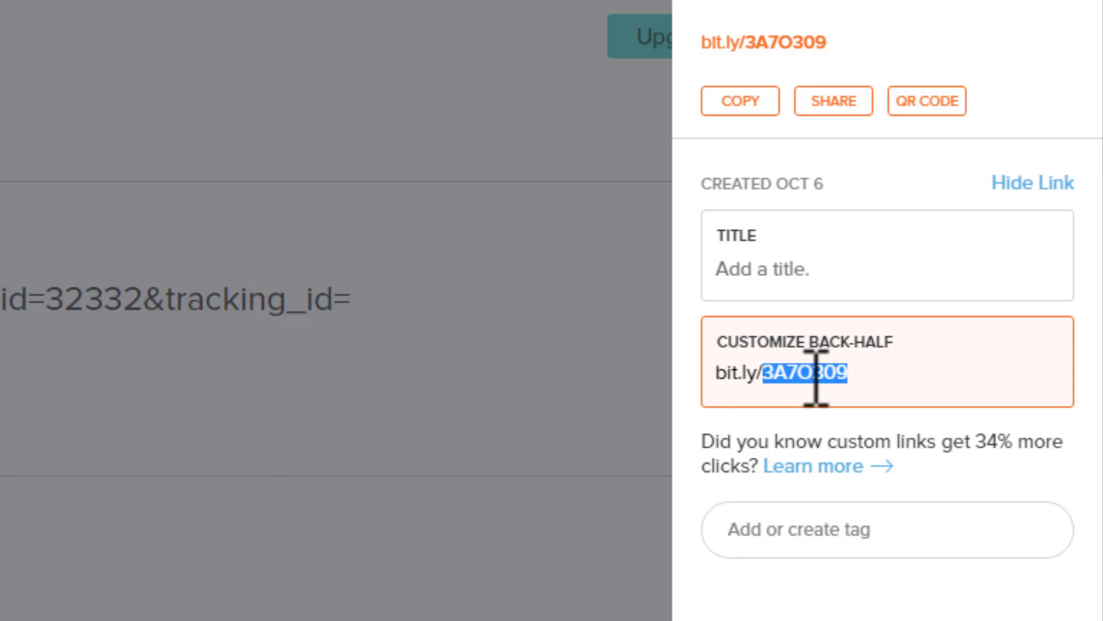
type("Get-A-Brand-New-PS5")
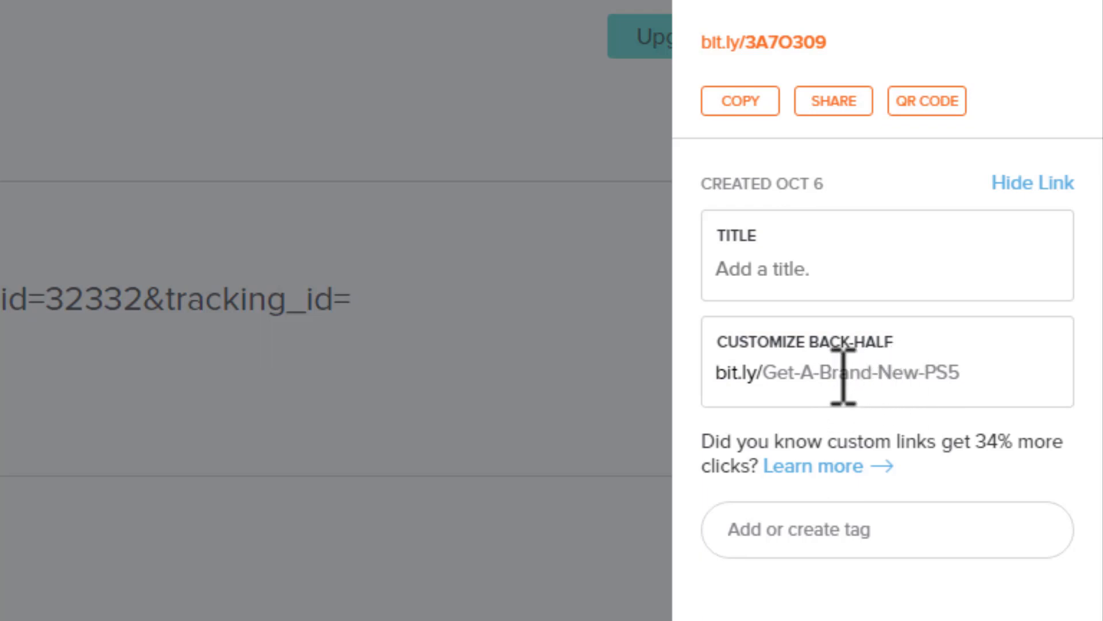
mouse_move(979, 380)
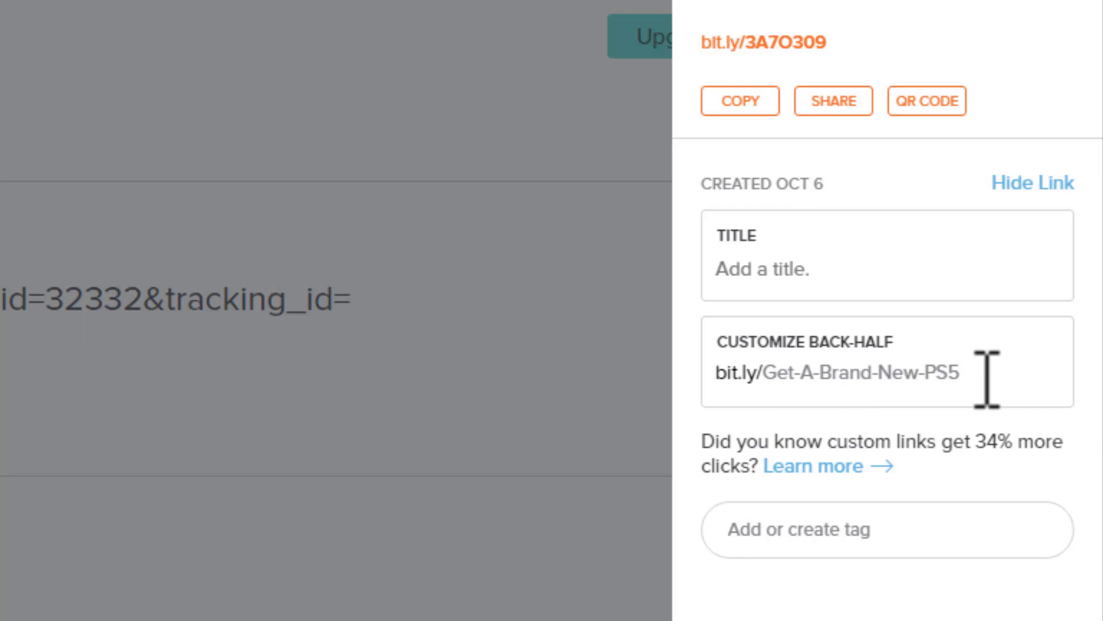
type("-Today")
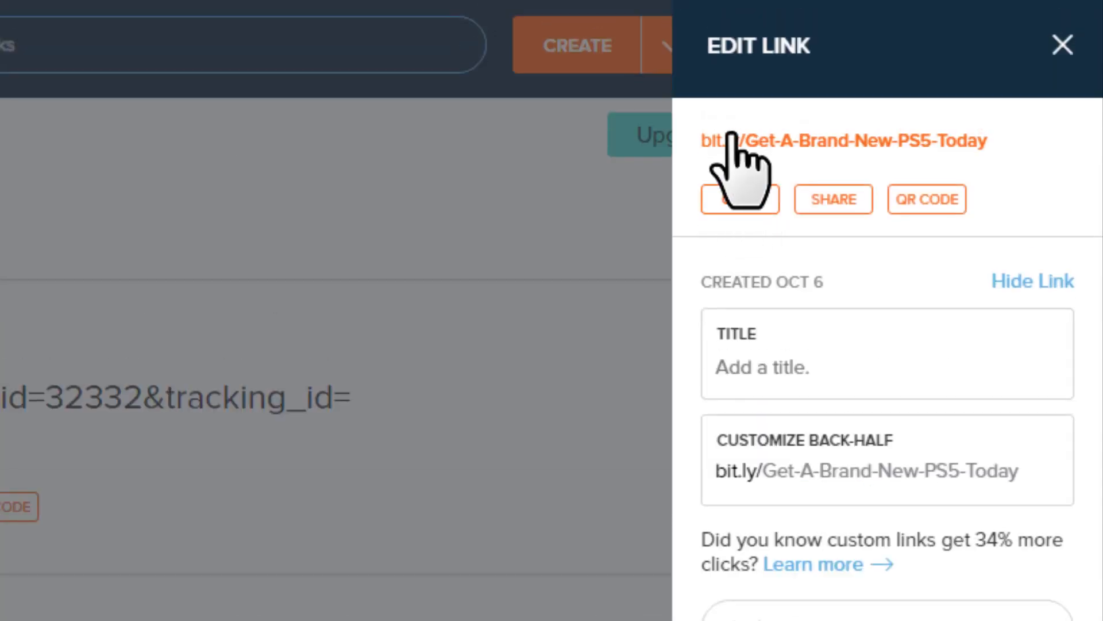
mouse_move(855, 162)
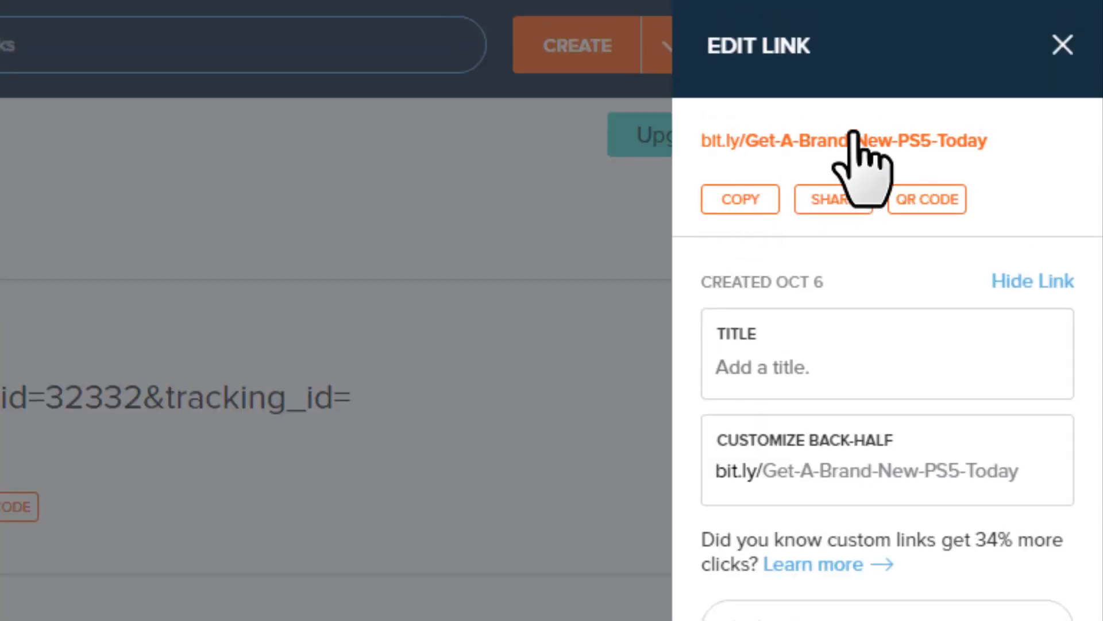
mouse_move(866, 169)
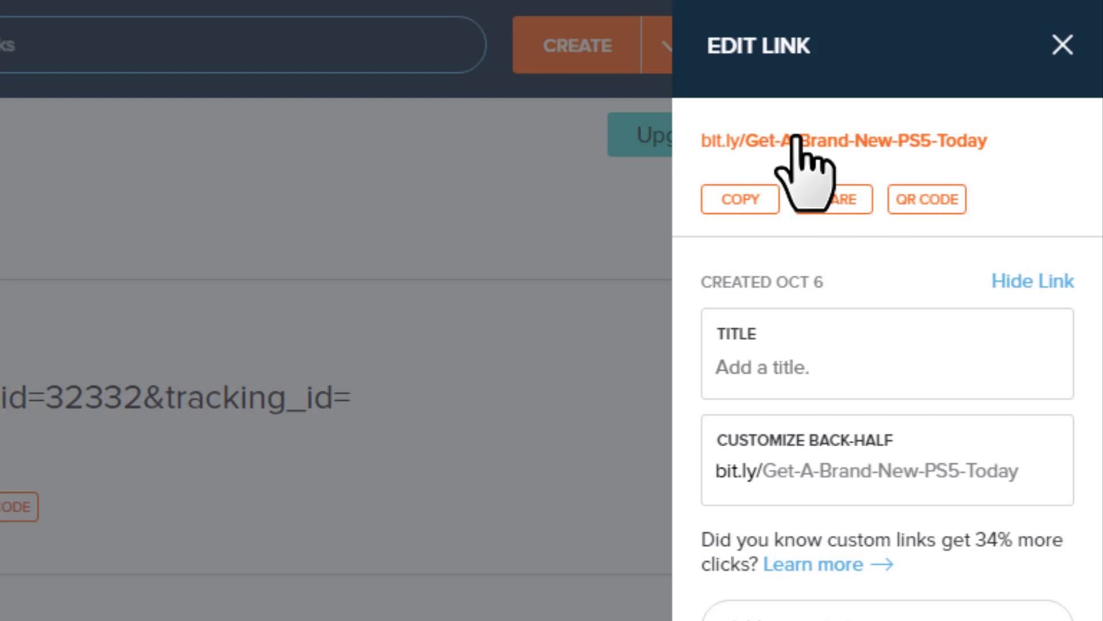
mouse_move(852, 126)
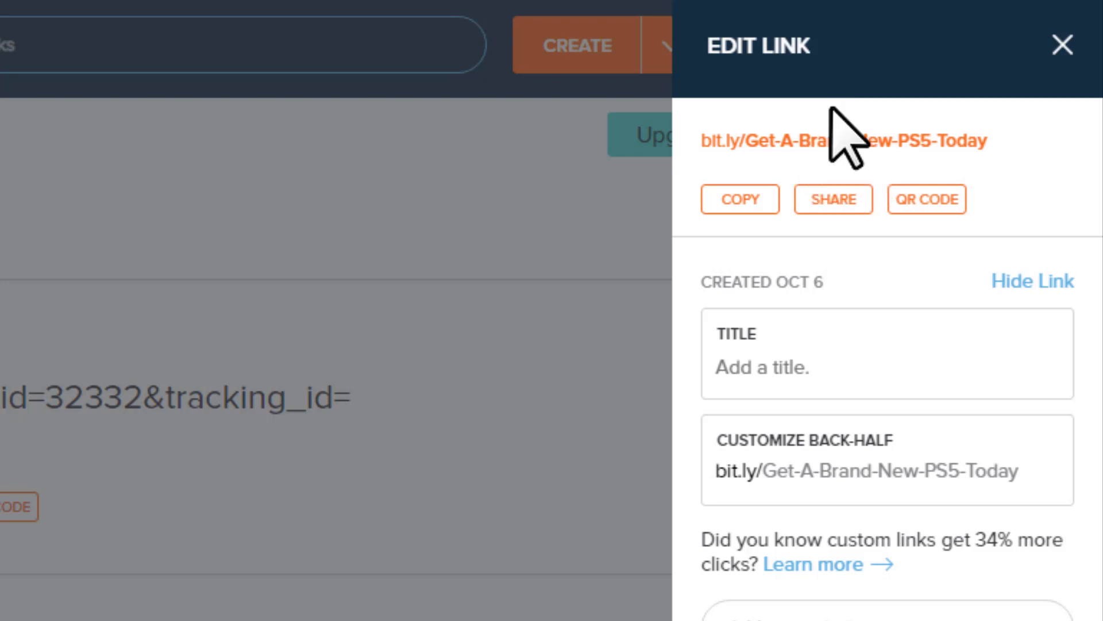
mouse_move(840, 208)
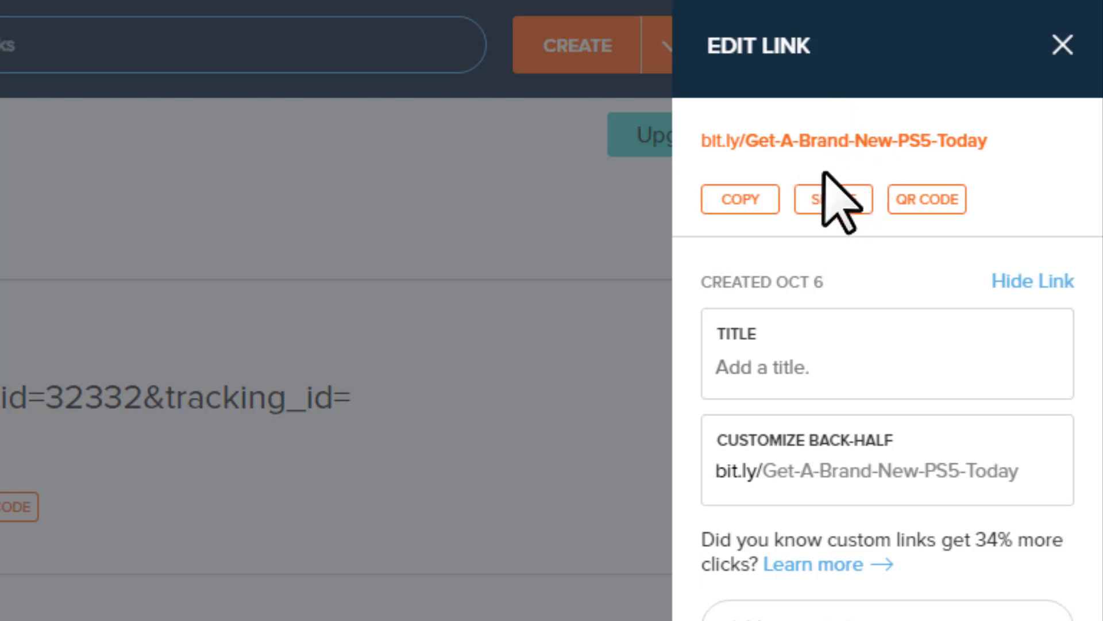
mouse_move(894, 140)
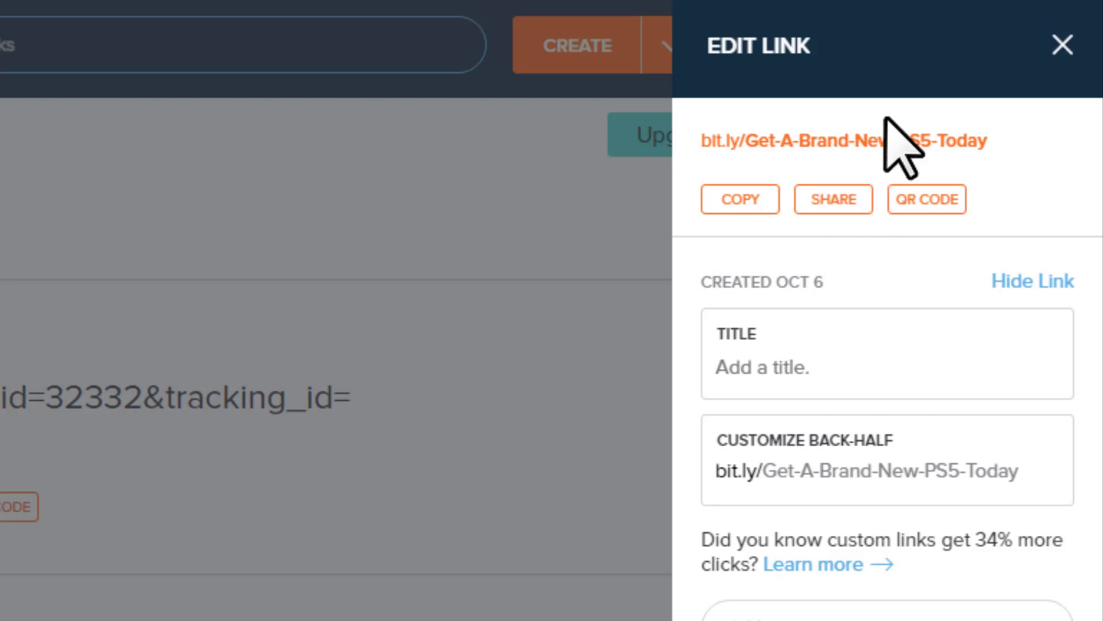
mouse_move(884, 141)
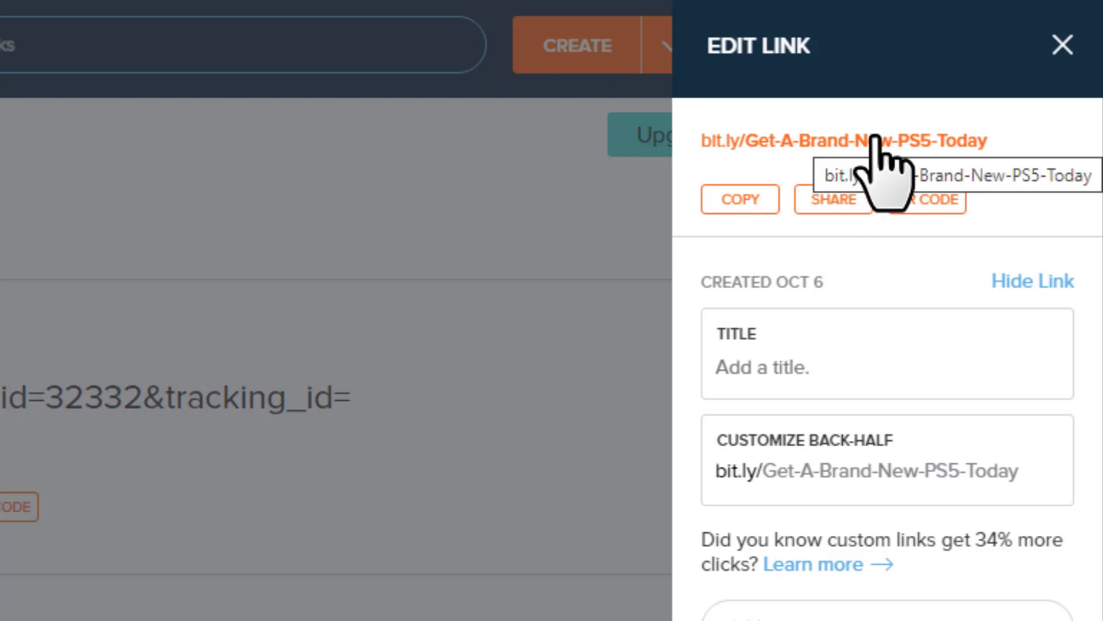
mouse_move(873, 162)
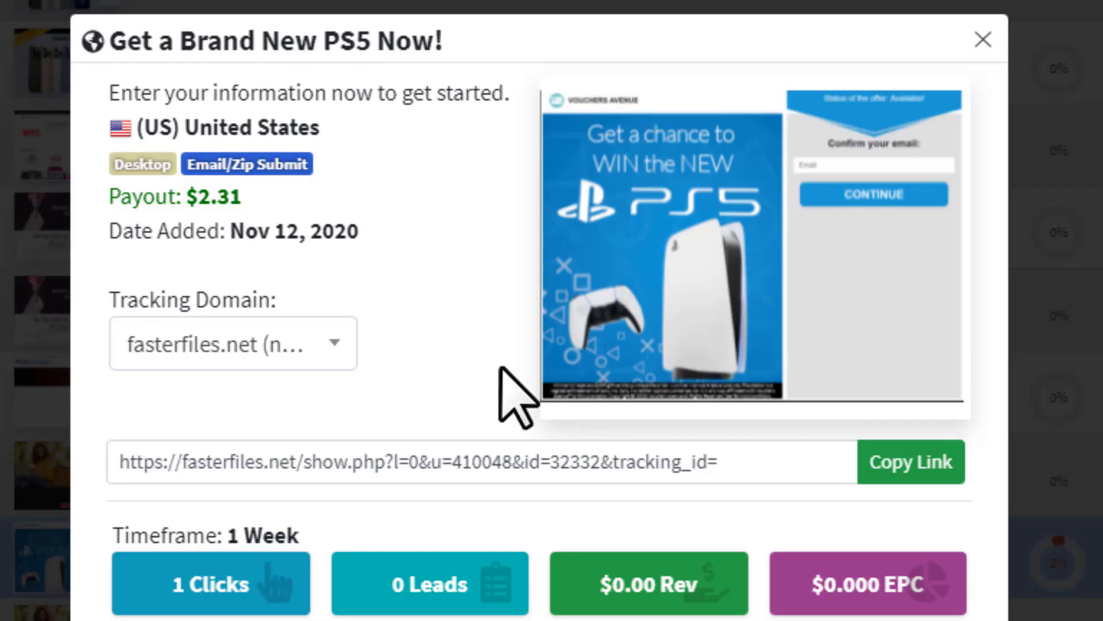
mouse_move(499, 387)
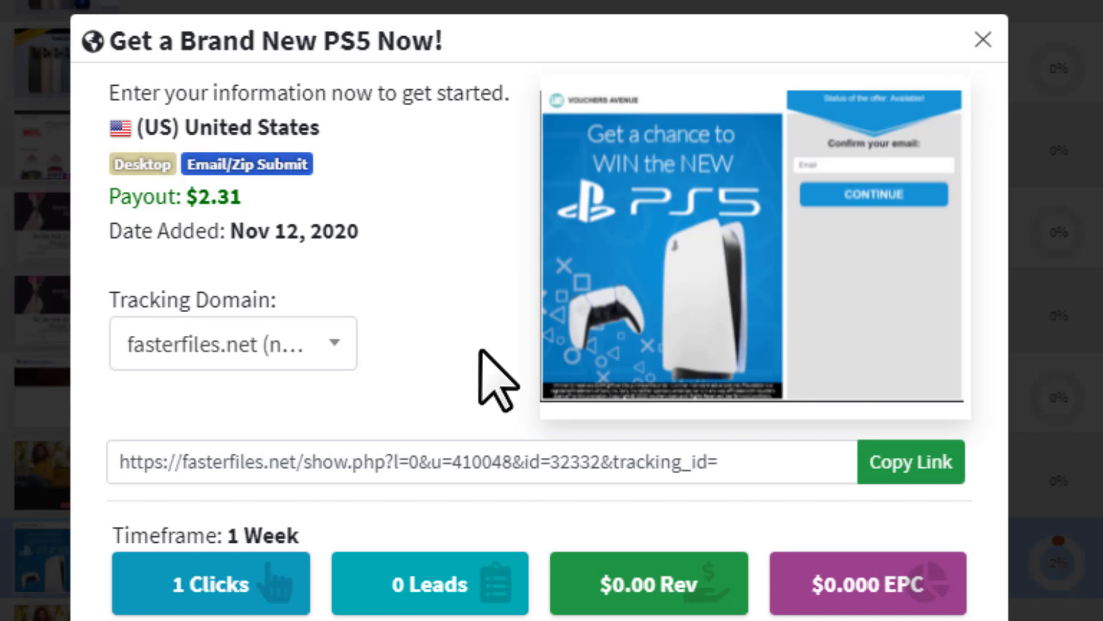
mouse_move(454, 323)
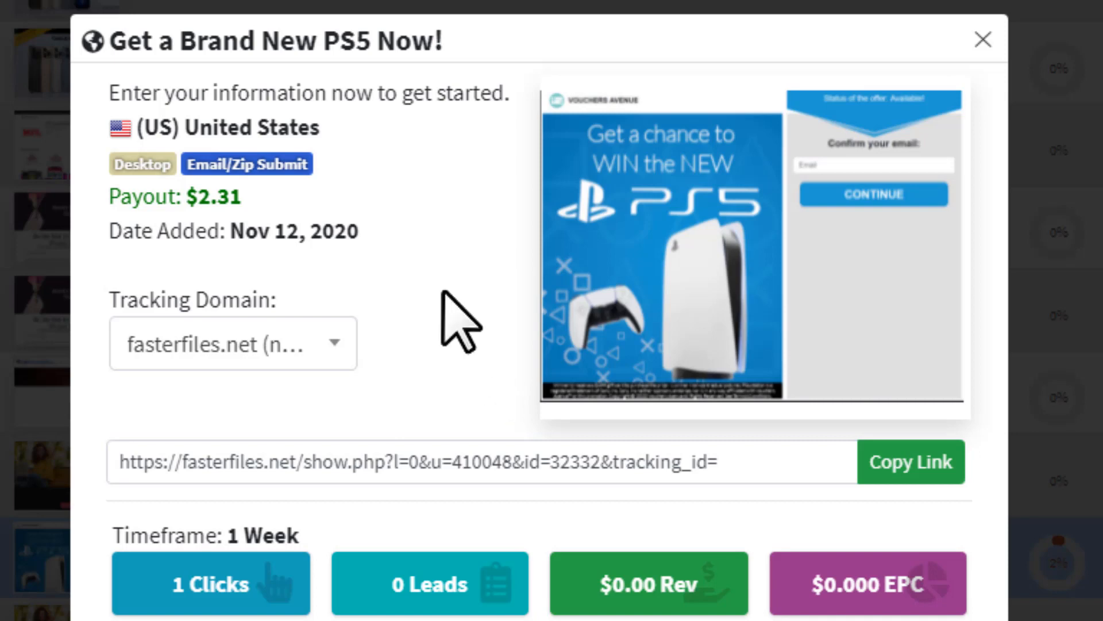
mouse_move(511, 282)
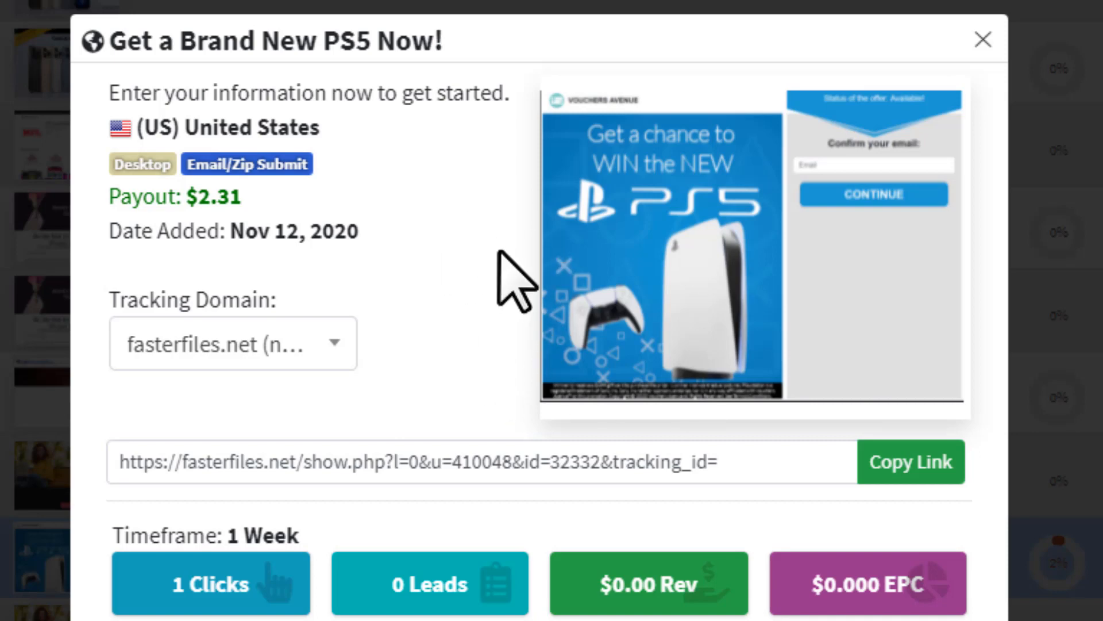
mouse_move(564, 331)
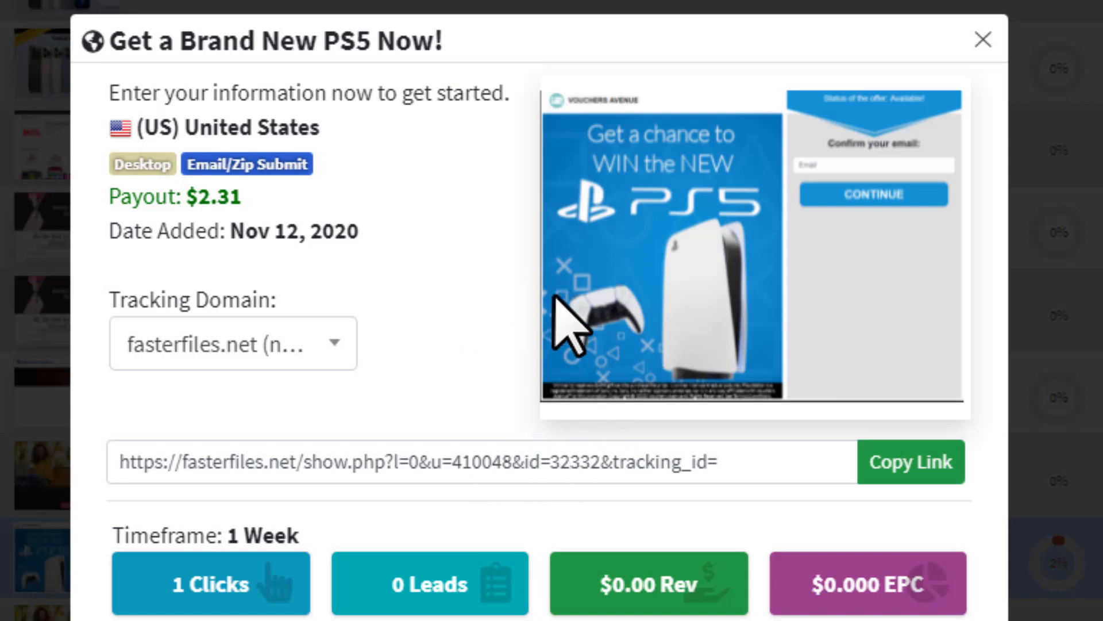
mouse_move(488, 334)
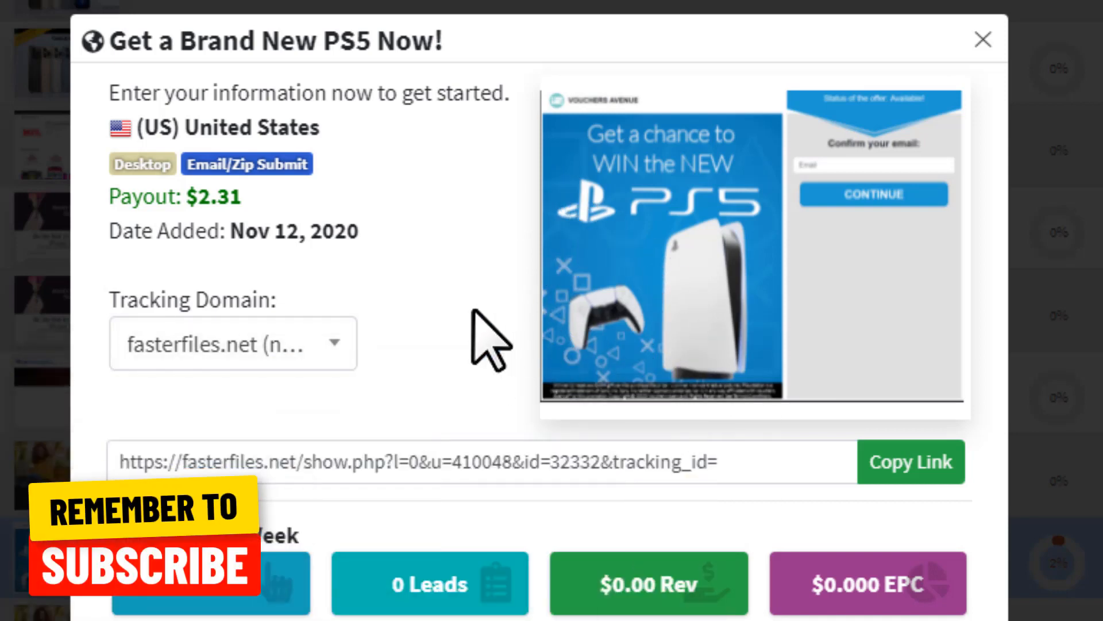
mouse_move(718, 303)
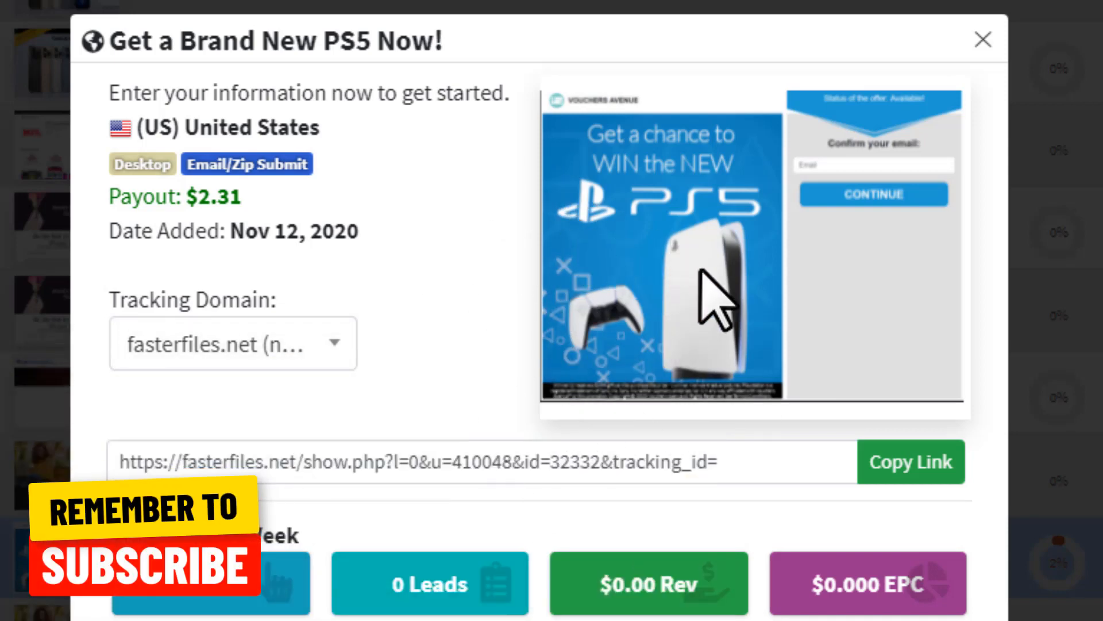
mouse_move(739, 296)
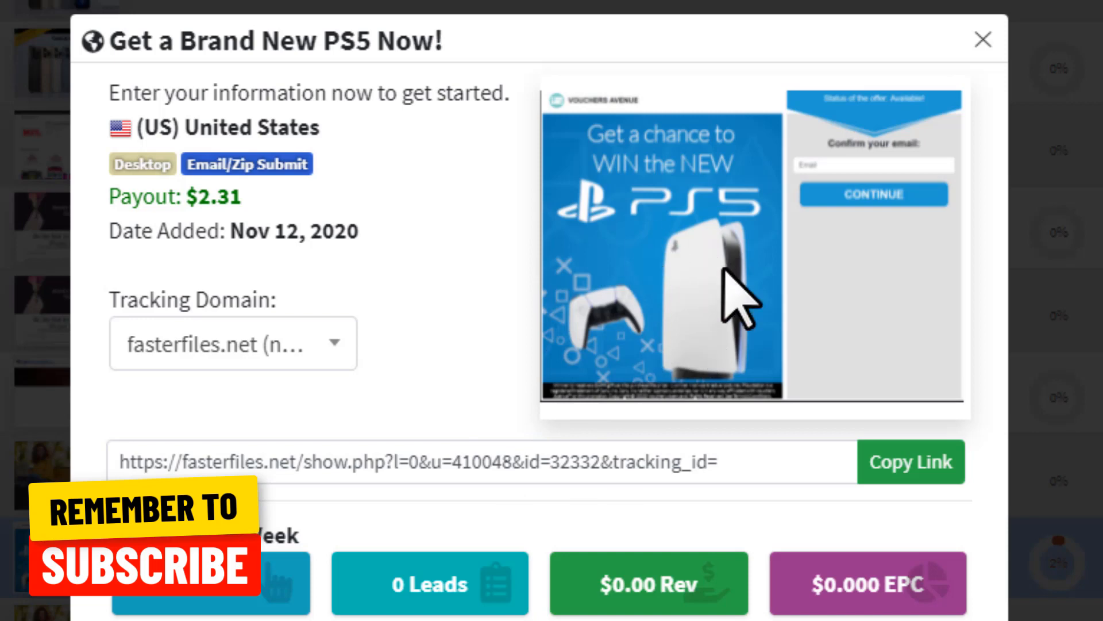
mouse_move(654, 225)
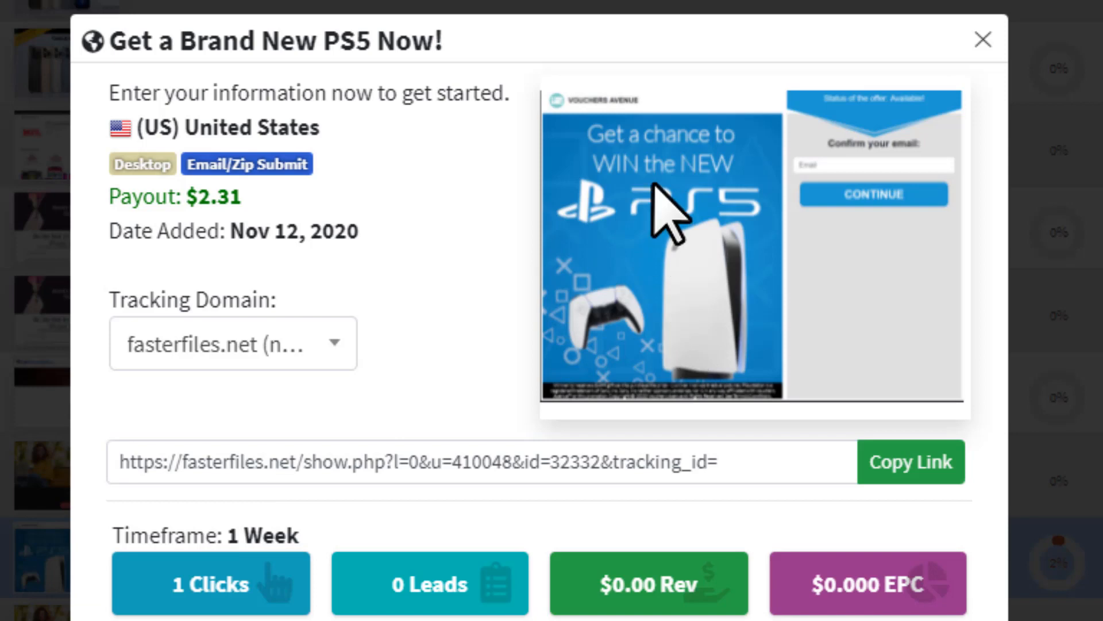
mouse_move(433, 275)
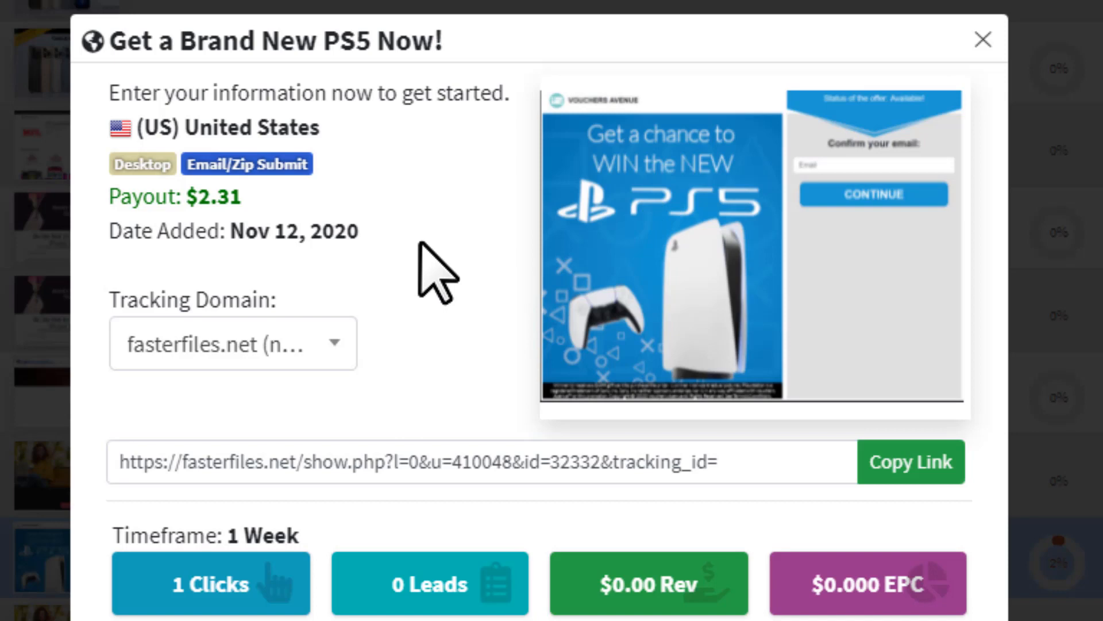
mouse_move(697, 260)
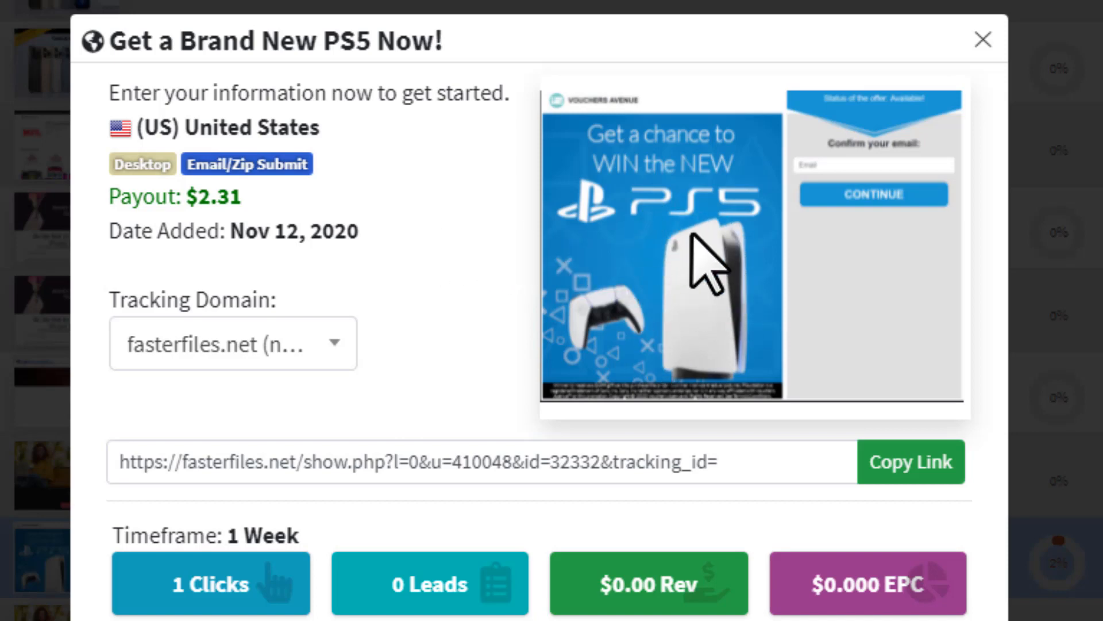
mouse_move(757, 242)
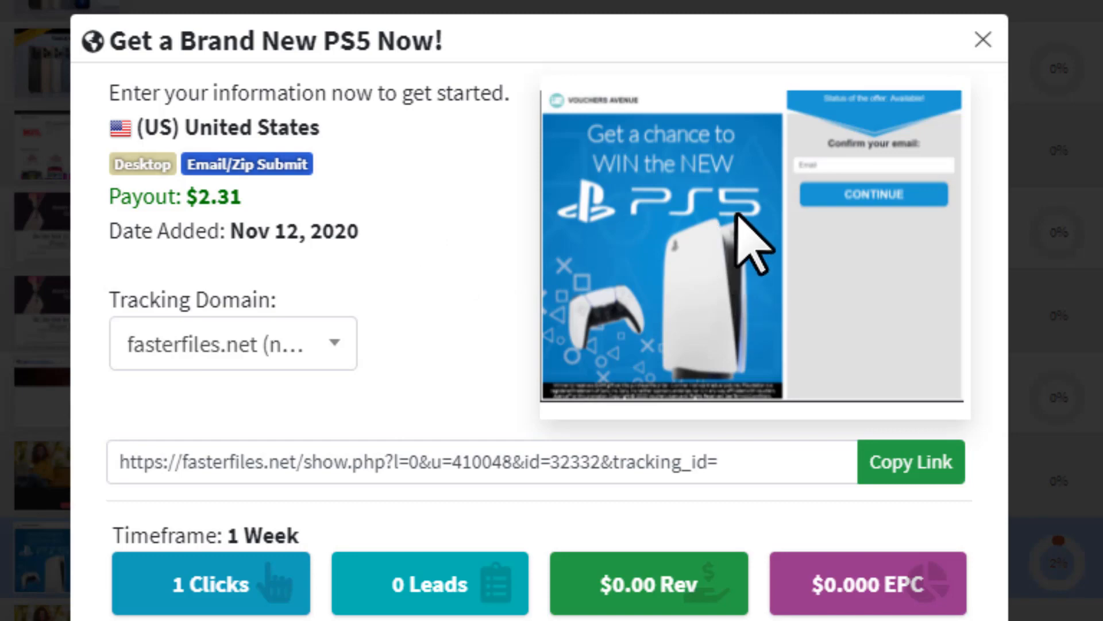
left_click(982, 40)
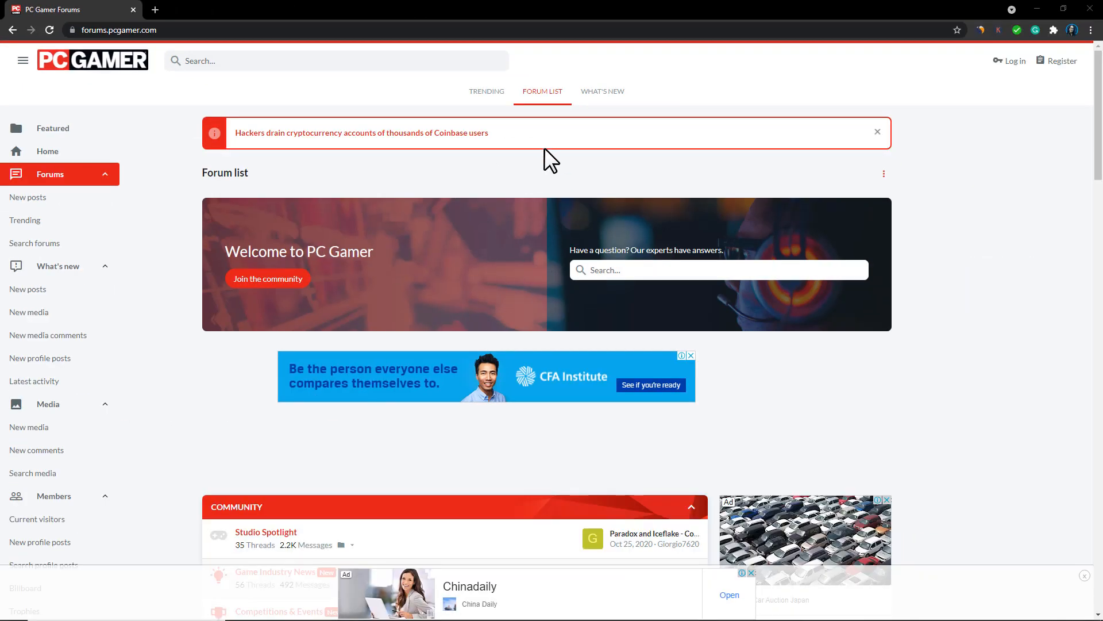
mouse_move(655, 134)
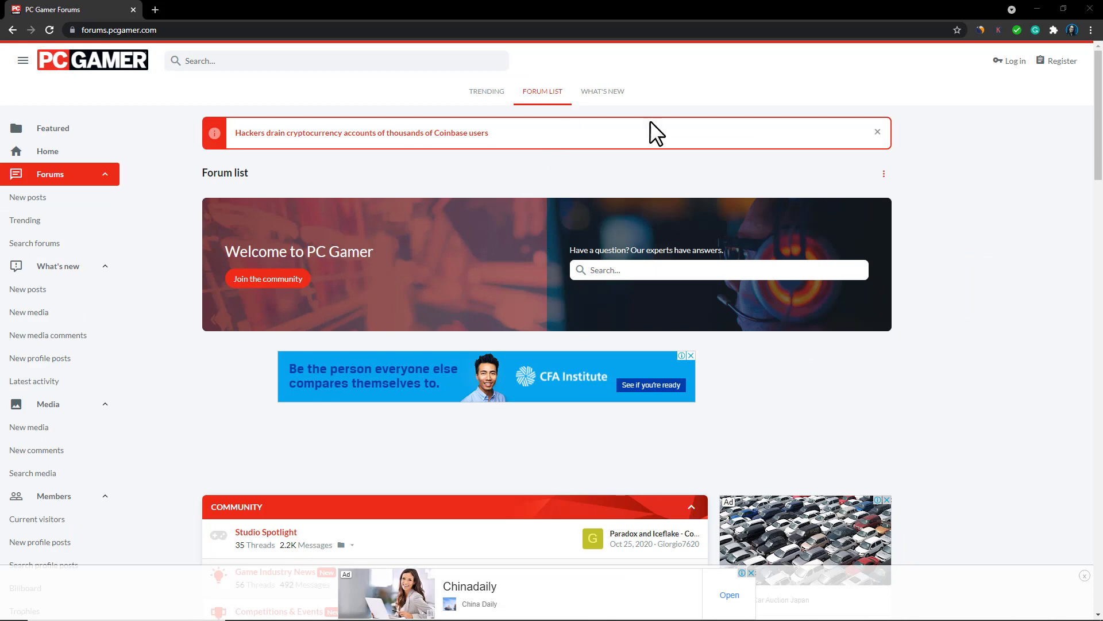
mouse_move(721, 150)
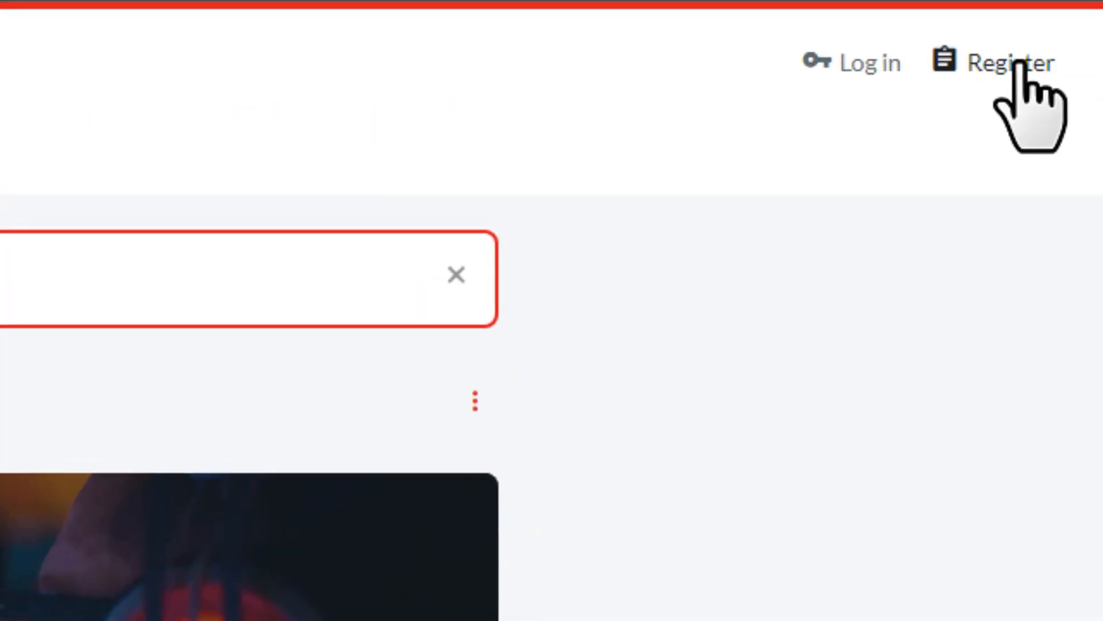
- Register a PC Gamer Forums account and reach the select-your-interests page logged in
left_click(1009, 62)
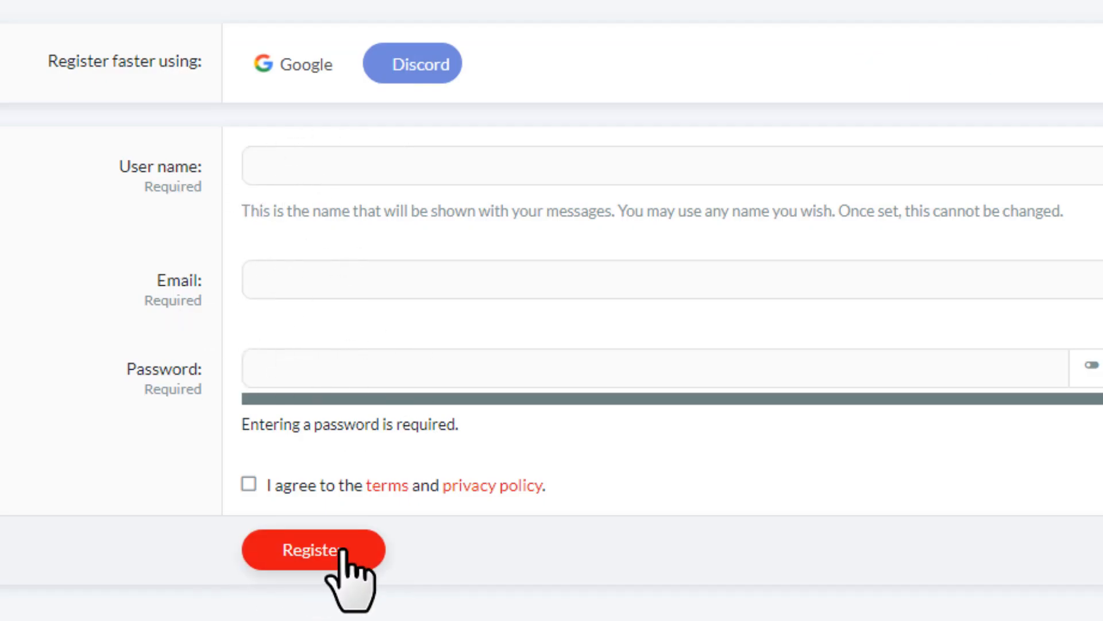
left_click(314, 549)
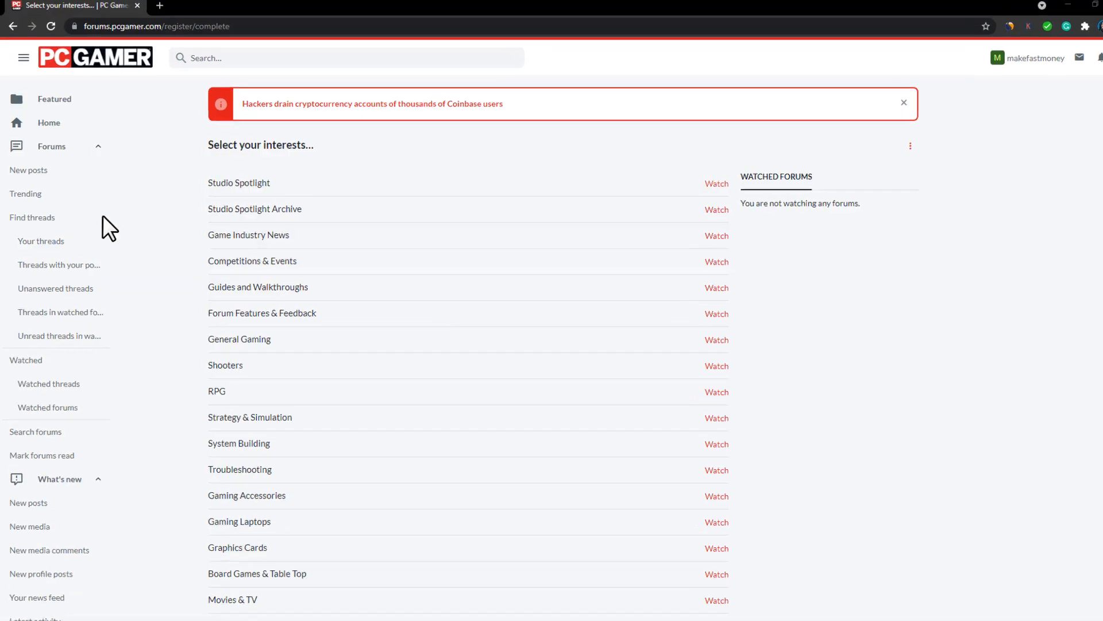
- Search Google for 'What is the best shooting game on PC?' and browse the best PC shooters results
left_click(52, 145)
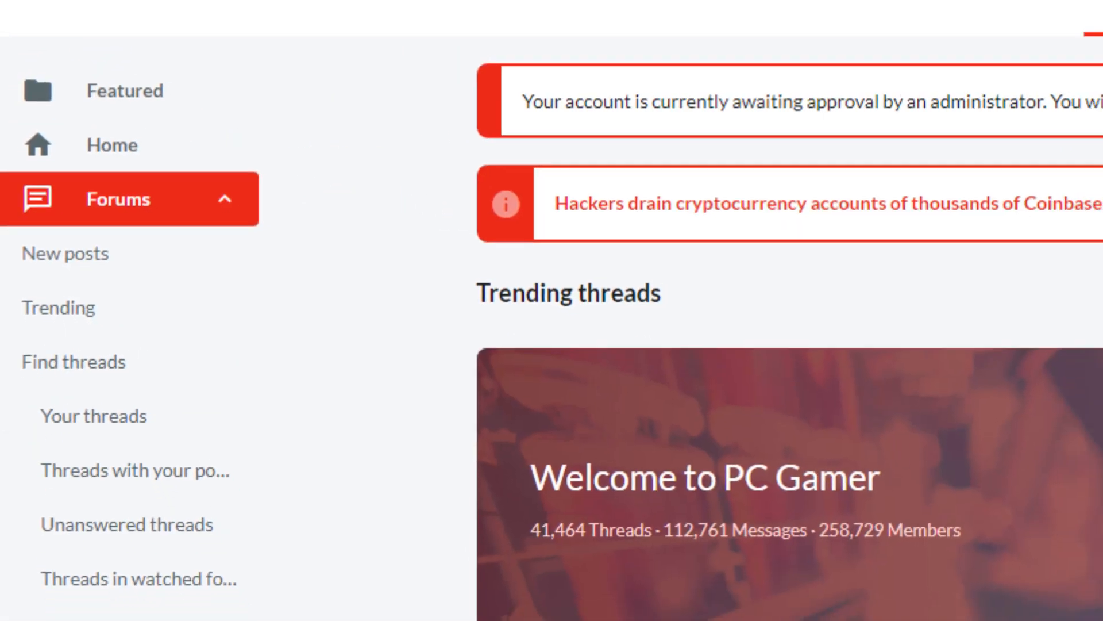
scroll("down", 3)
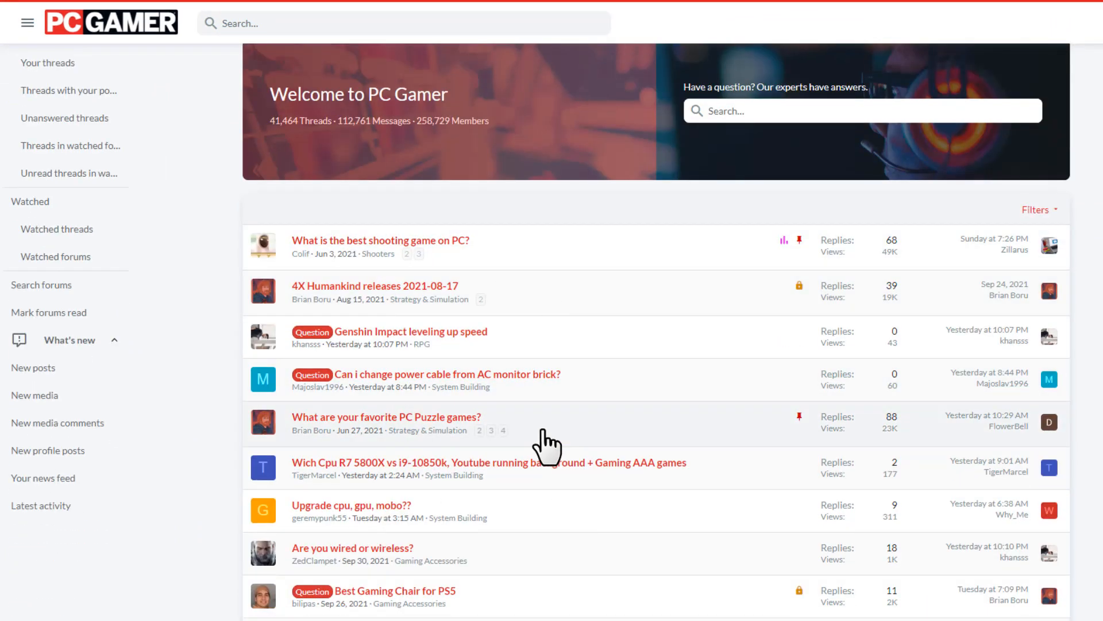
mouse_move(414, 410)
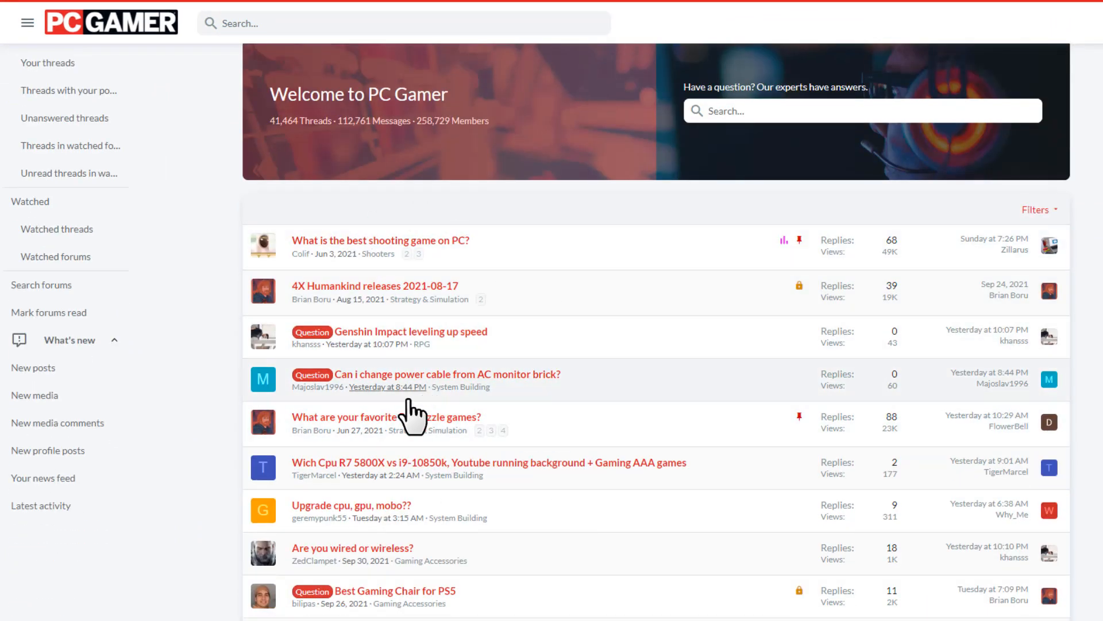
mouse_move(411, 484)
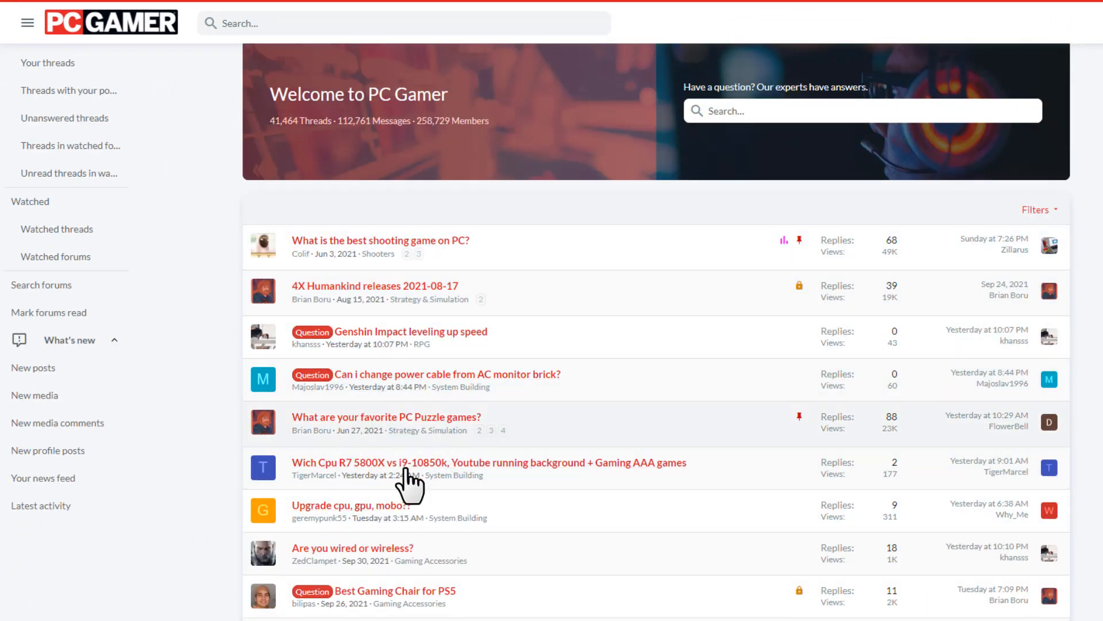
mouse_move(369, 517)
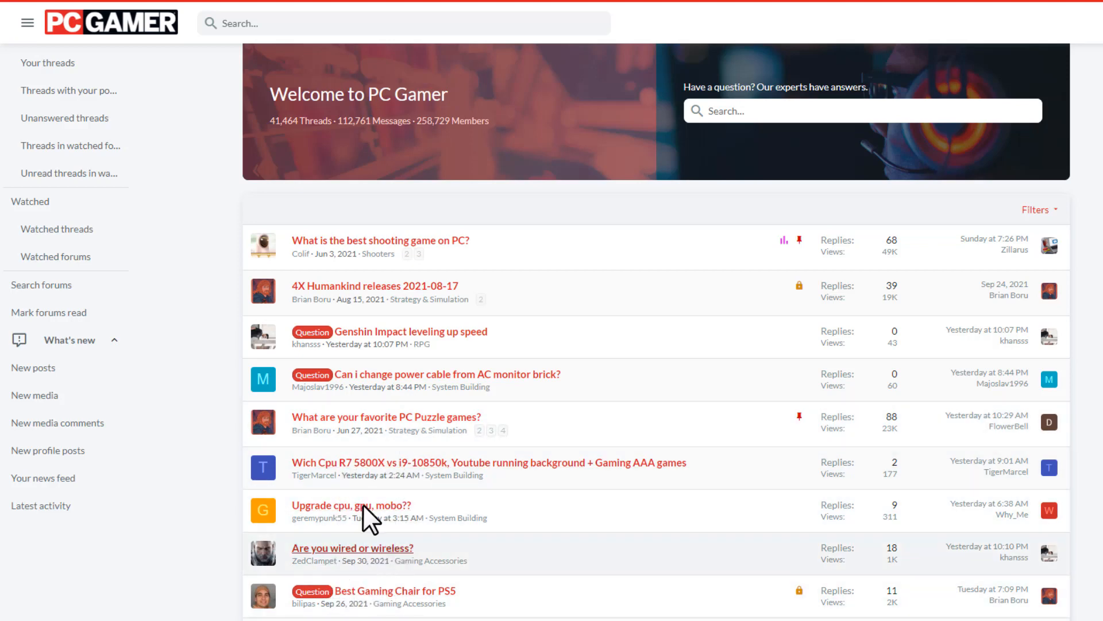
mouse_move(492, 363)
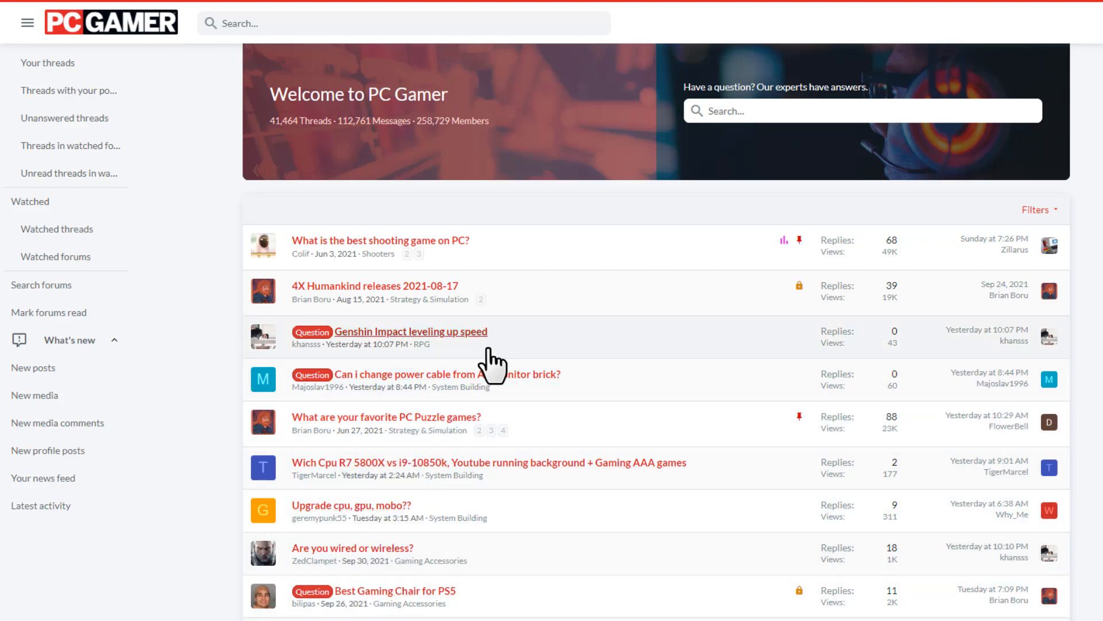
mouse_move(380, 240)
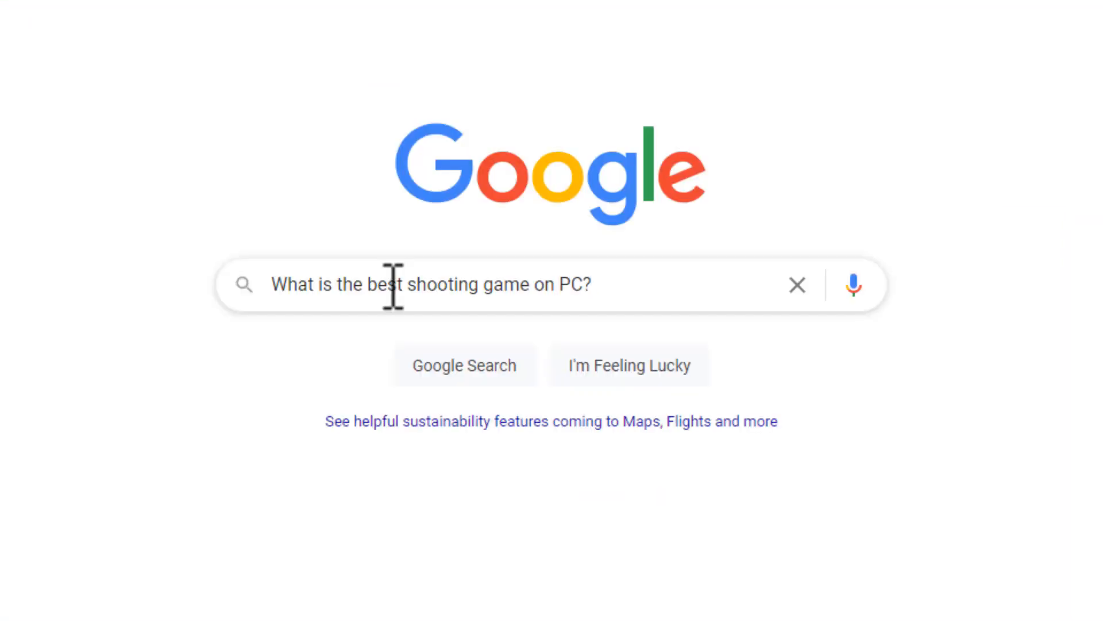
key("Return")
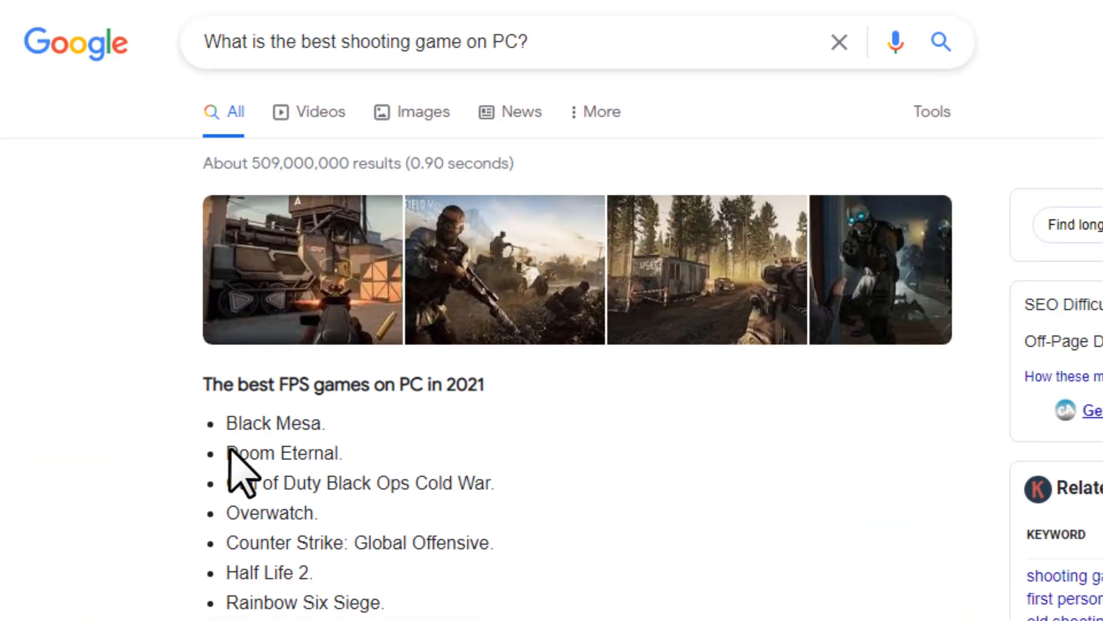
scroll("down", 3)
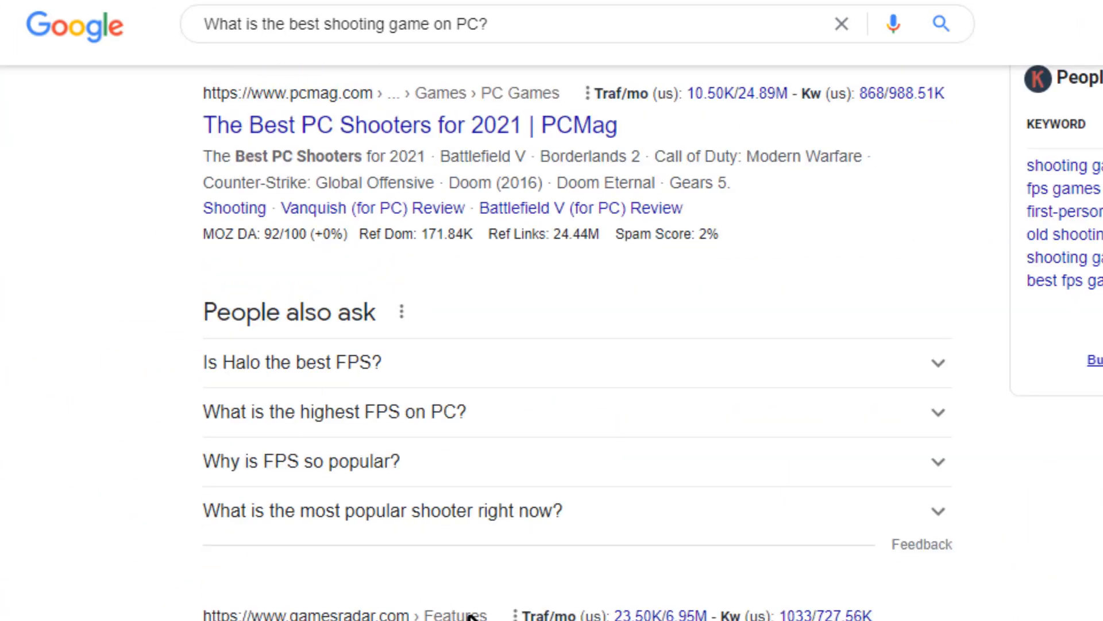
- Reply to the best shooting game thread with the pasted Battlefield V answer and spaced bit.ly PS5 link
left_click(408, 126)
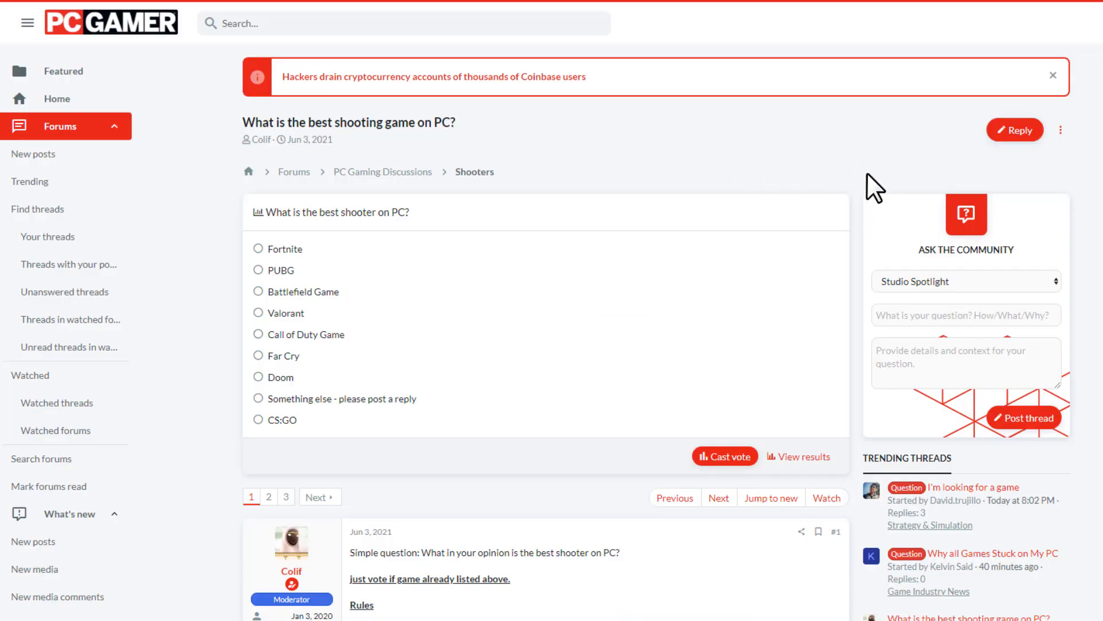
left_click(1015, 129)
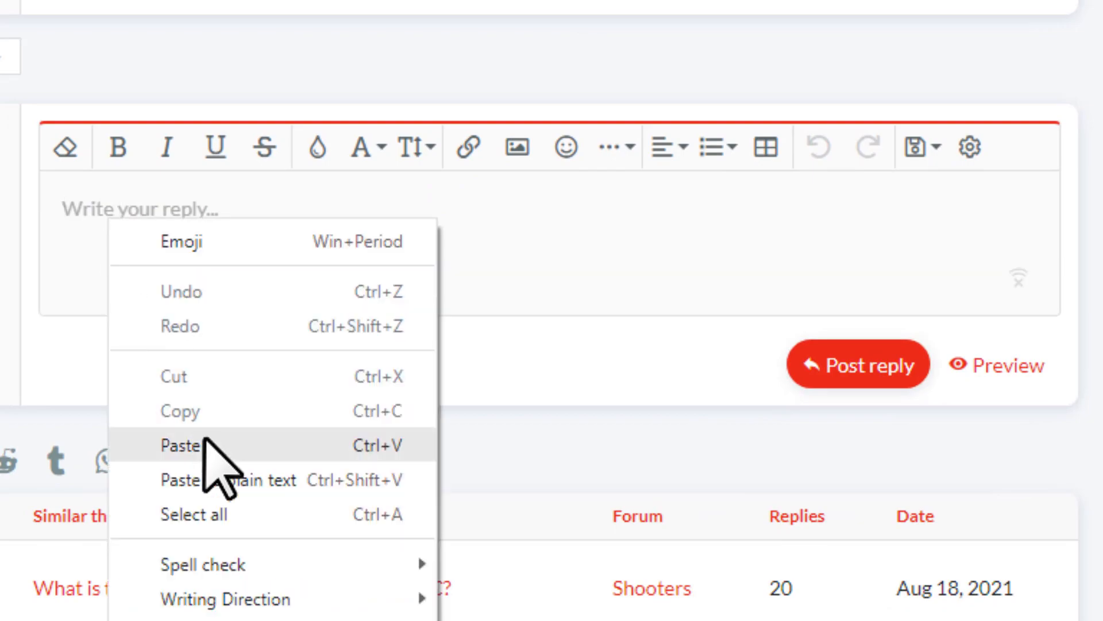
left_click(182, 445)
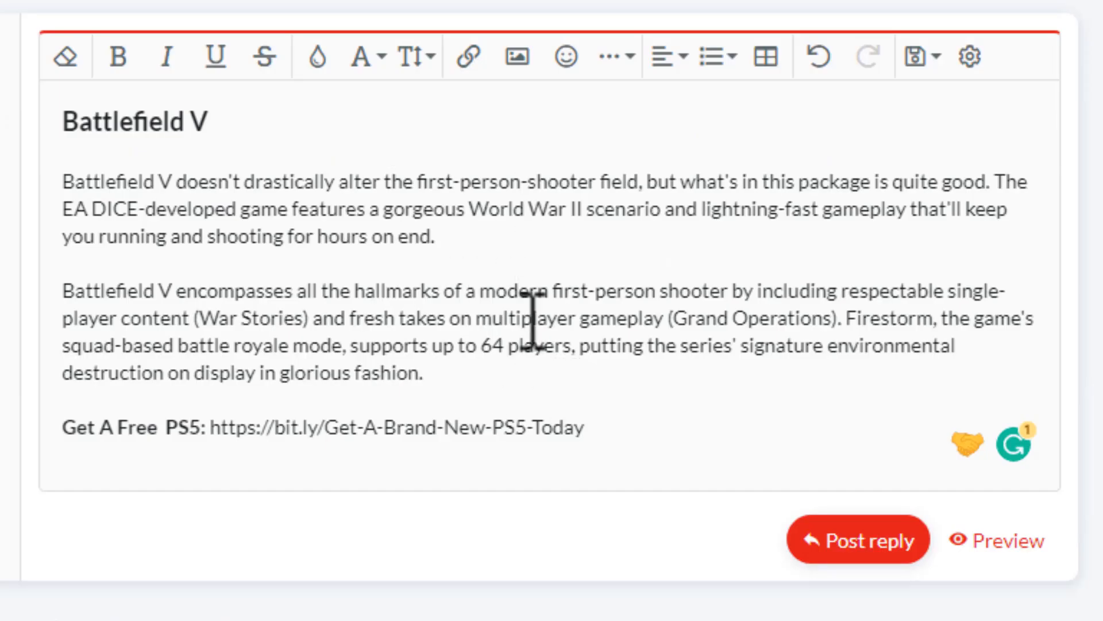
mouse_move(194, 444)
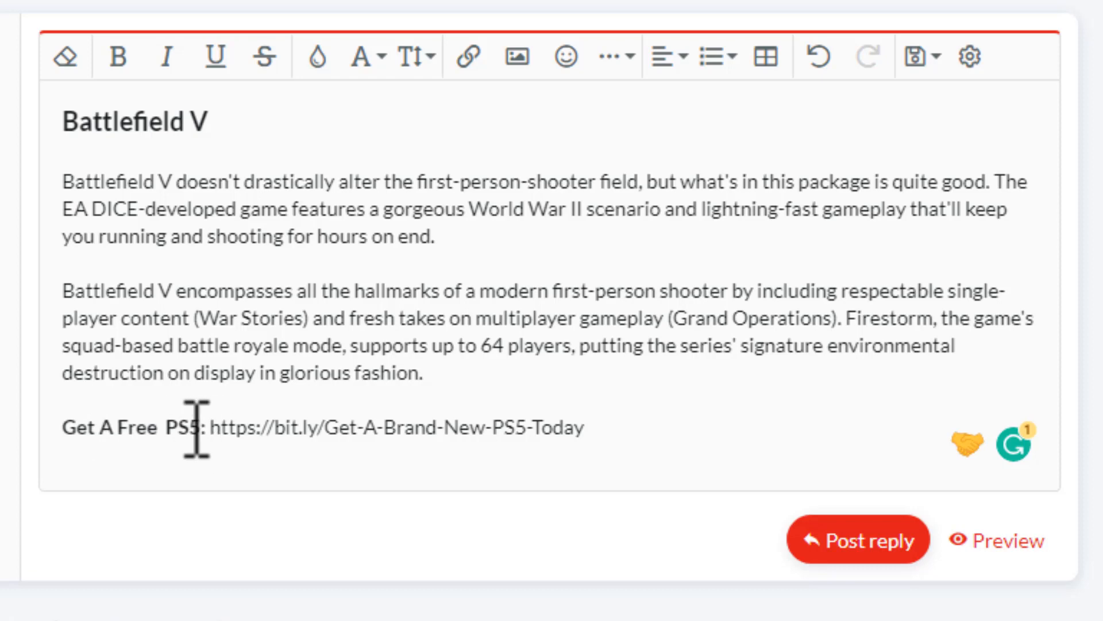
mouse_move(402, 430)
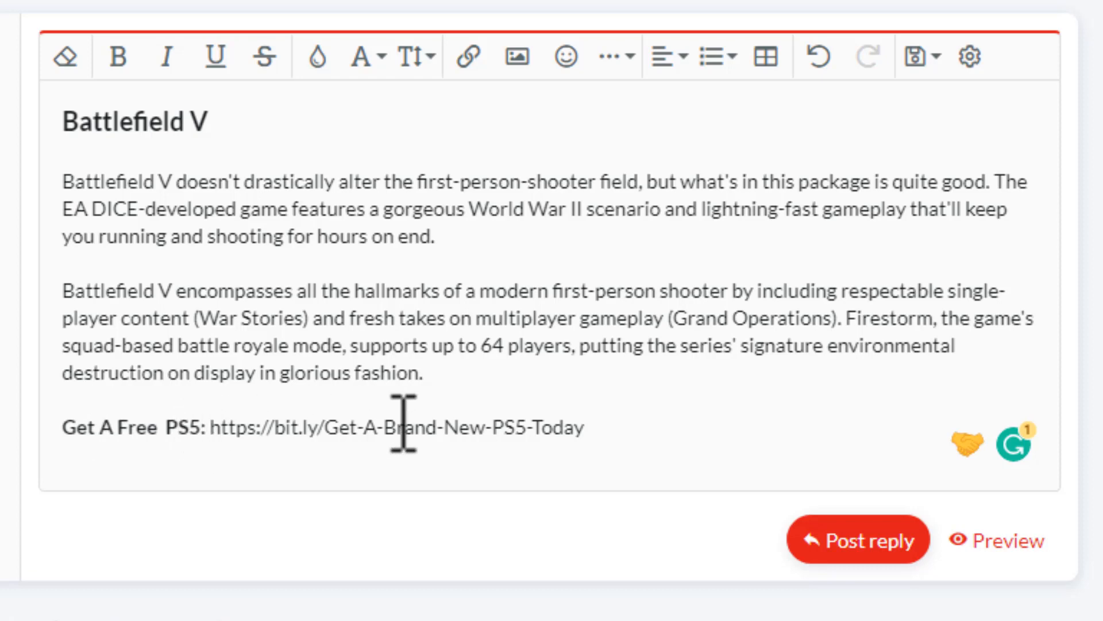
mouse_move(464, 426)
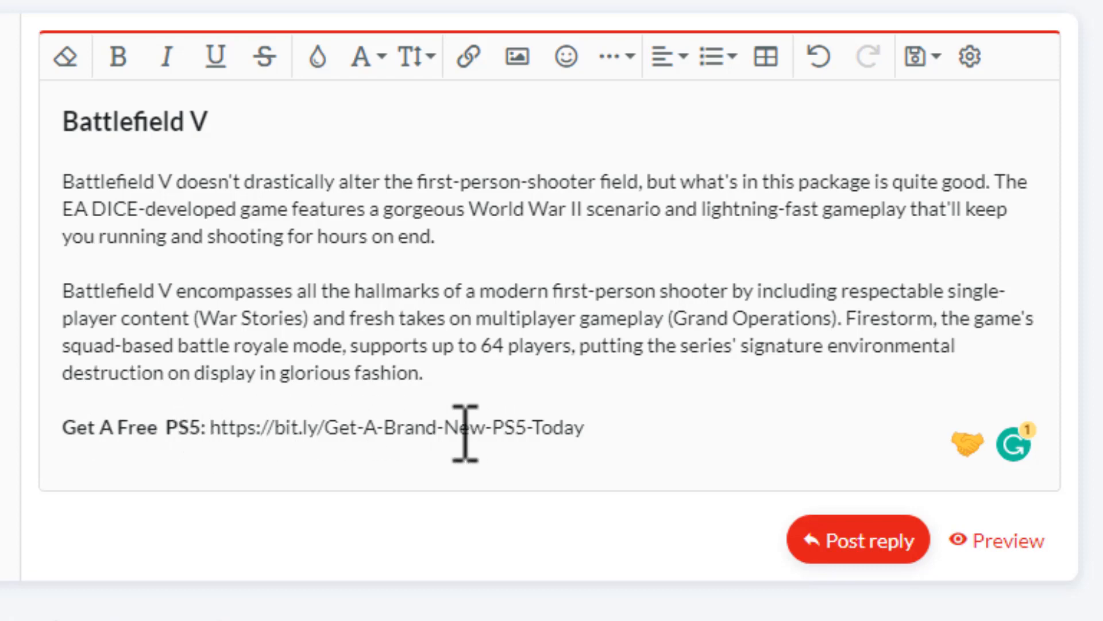
mouse_move(316, 449)
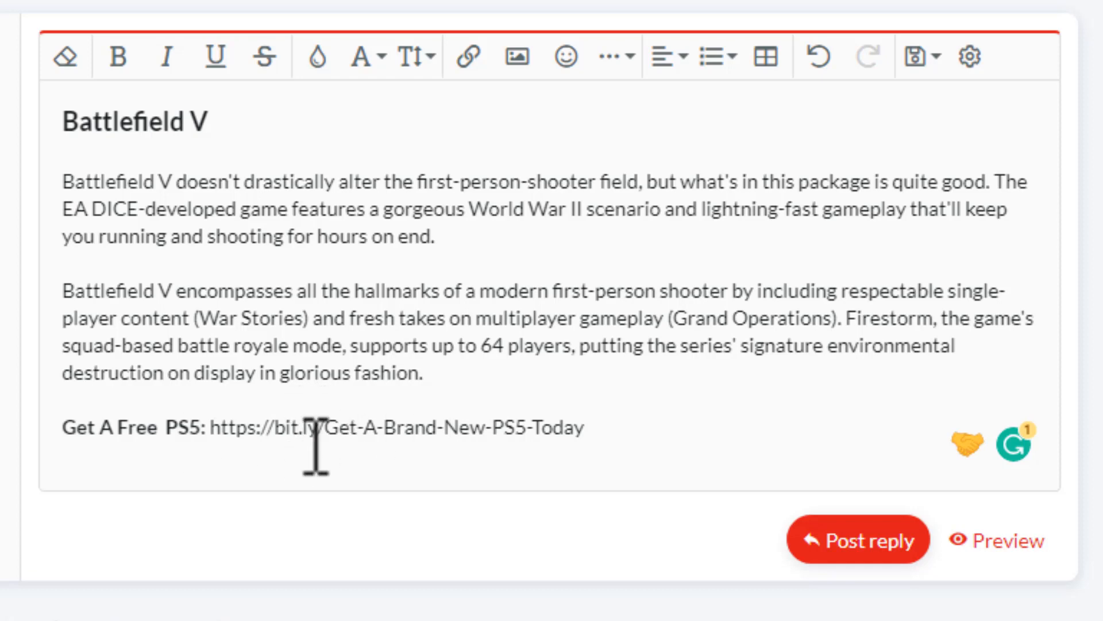
mouse_move(324, 450)
type("(copy the  link and remove the space after the dot)")
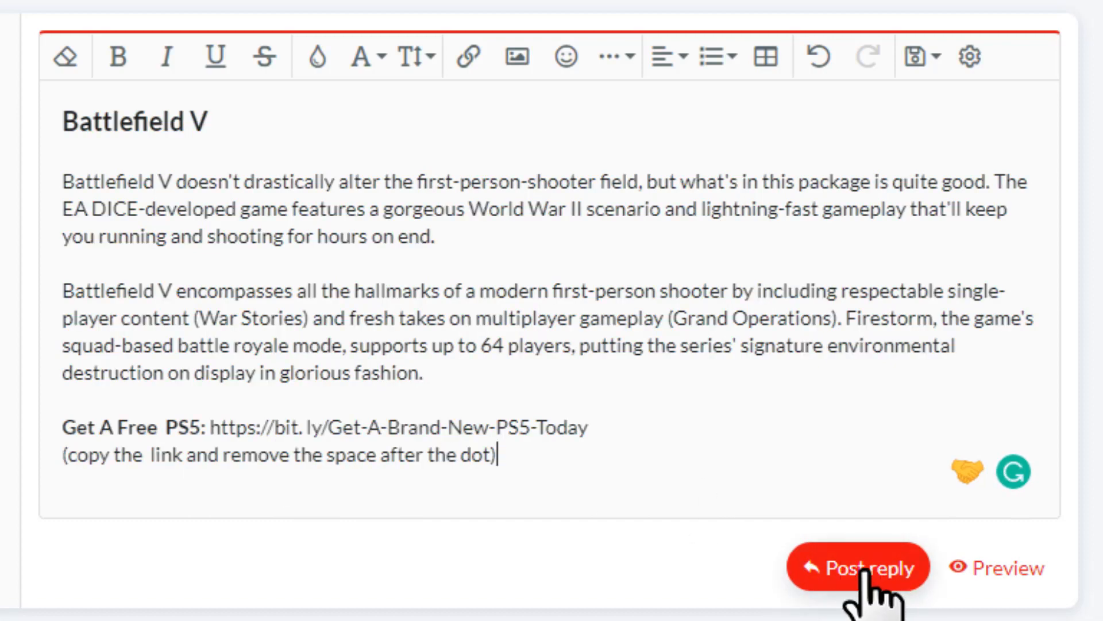
left_click(858, 567)
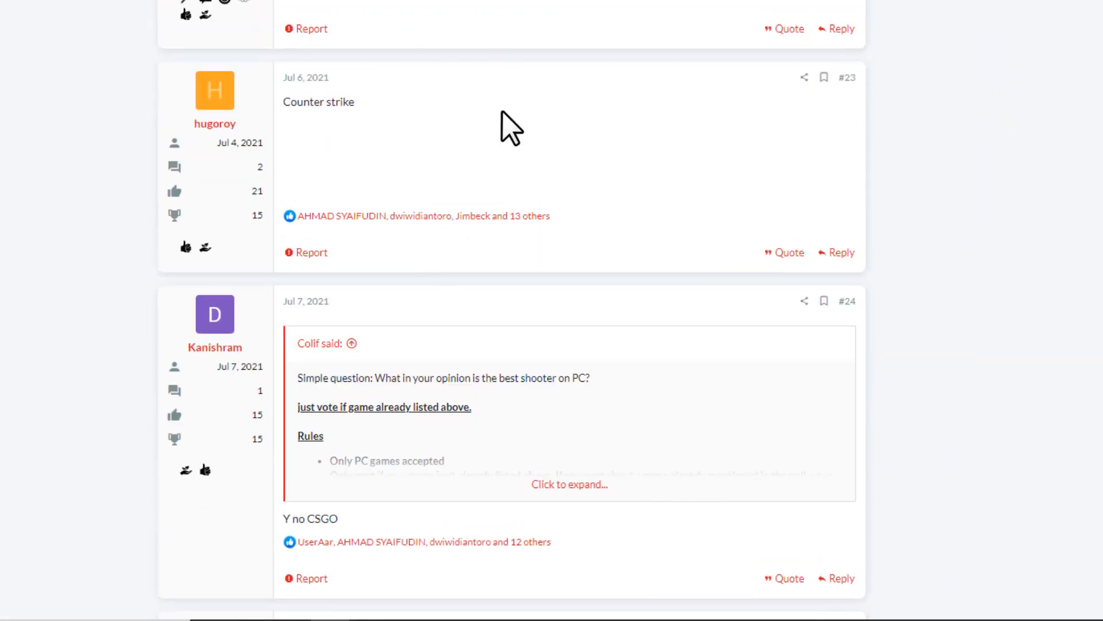
scroll("up", 3)
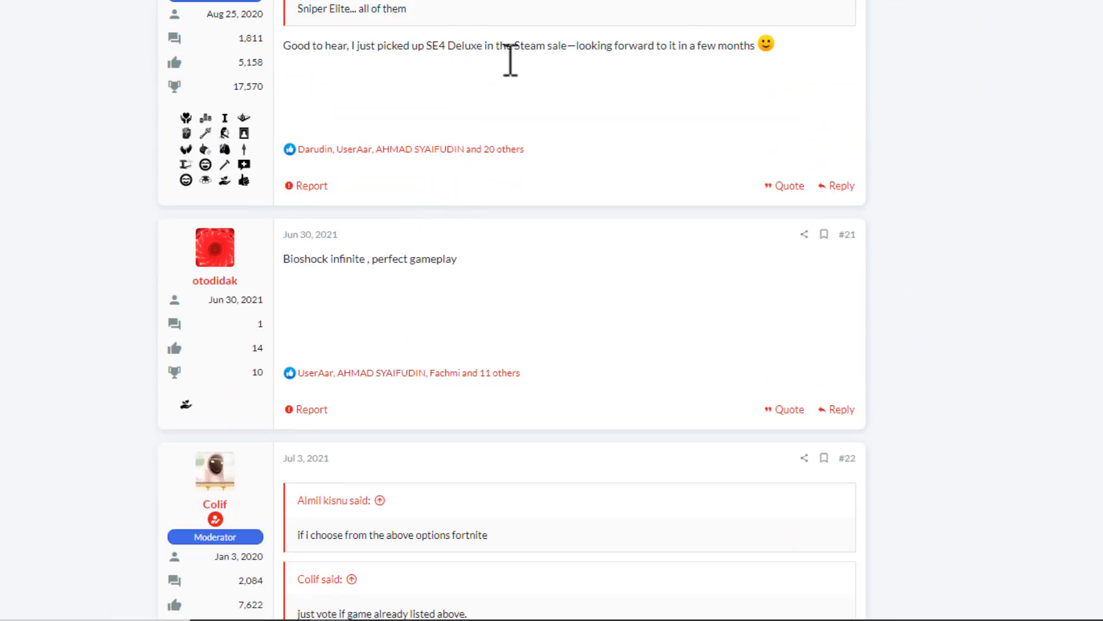
scroll("up", 3)
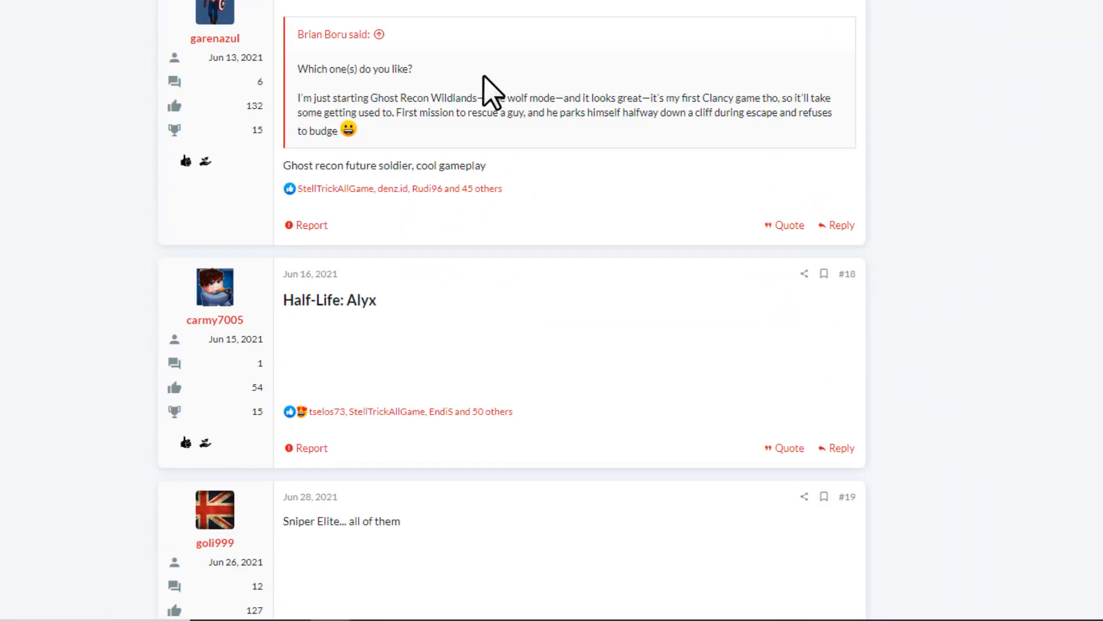
scroll("up", 3)
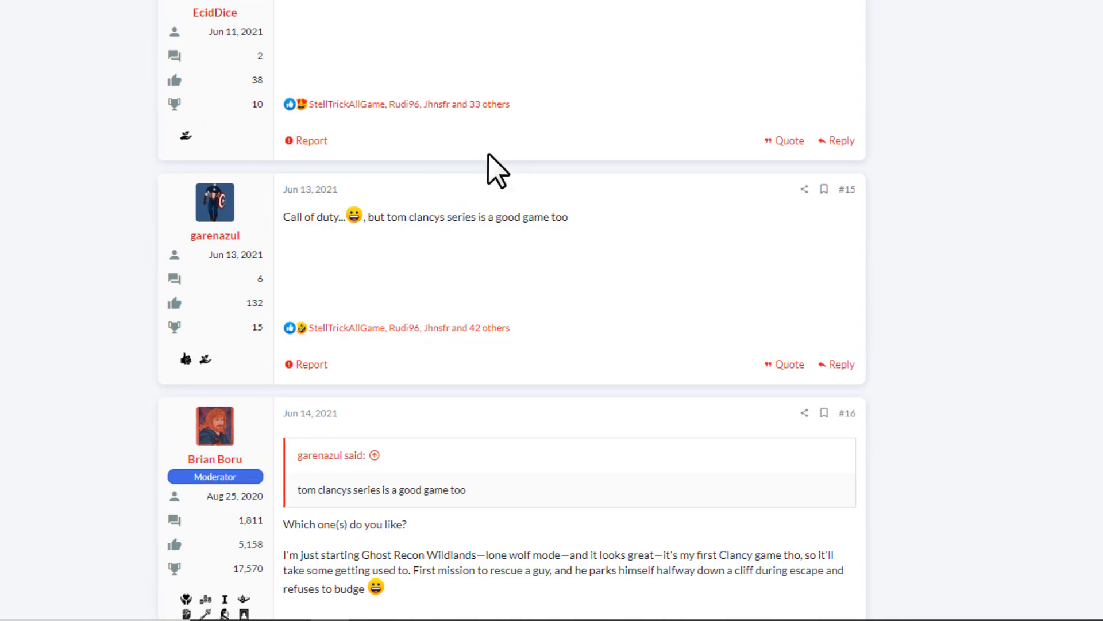
scroll("up", 3)
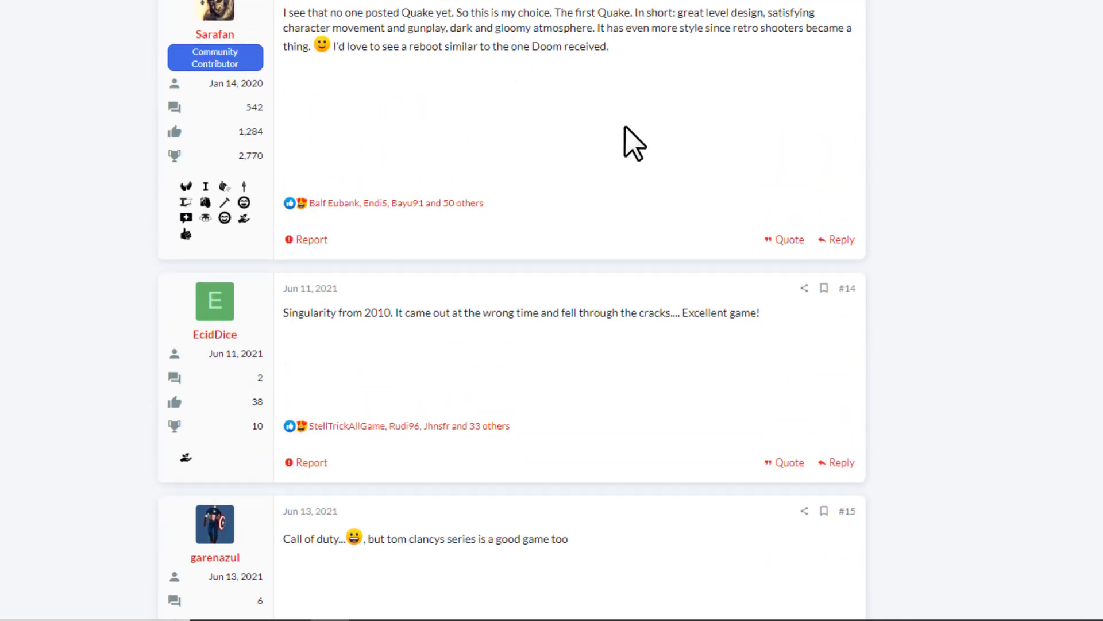
scroll("up", 3)
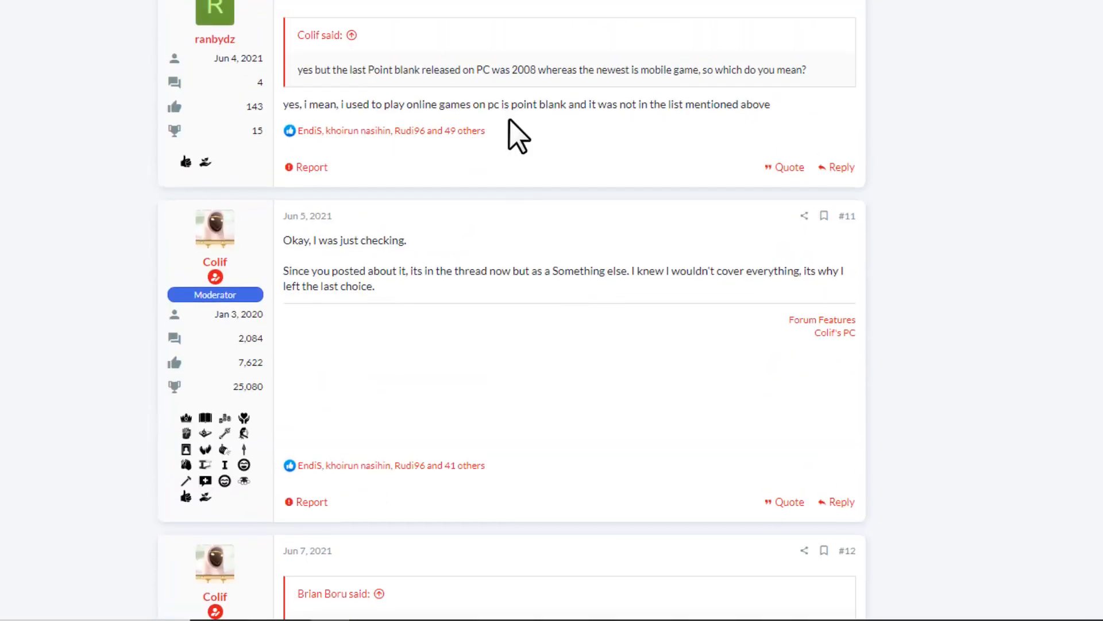
scroll("up", 3)
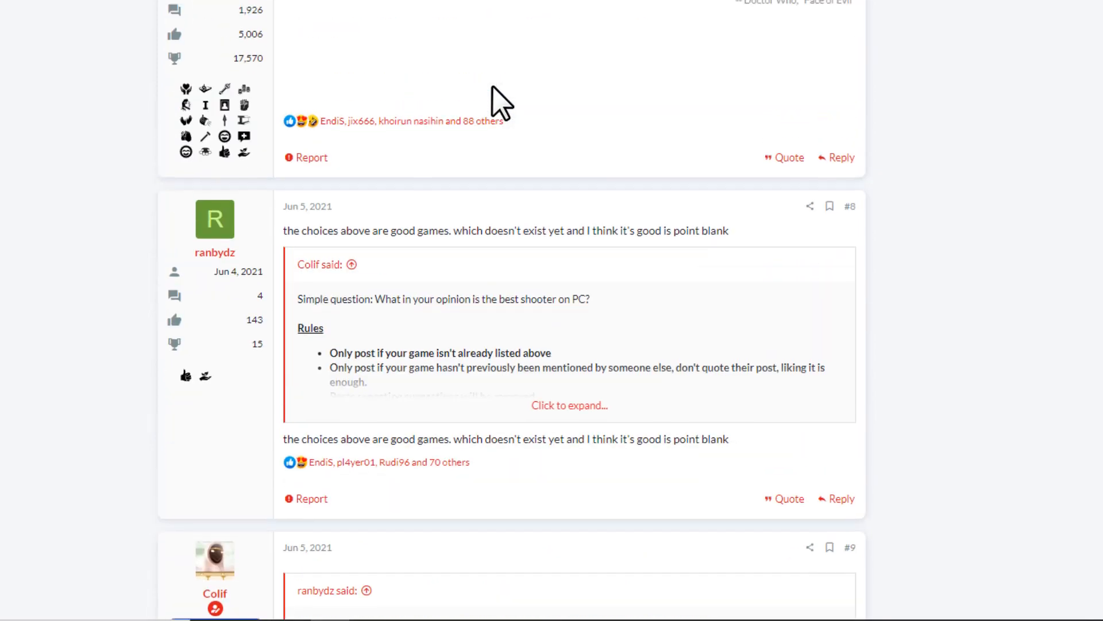
scroll("up", 3)
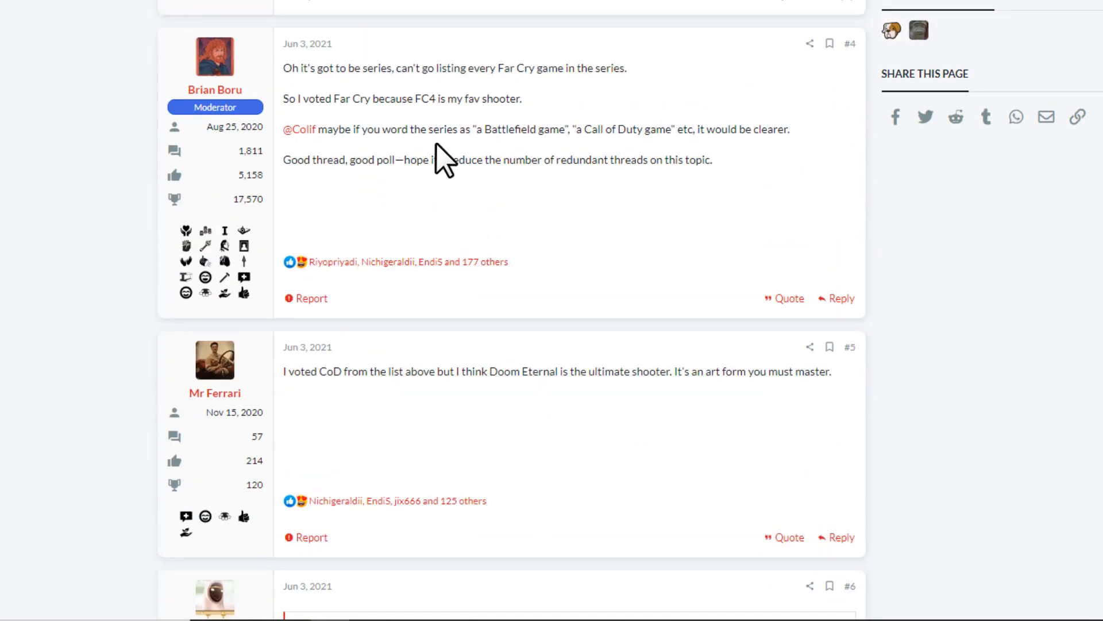
scroll("up", 3)
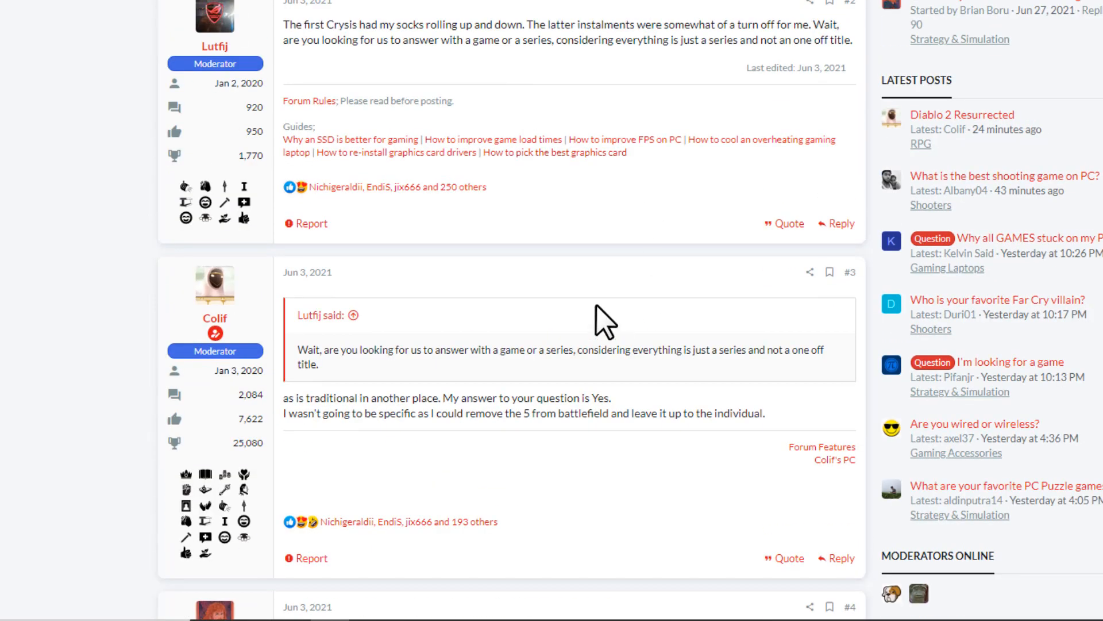
scroll("up", 3)
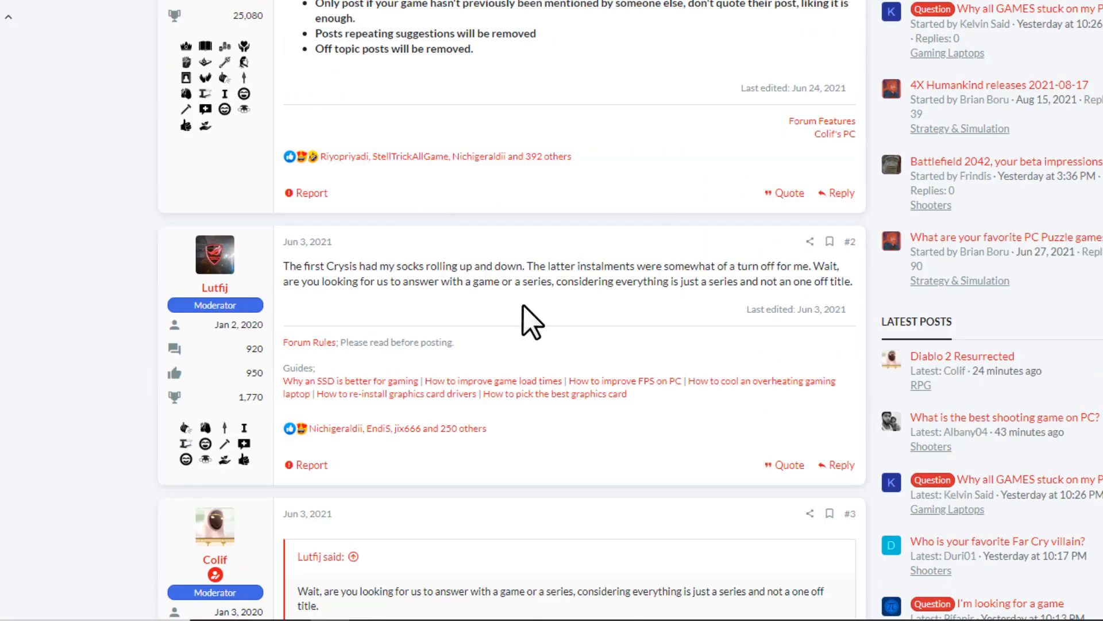